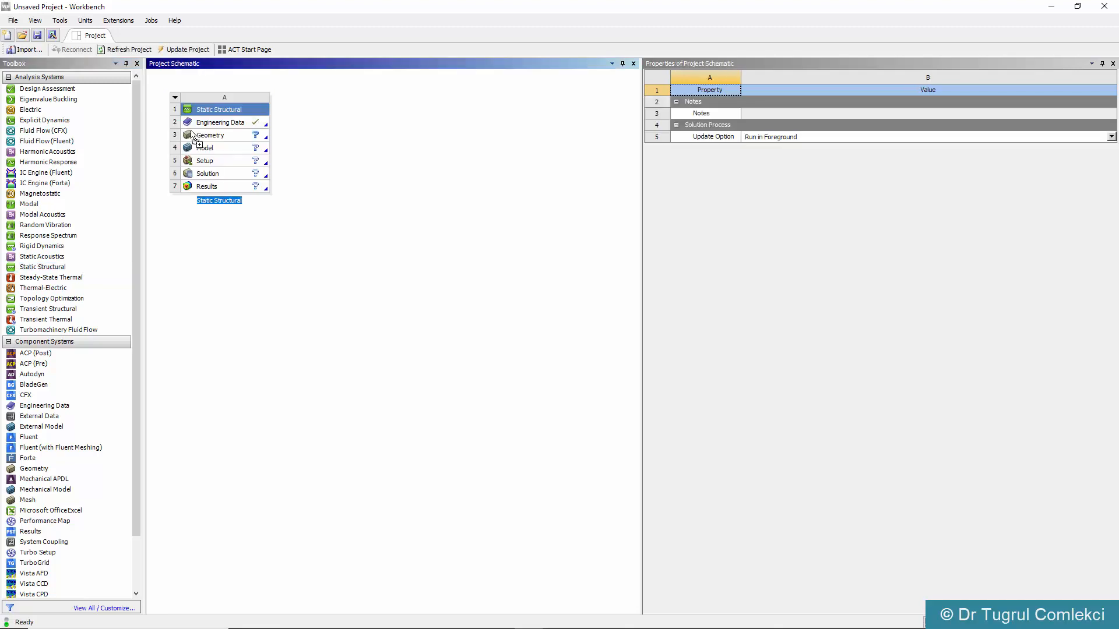
Select the Geometry cell and display its properties for the analysis type setting
{"action": "left_click", "coordinate": [211, 135]}
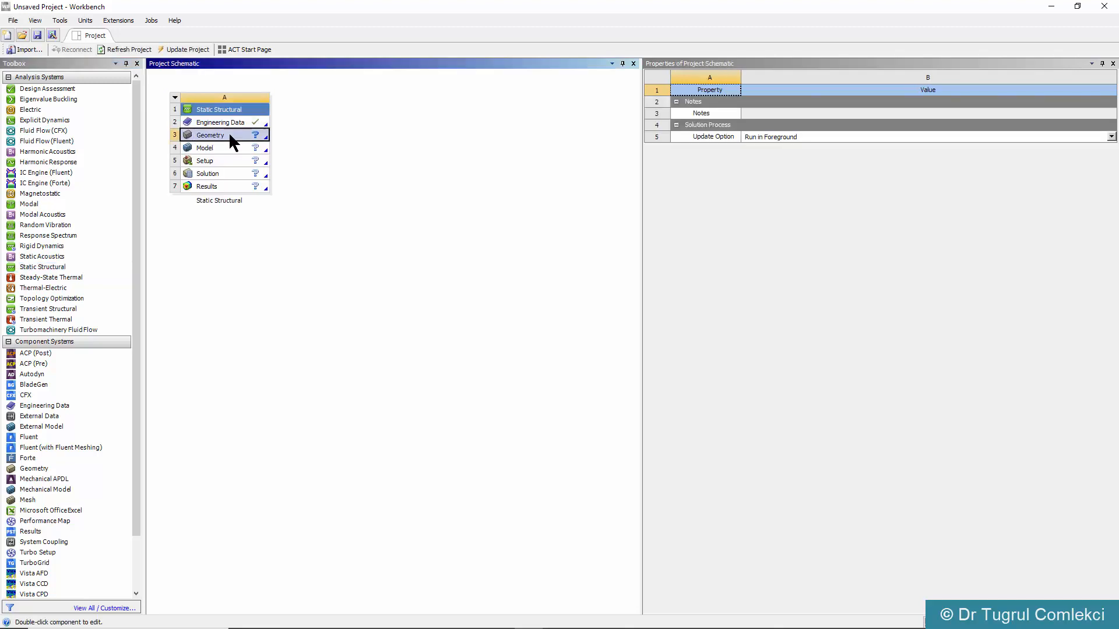
{"action": "left_click", "coordinate": [209, 135]}
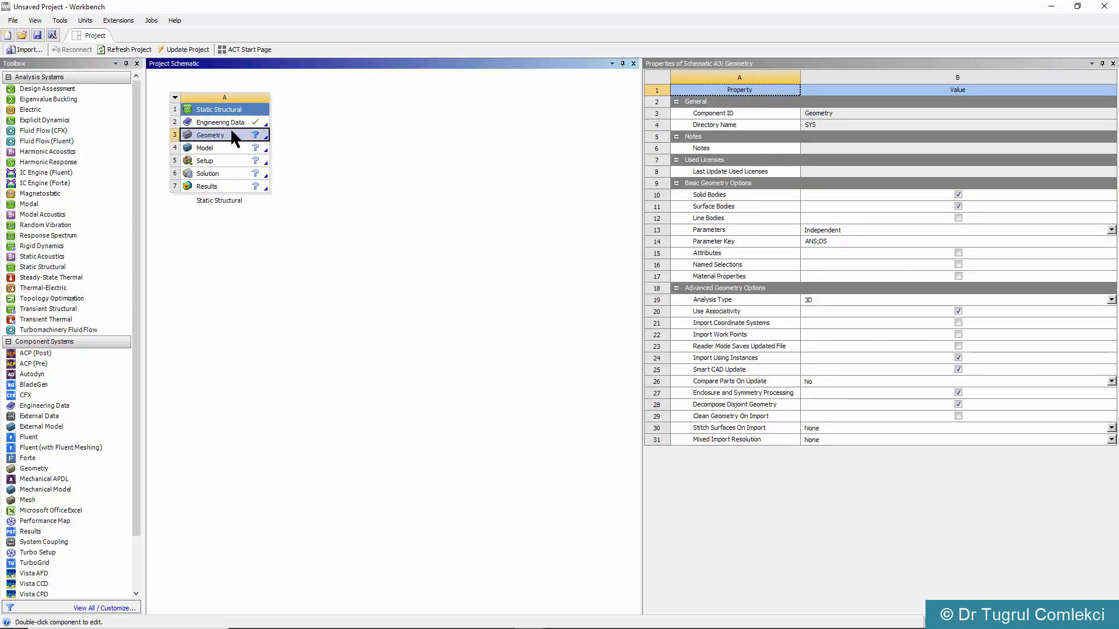
{"action": "mouse_move", "coordinate": [842, 307]}
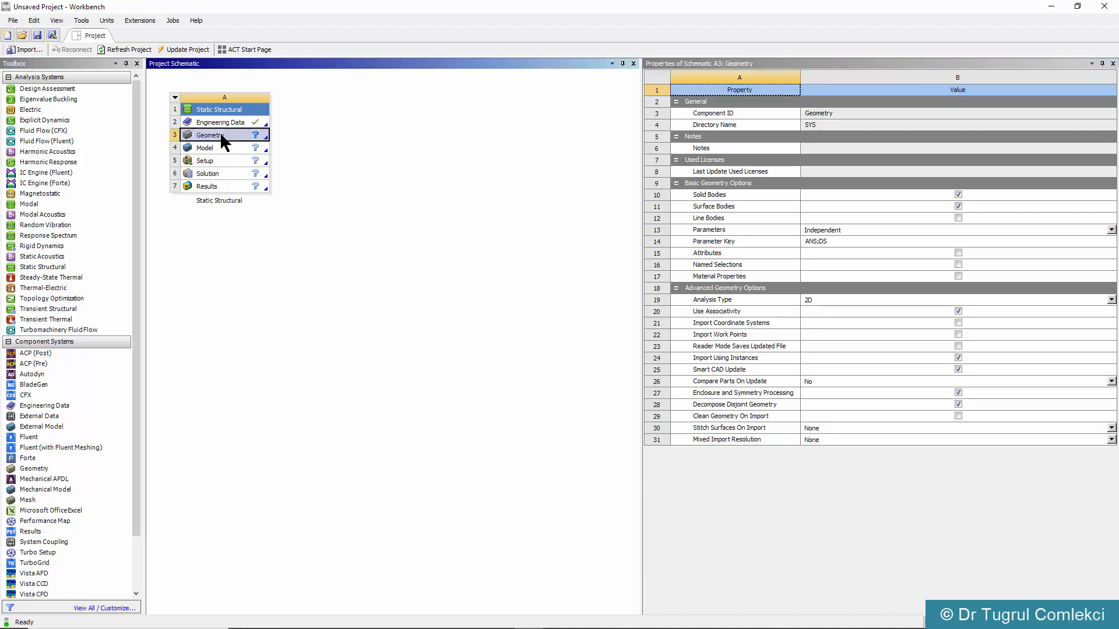
Create a new DesignModeler geometry on the Geometry cell and launch the editor
{"action": "right_click", "coordinate": [210, 136]}
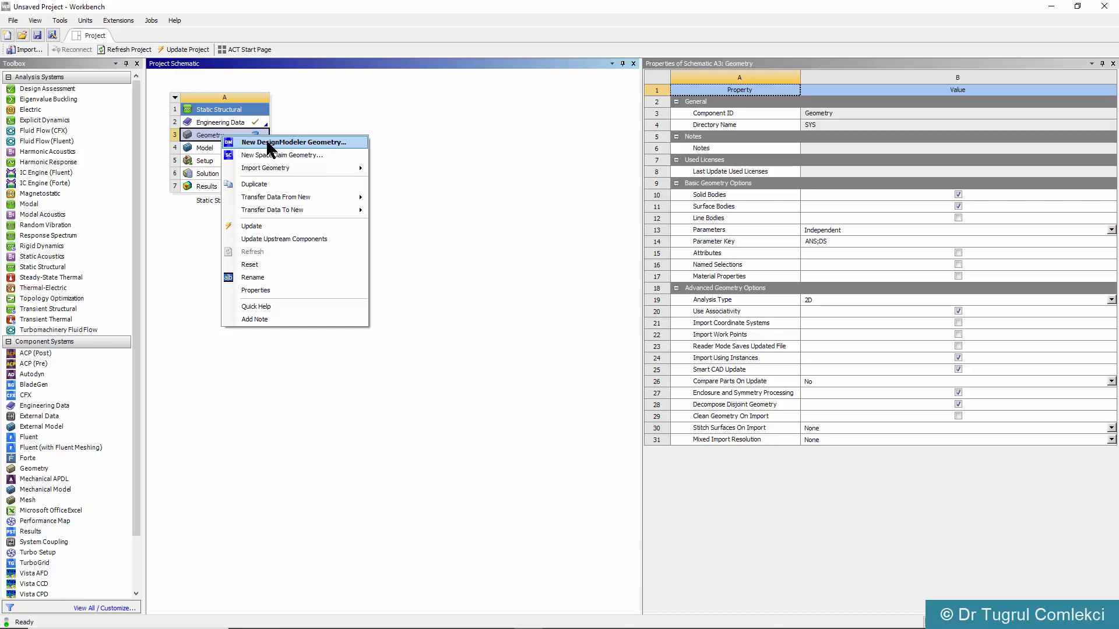
{"action": "left_click", "coordinate": [291, 141]}
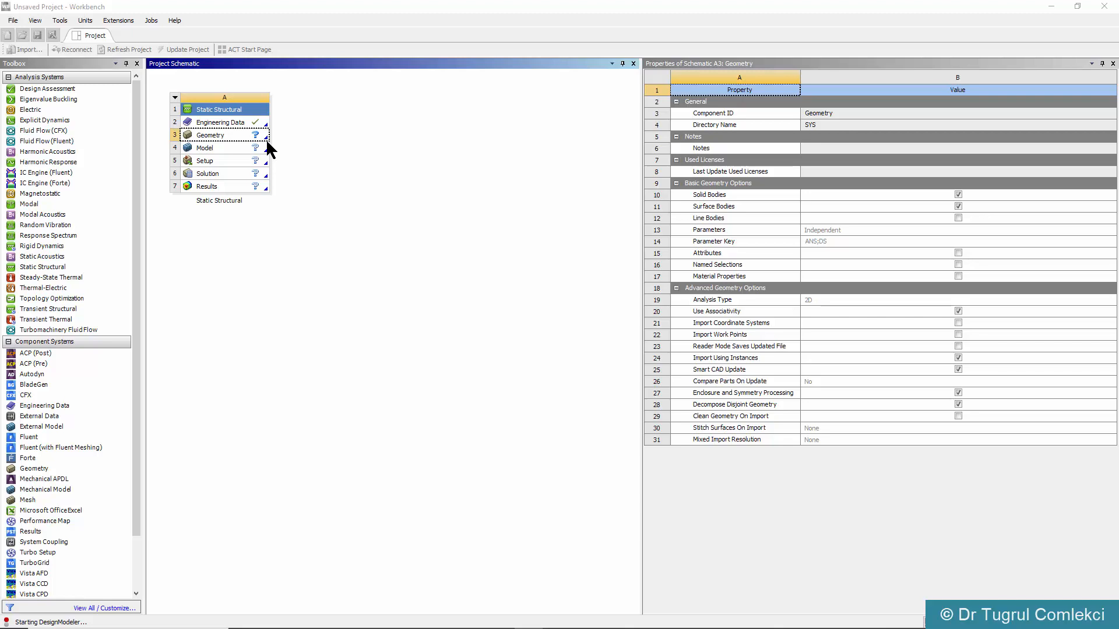
{"action": "double_click", "coordinate": [210, 135]}
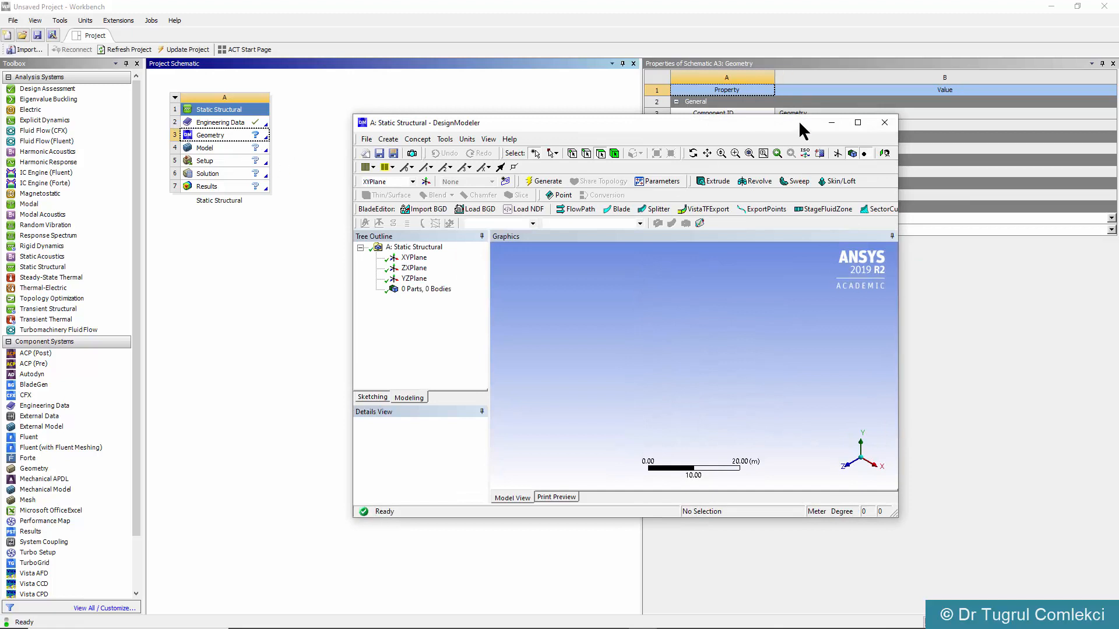
Maximize DesignModeler, look straight at the XYPlane and set model units to millimetres
{"action": "left_click", "coordinate": [856, 122]}
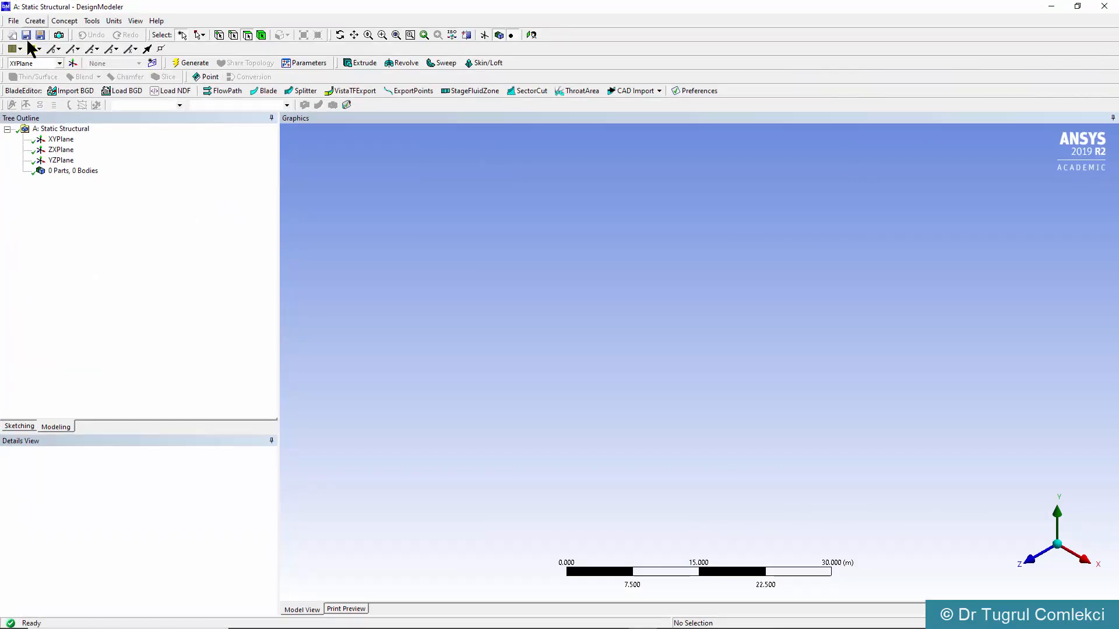
{"action": "mouse_move", "coordinate": [115, 57]}
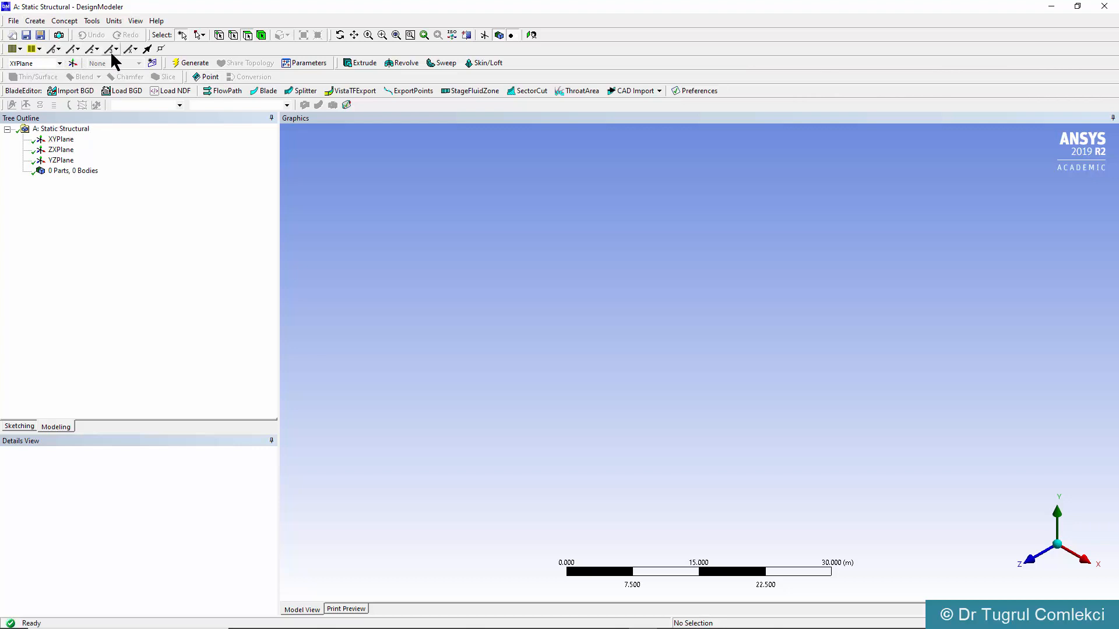
{"action": "mouse_move", "coordinate": [60, 139]}
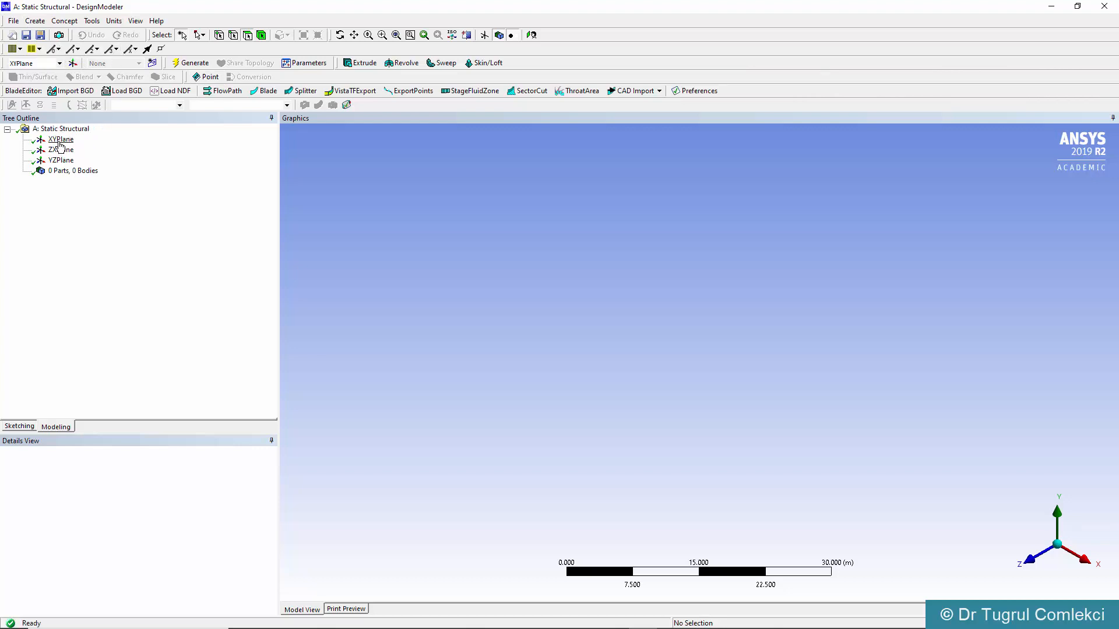
{"action": "left_click", "coordinate": [61, 139]}
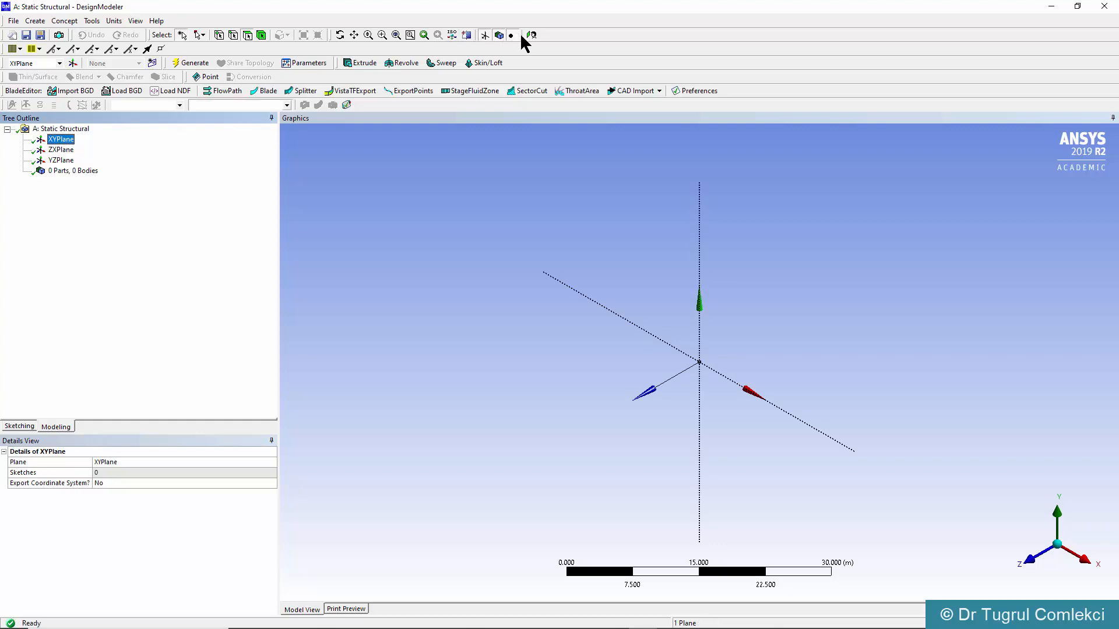
{"action": "mouse_move", "coordinate": [532, 35]}
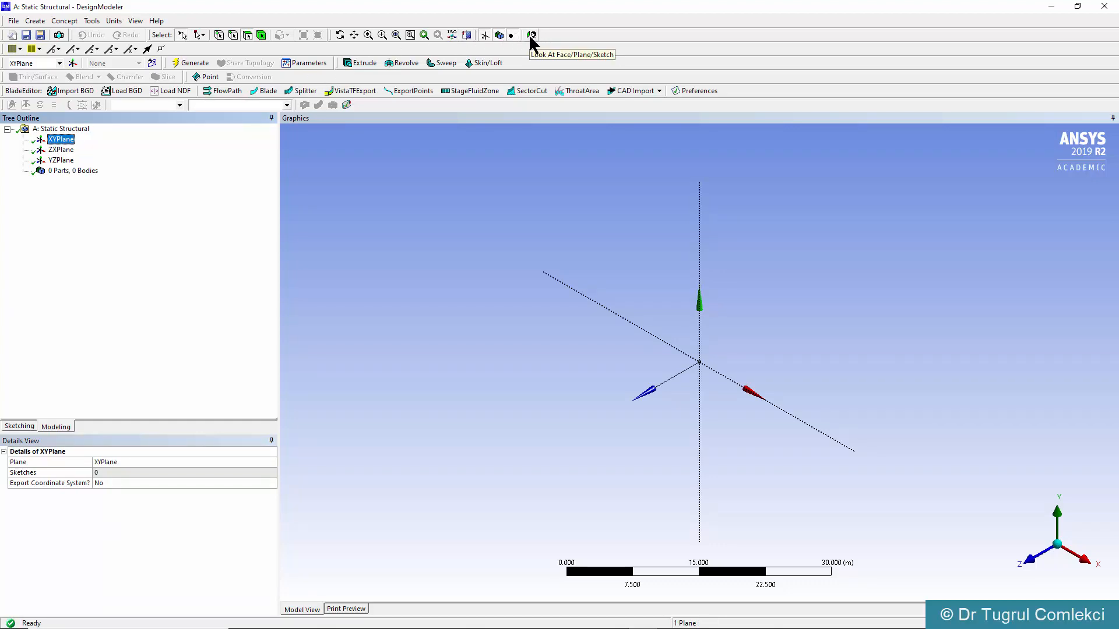
{"action": "left_click", "coordinate": [532, 34]}
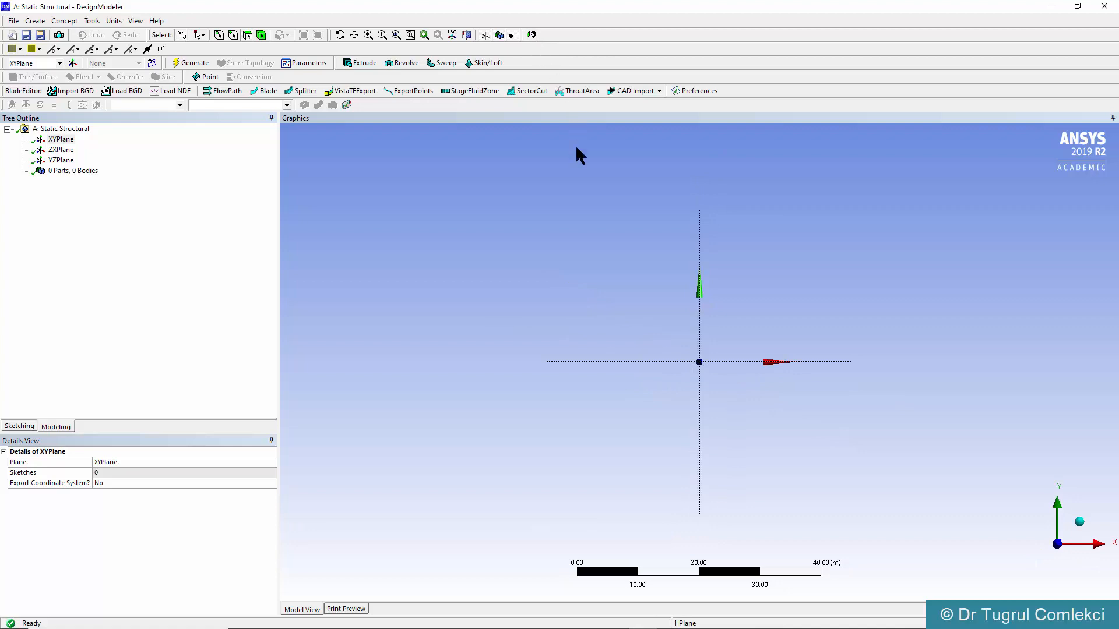
{"action": "mouse_move", "coordinate": [85, 37]}
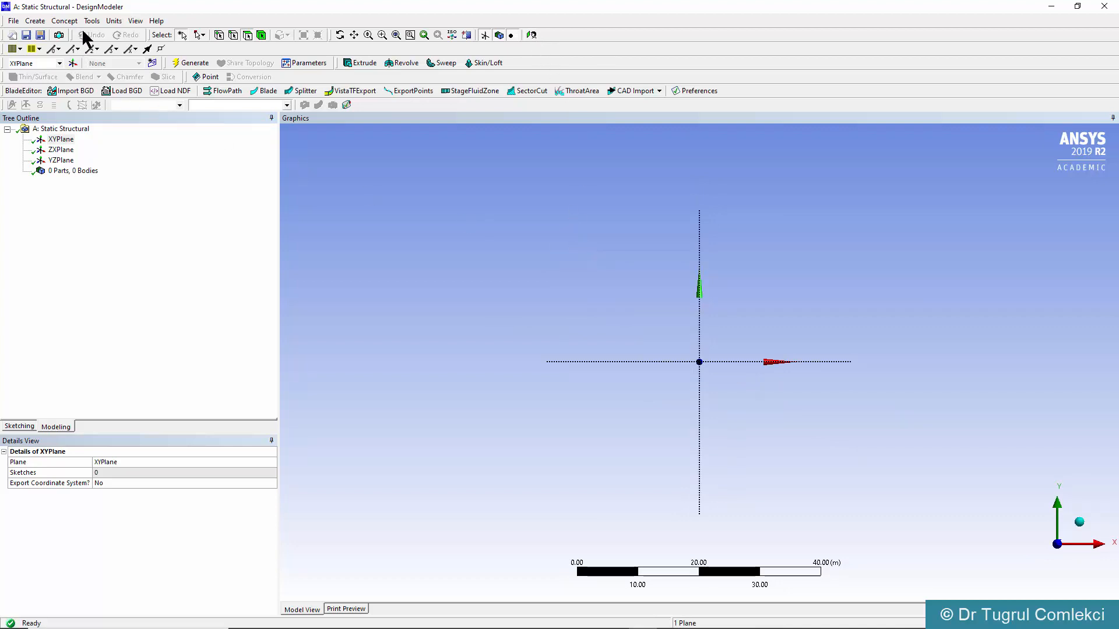
{"action": "left_click", "coordinate": [114, 20]}
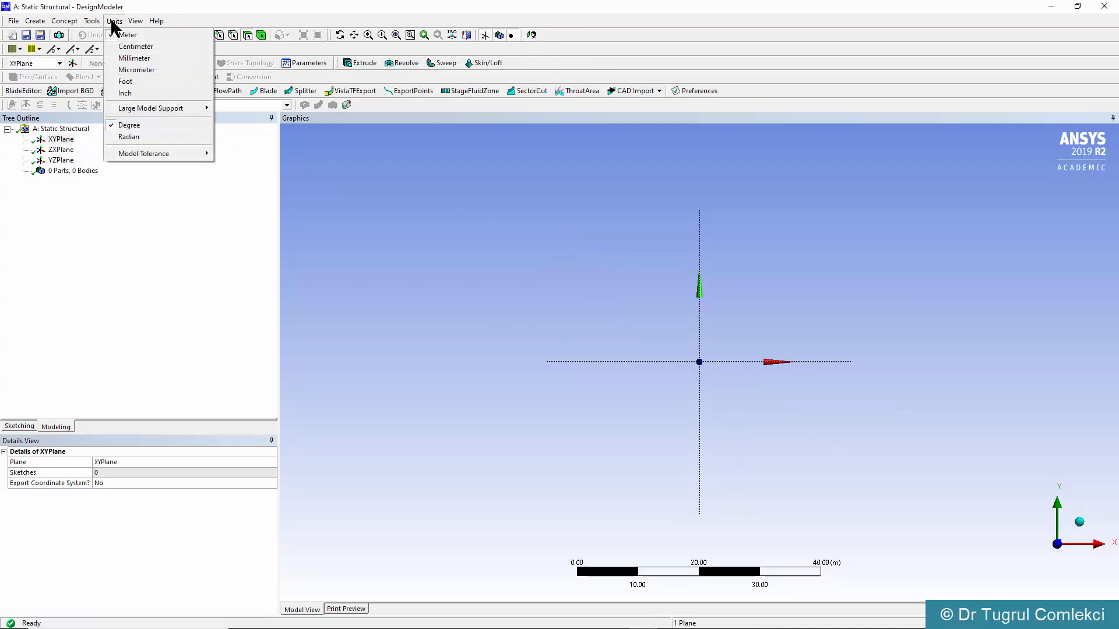
{"action": "left_click", "coordinate": [134, 59]}
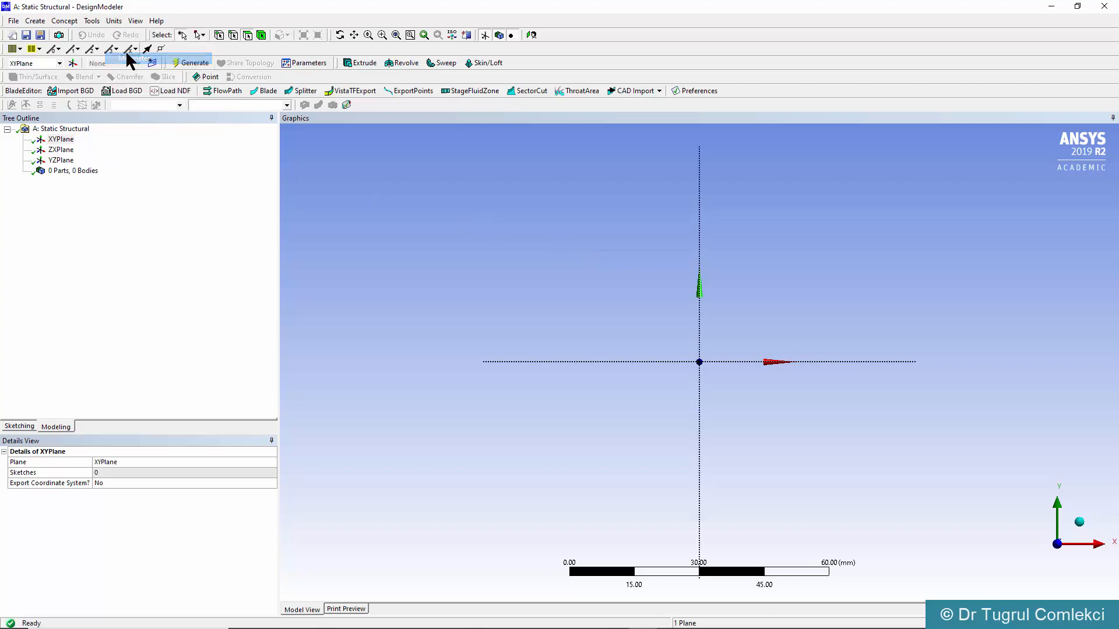
{"action": "mouse_move", "coordinate": [129, 58]}
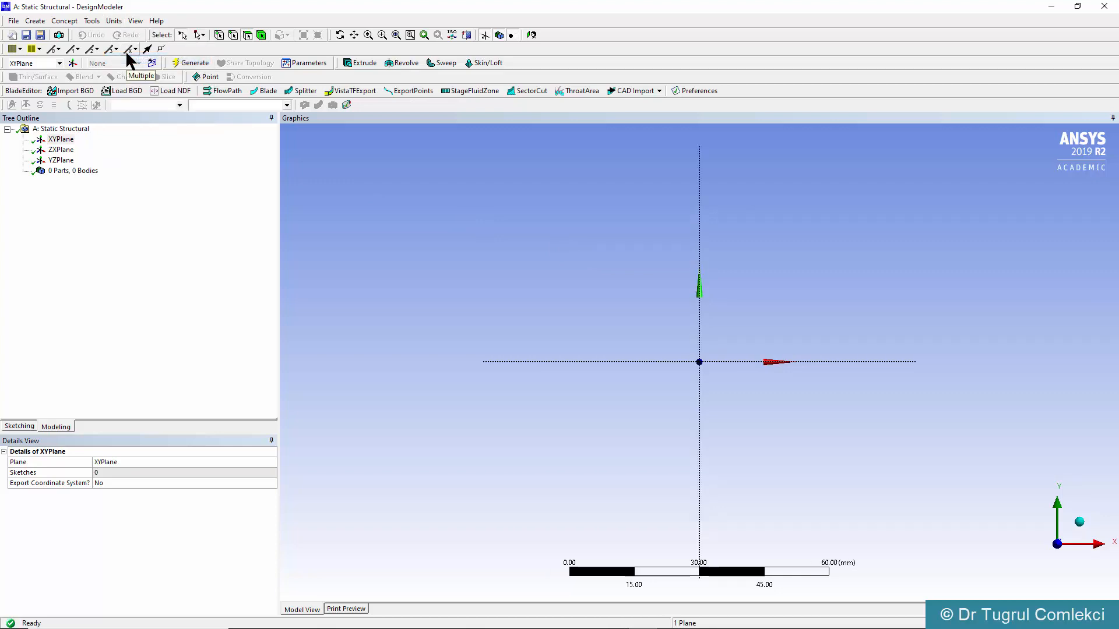
{"action": "mouse_move", "coordinate": [4, 414]}
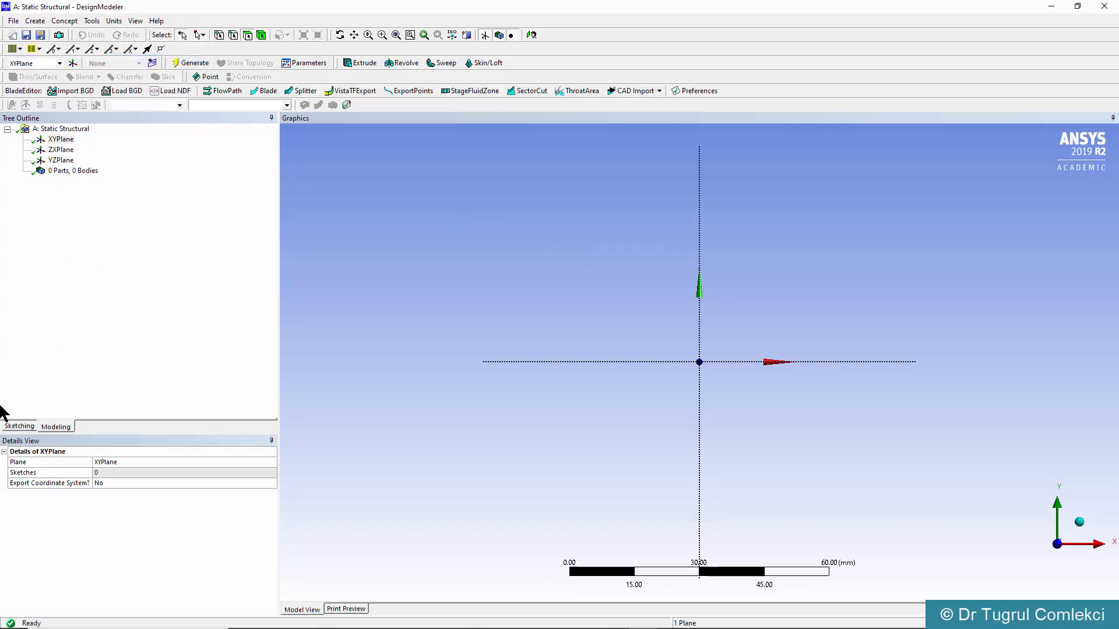
Draw inner and outer quarter arcs by centre at the origin between the X and Y axes
{"action": "left_click", "coordinate": [20, 427]}
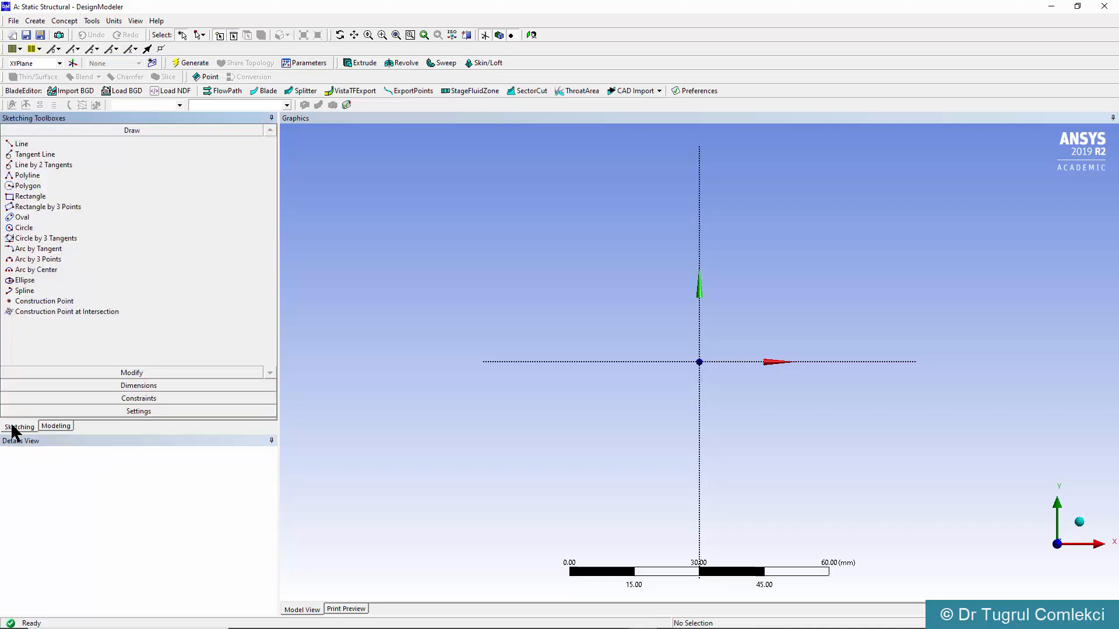
{"action": "mouse_move", "coordinate": [36, 275]}
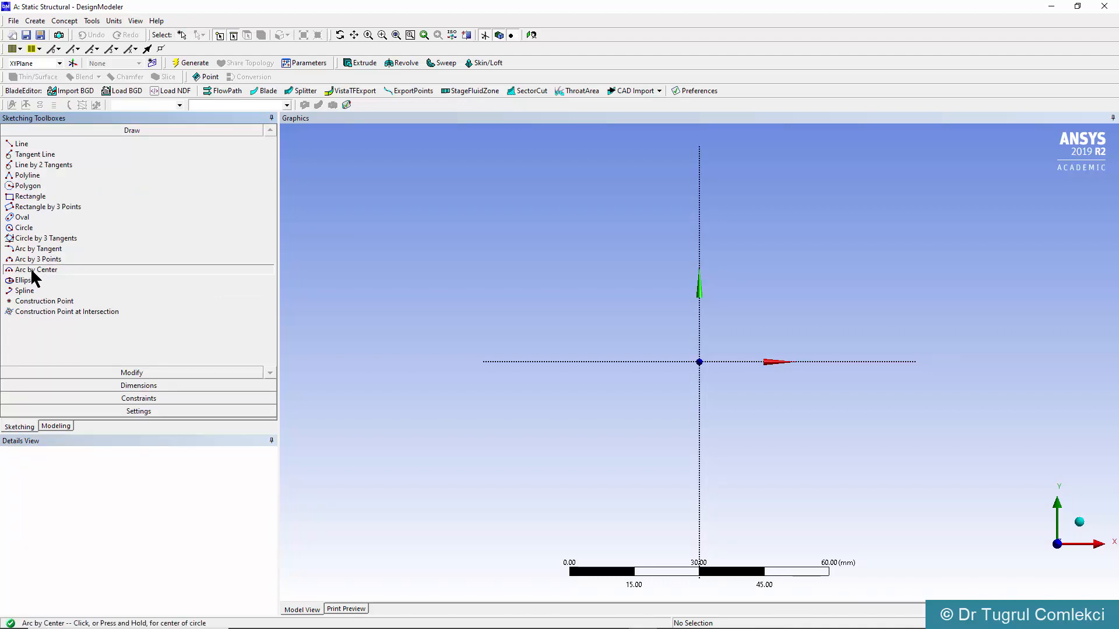
{"action": "mouse_move", "coordinate": [777, 360]}
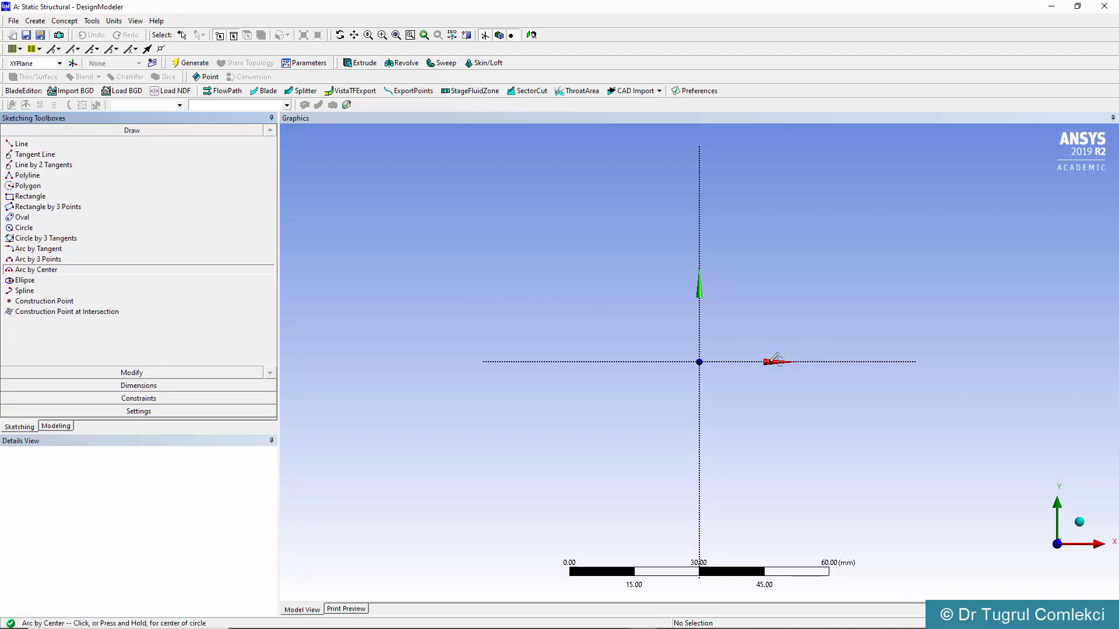
{"action": "mouse_move", "coordinate": [703, 360]}
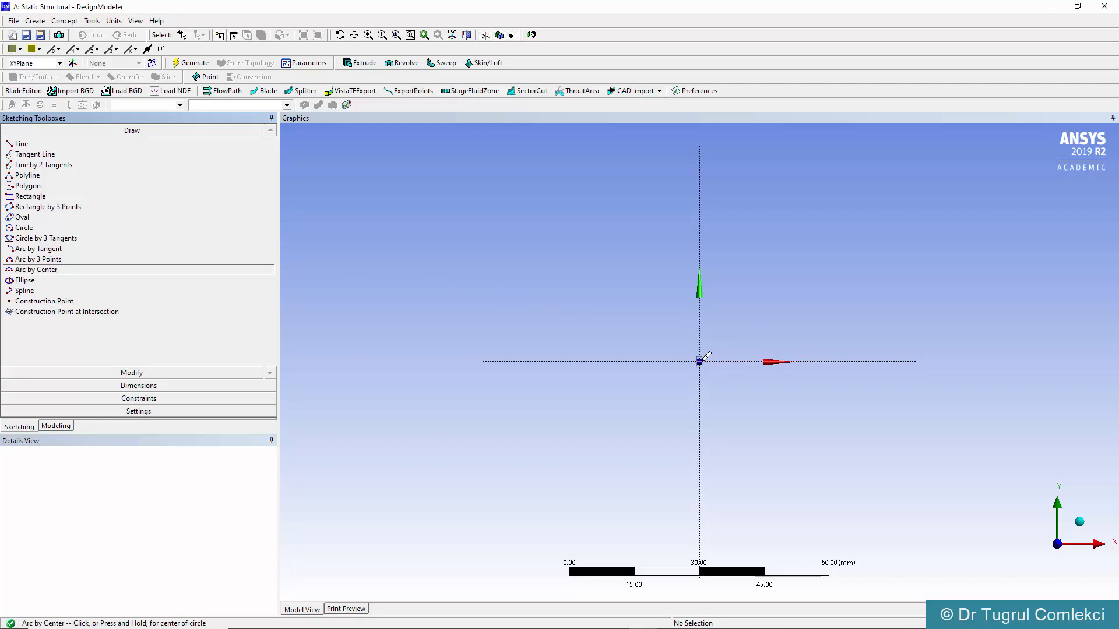
{"action": "mouse_move", "coordinate": [700, 346]}
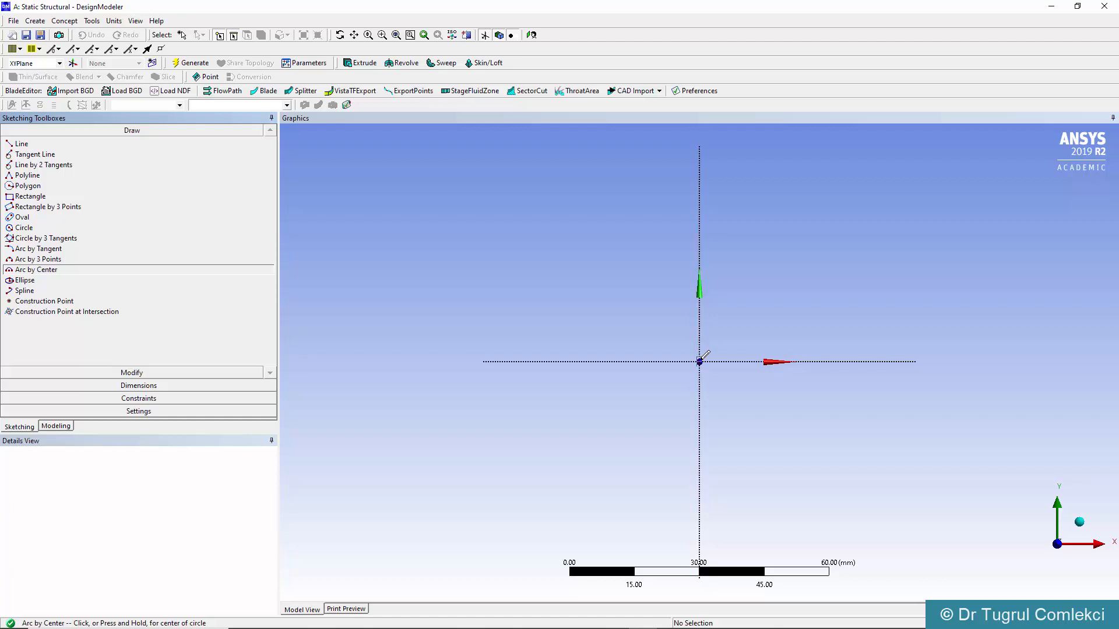
{"action": "left_click", "coordinate": [699, 361]}
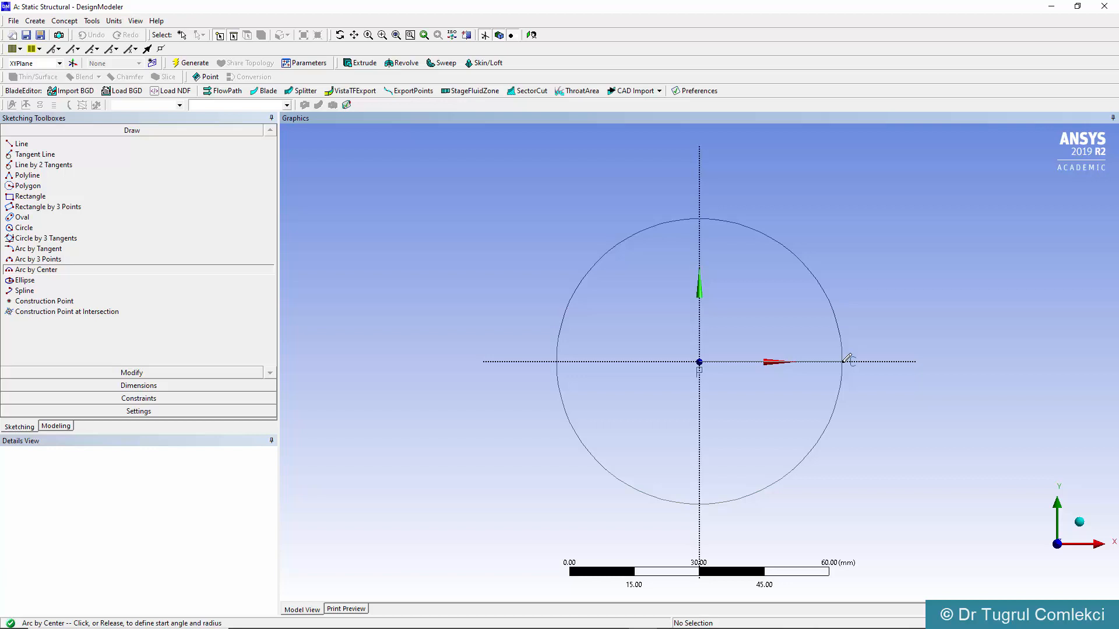
{"action": "left_click", "coordinate": [846, 362]}
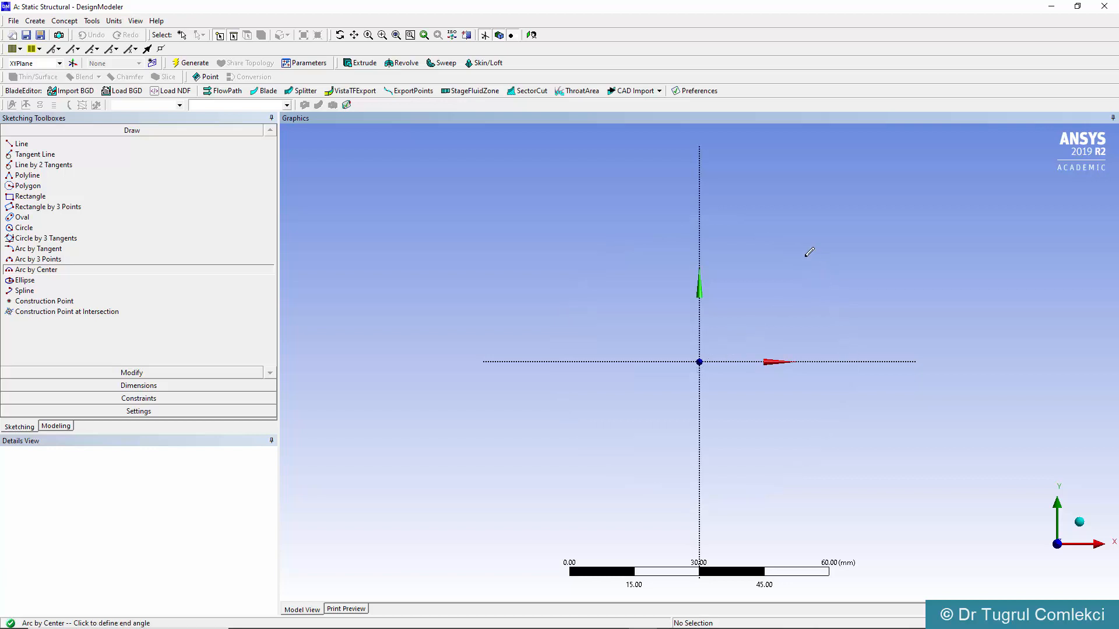
{"action": "mouse_move", "coordinate": [711, 208]}
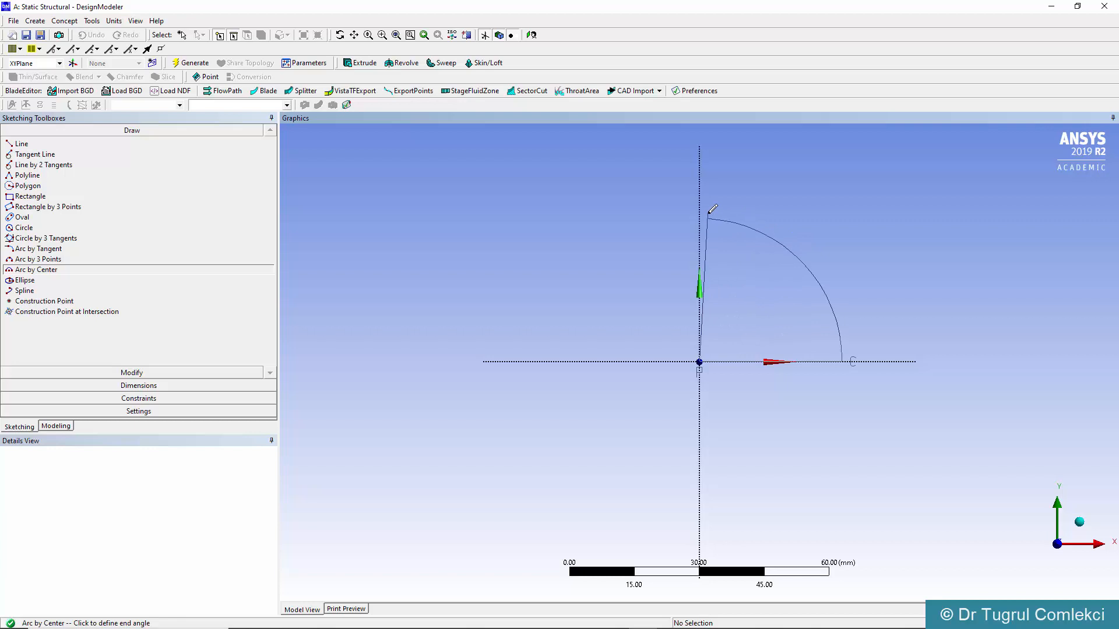
{"action": "mouse_move", "coordinate": [700, 201]}
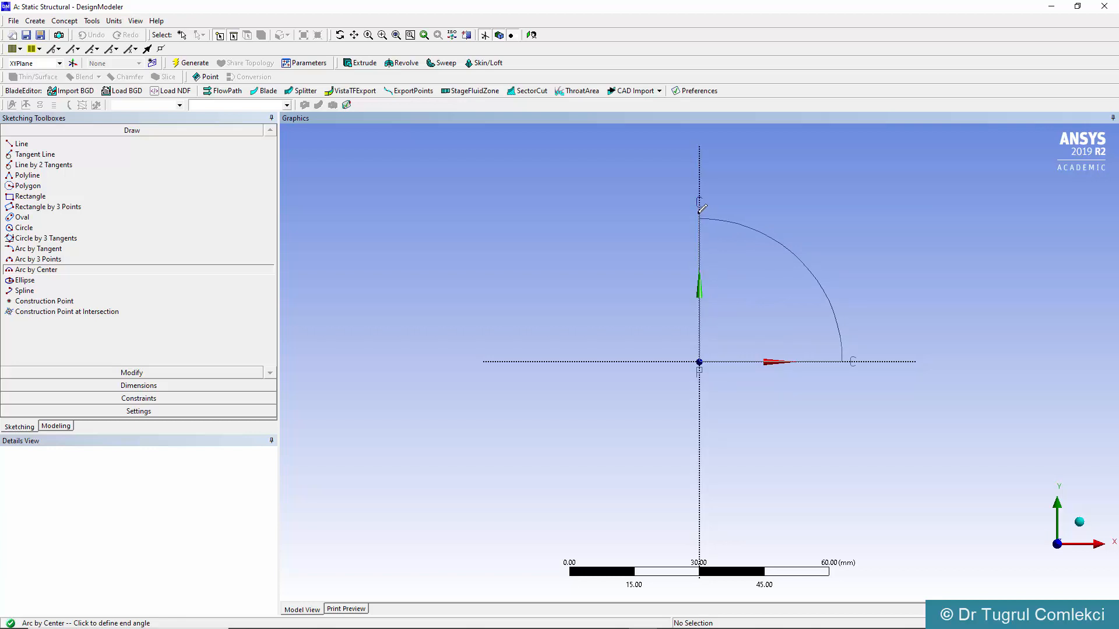
{"action": "left_click", "coordinate": [699, 219]}
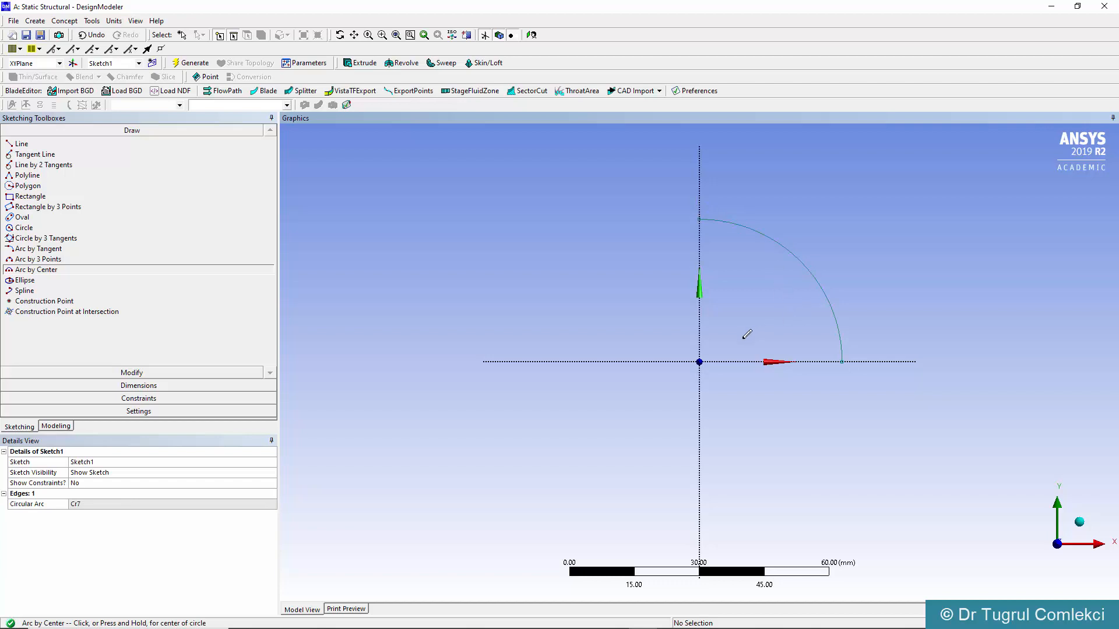
{"action": "mouse_move", "coordinate": [707, 357]}
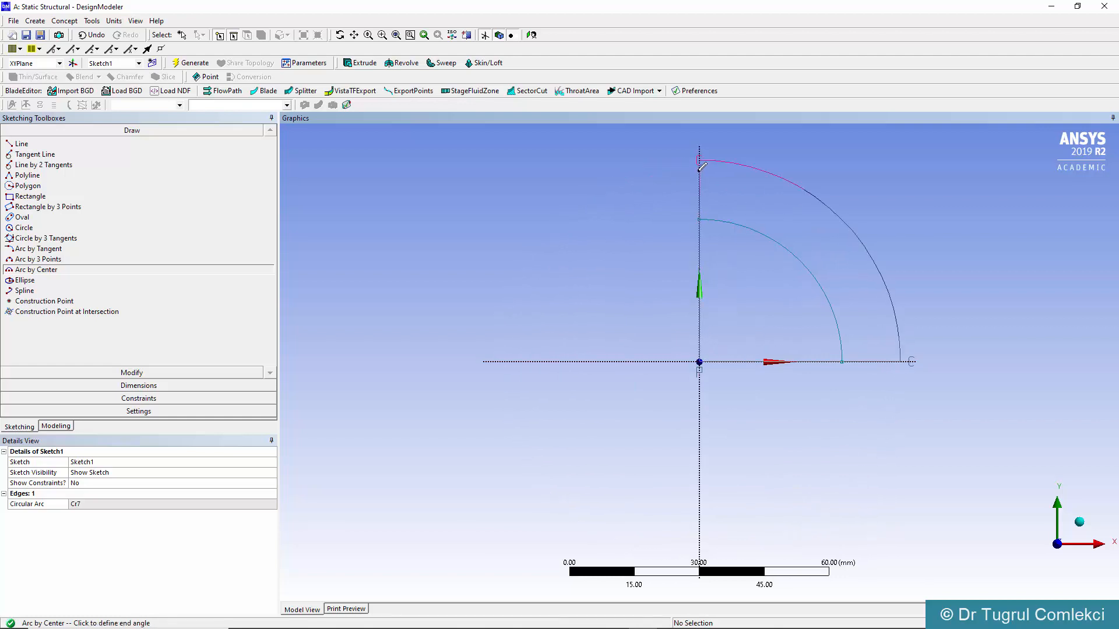
{"action": "left_click", "coordinate": [700, 169]}
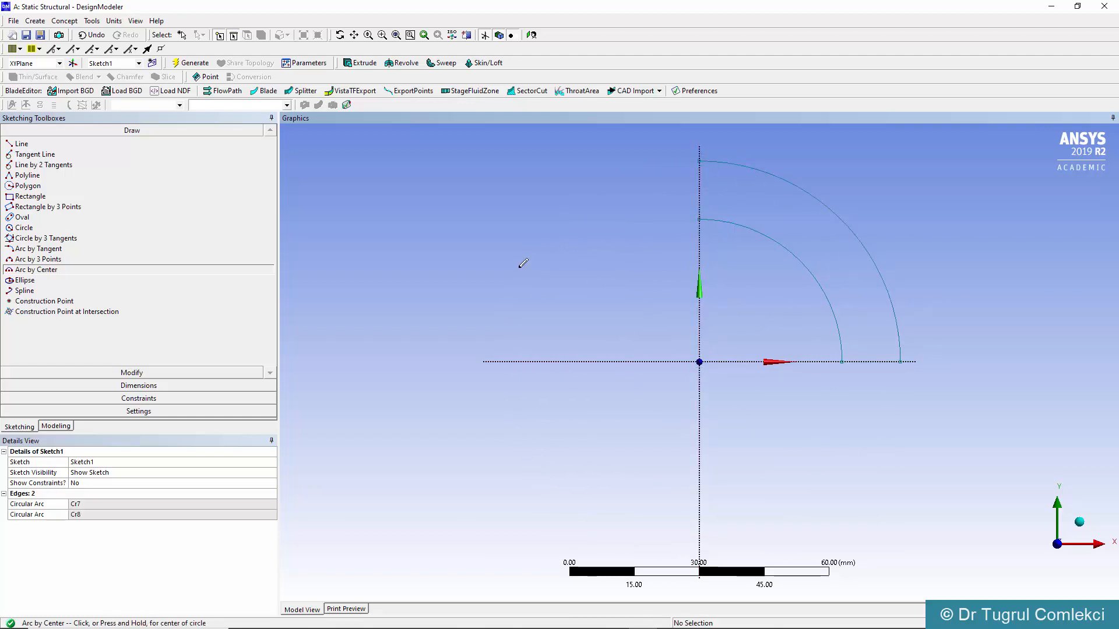
Draw straight lines joining the arc endpoints along both axes to close the quarter ring
{"action": "left_click", "coordinate": [21, 143]}
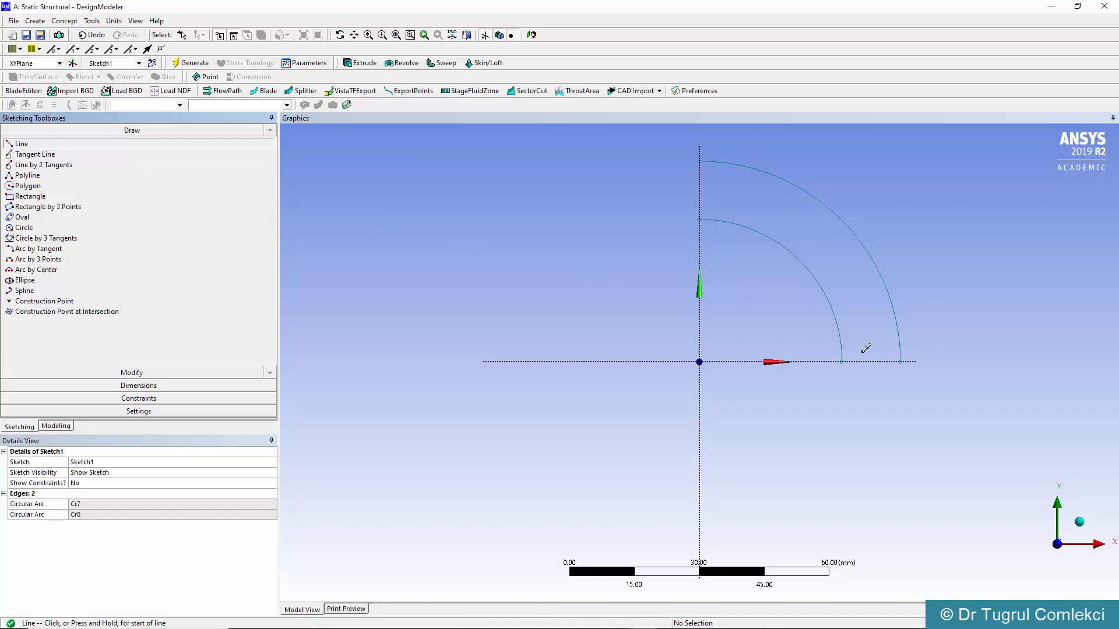
{"action": "mouse_move", "coordinate": [844, 359]}
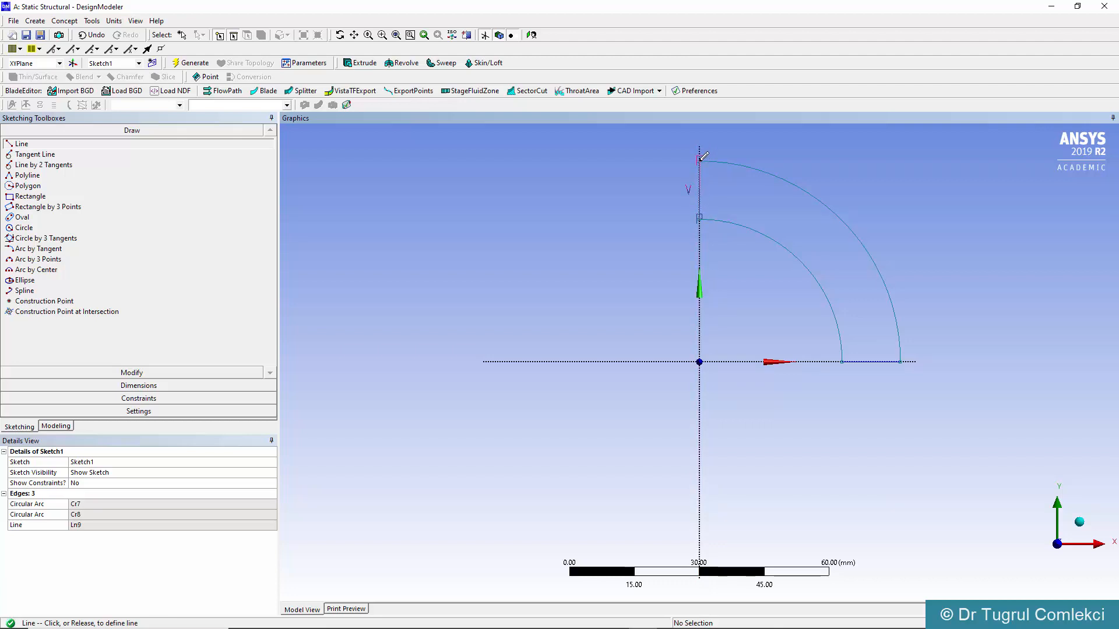
{"action": "left_click", "coordinate": [699, 155]}
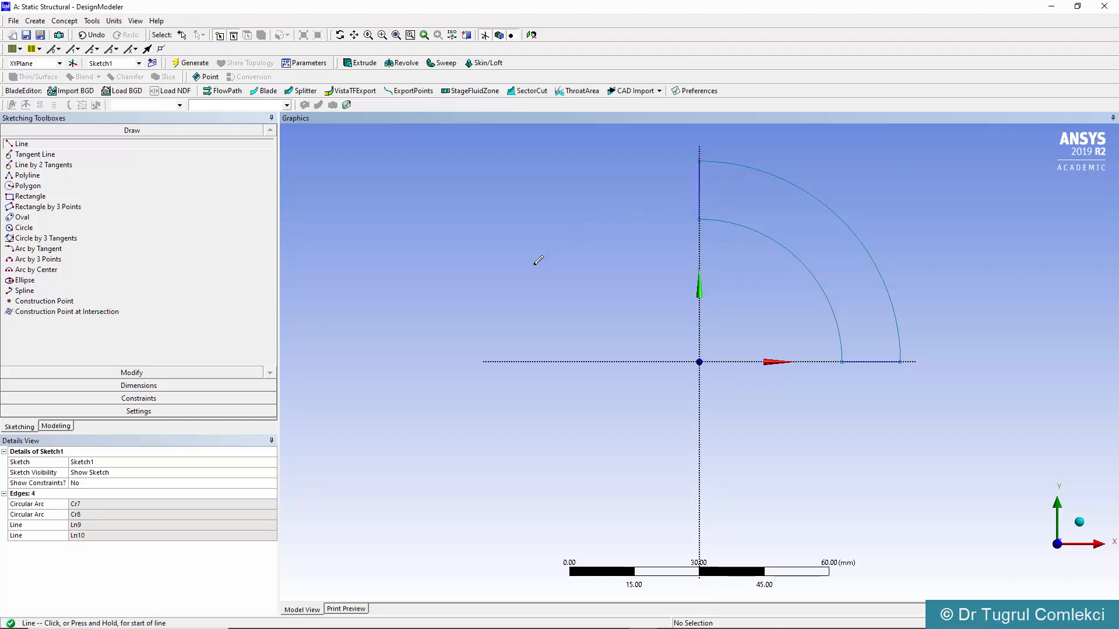
{"action": "mouse_move", "coordinate": [853, 325]}
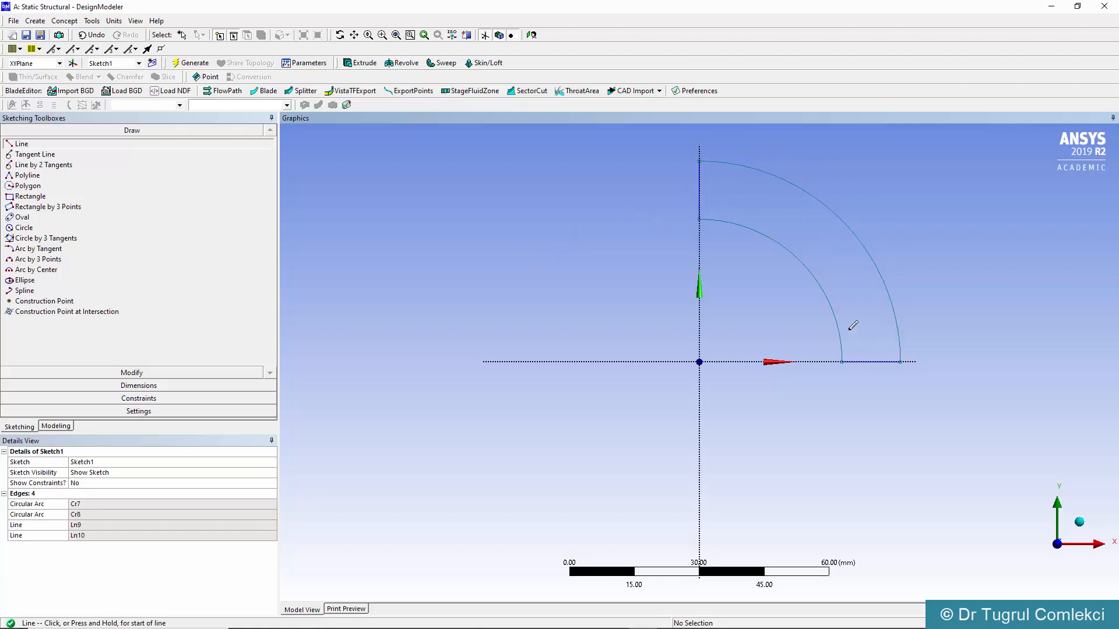
{"action": "mouse_move", "coordinate": [563, 259]}
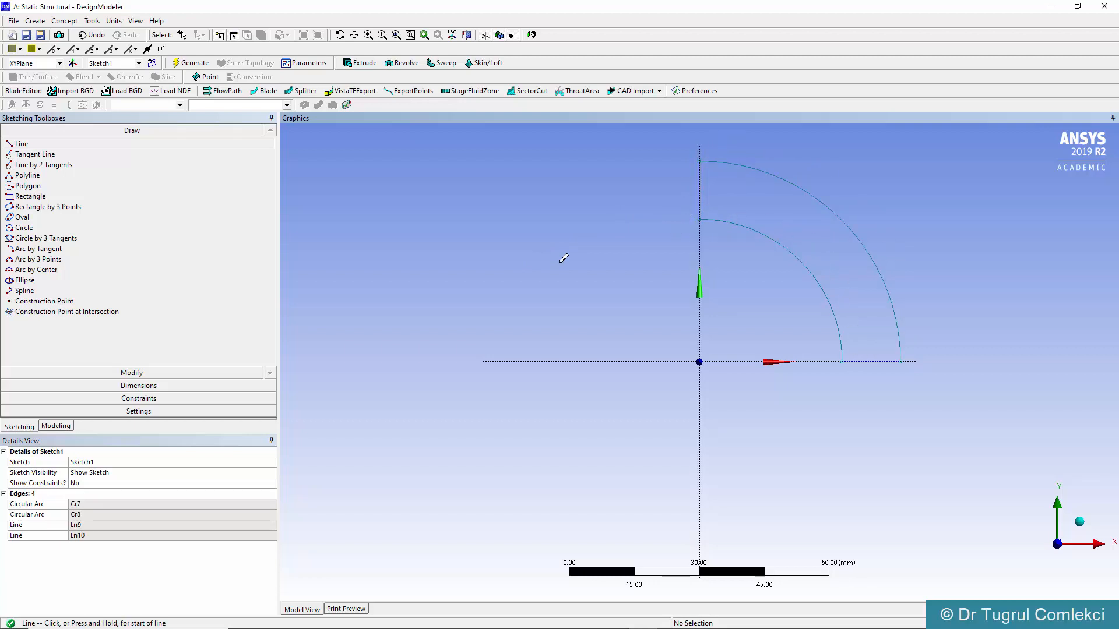
{"action": "left_click", "coordinate": [139, 386]}
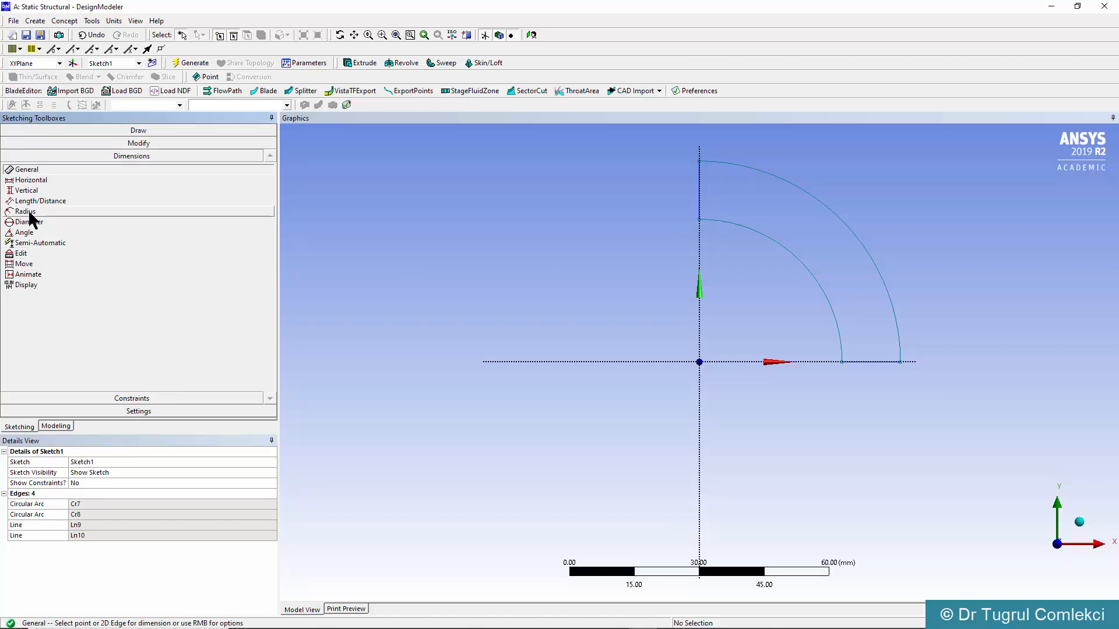
{"action": "mouse_move", "coordinate": [132, 391]}
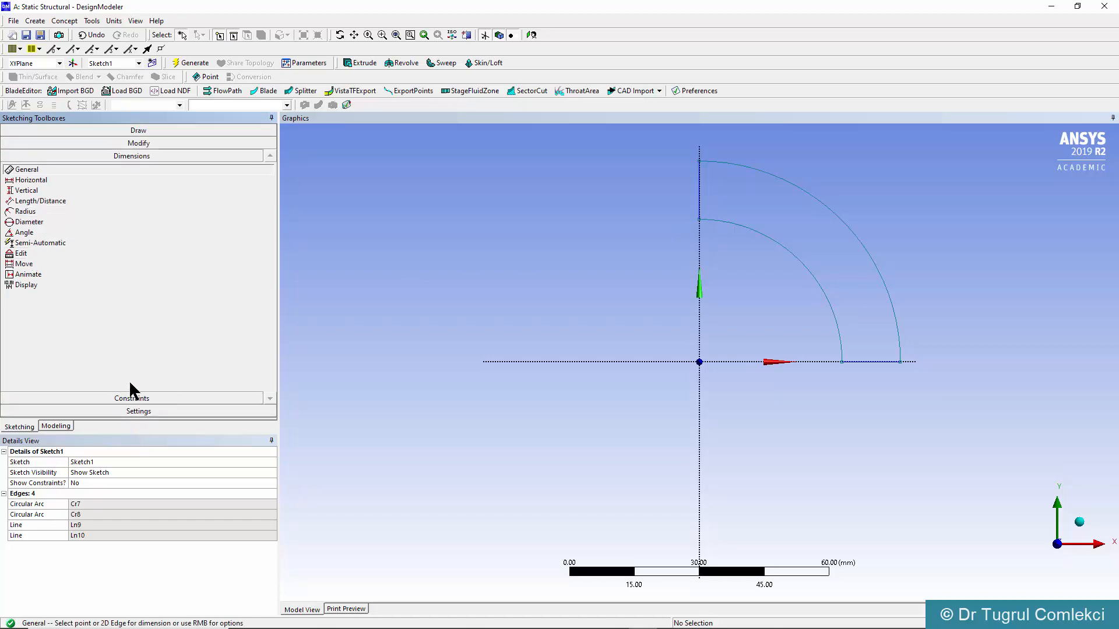
Add radius dimensions to both arcs, set outer 200 mm and inner 100 mm, and fit the view
{"action": "left_click", "coordinate": [26, 211]}
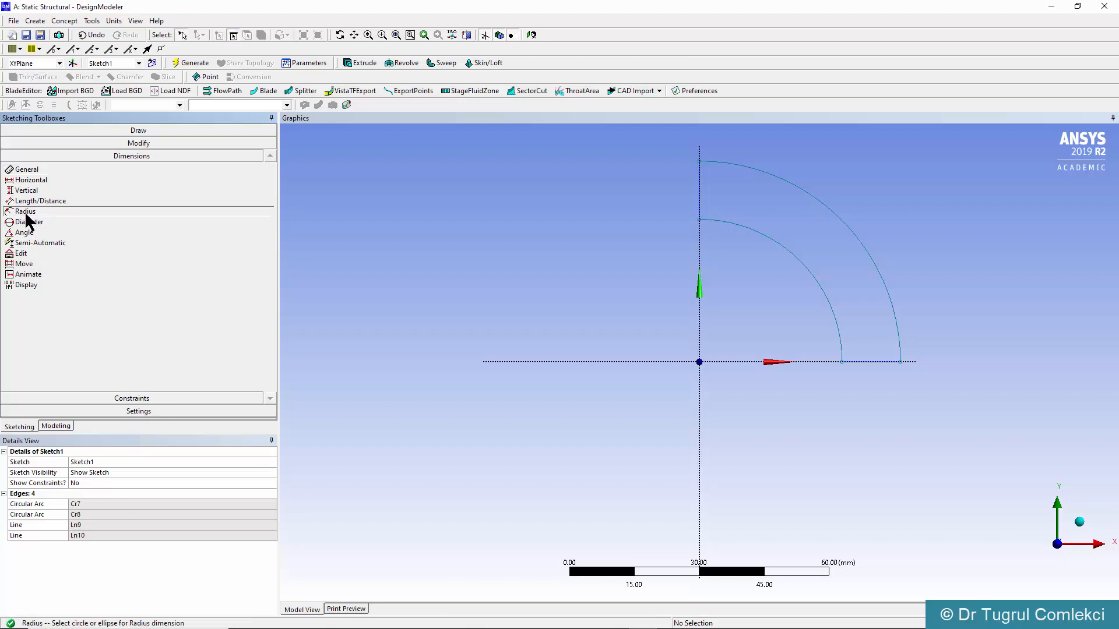
{"action": "mouse_move", "coordinate": [860, 246]}
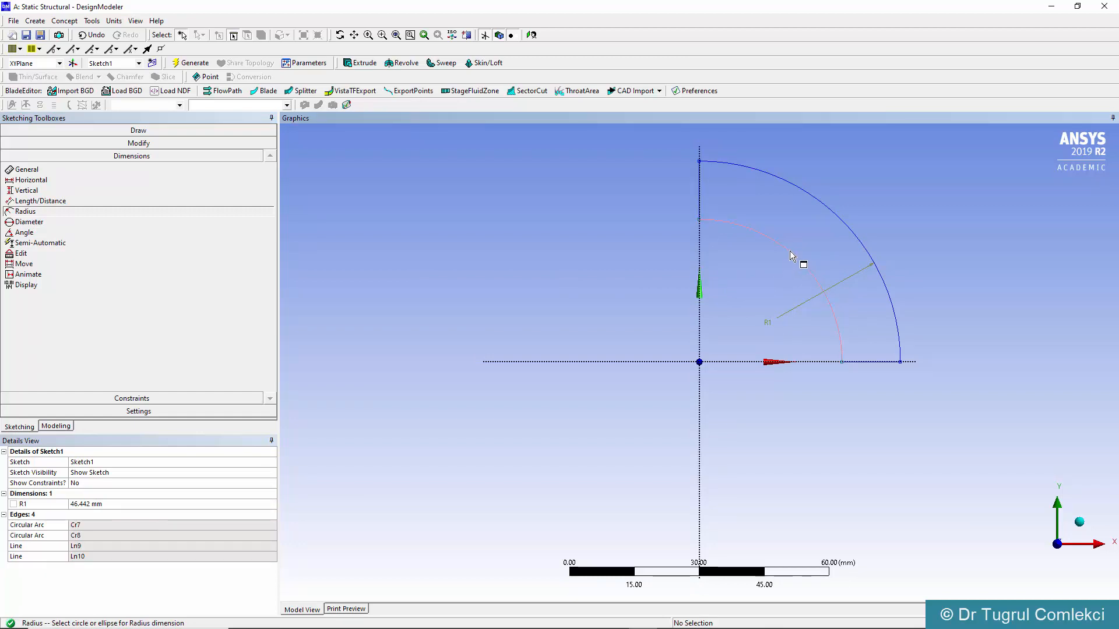
{"action": "left_click", "coordinate": [794, 257]}
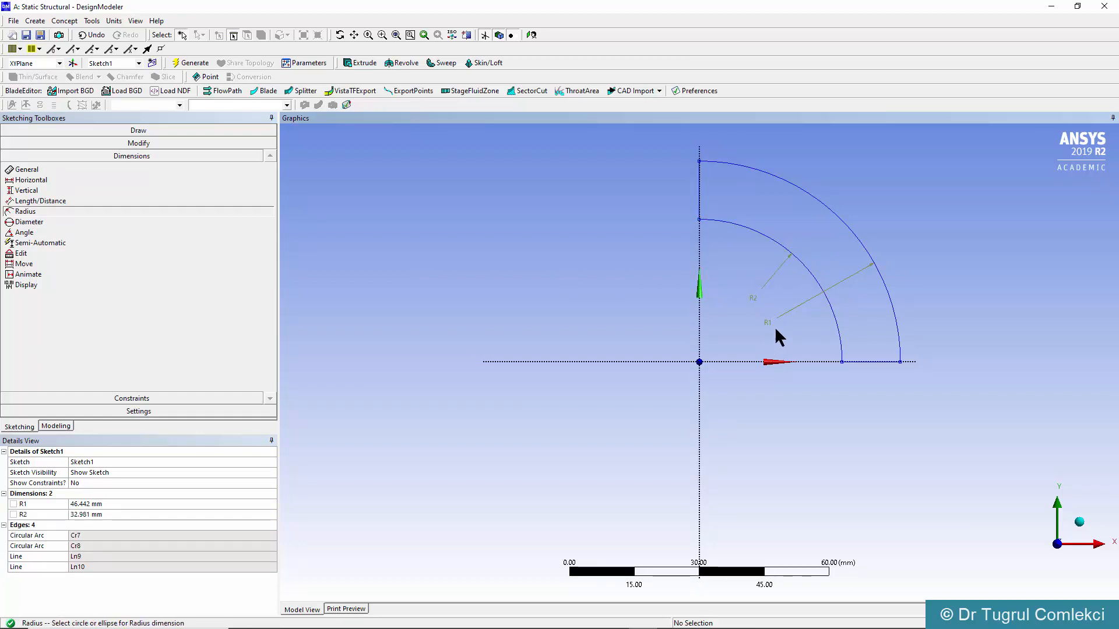
{"action": "mouse_move", "coordinate": [760, 303]}
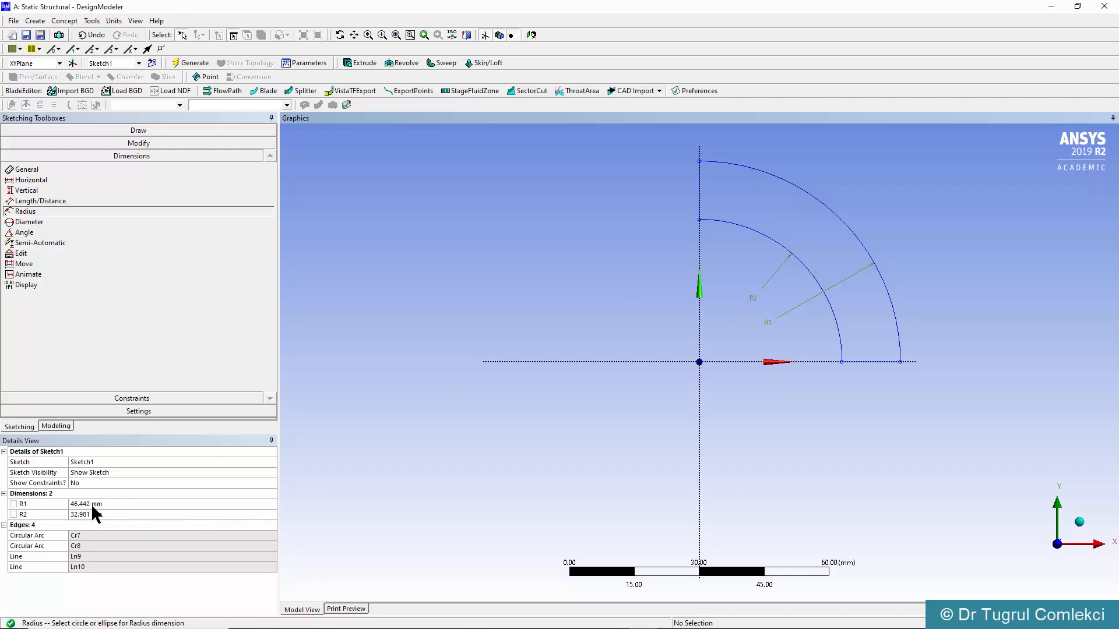
{"action": "double_click", "coordinate": [85, 503]}
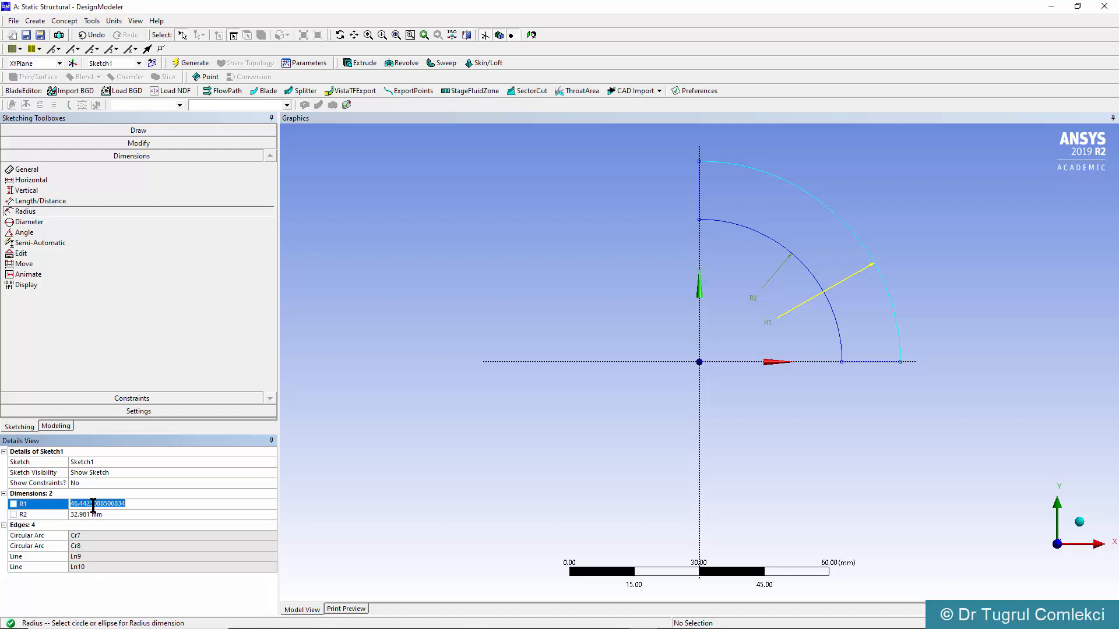
{"action": "type", "text": "200 mm"}
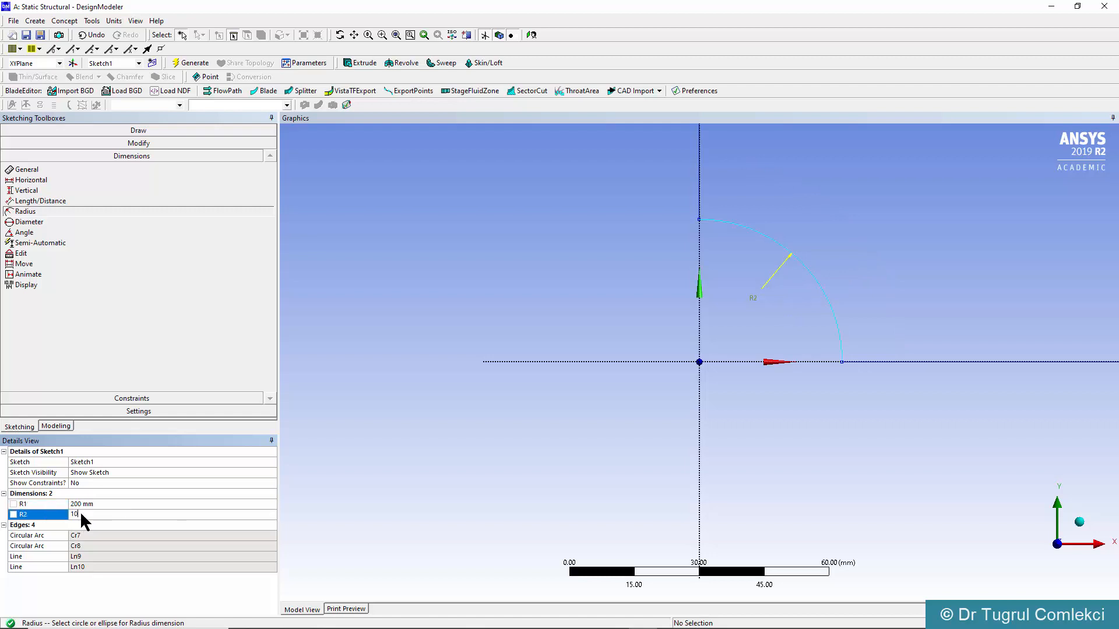
{"action": "type", "text": "100 mm"}
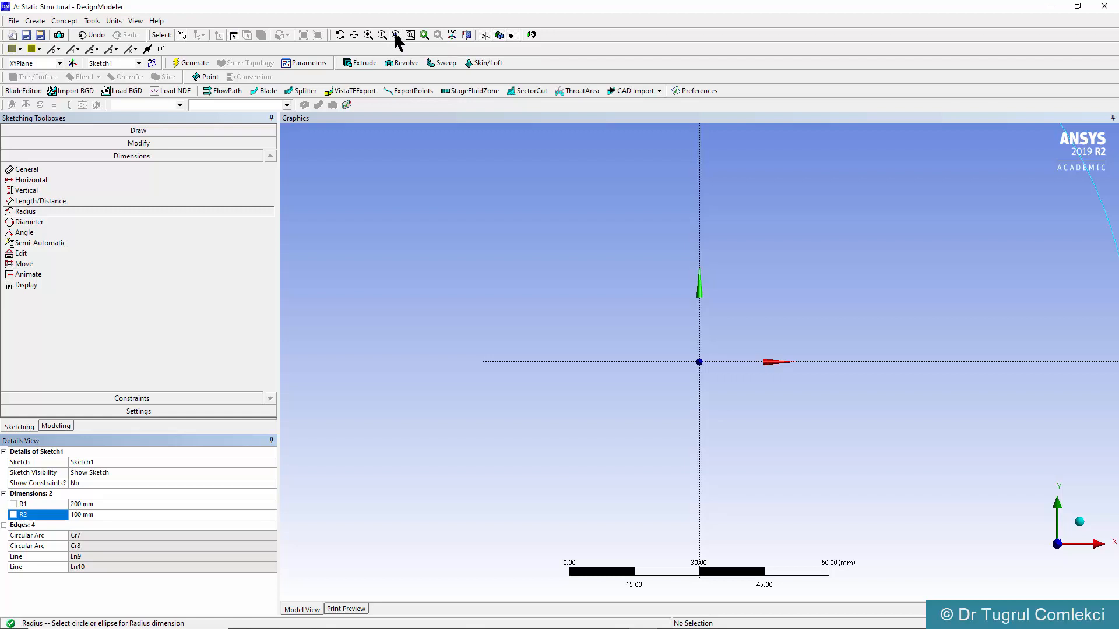
{"action": "mouse_move", "coordinate": [396, 34]}
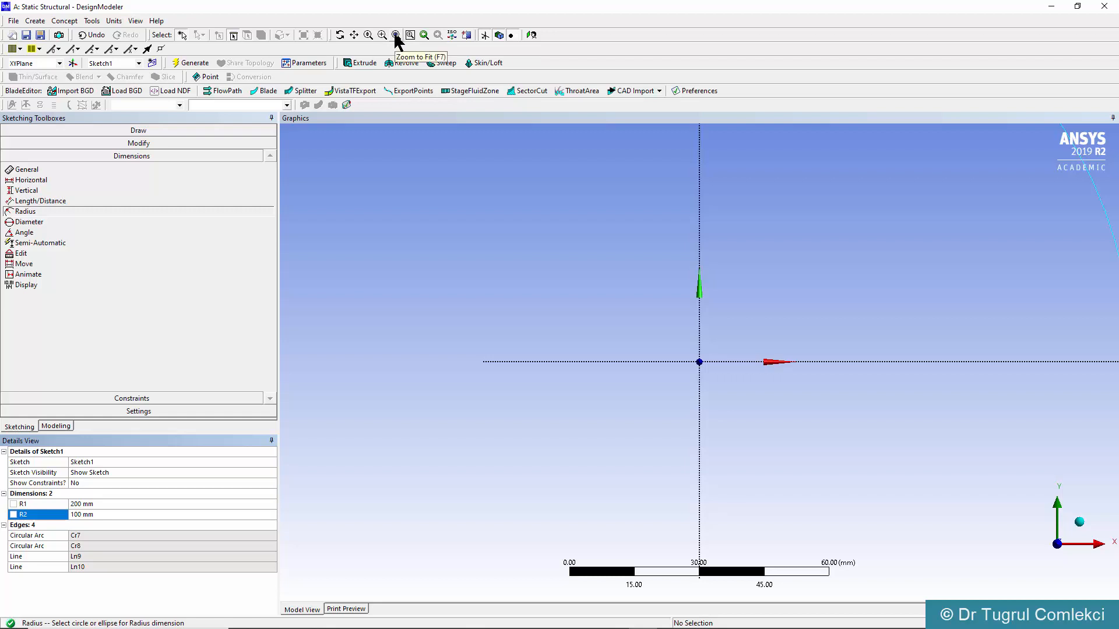
{"action": "left_click", "coordinate": [396, 33]}
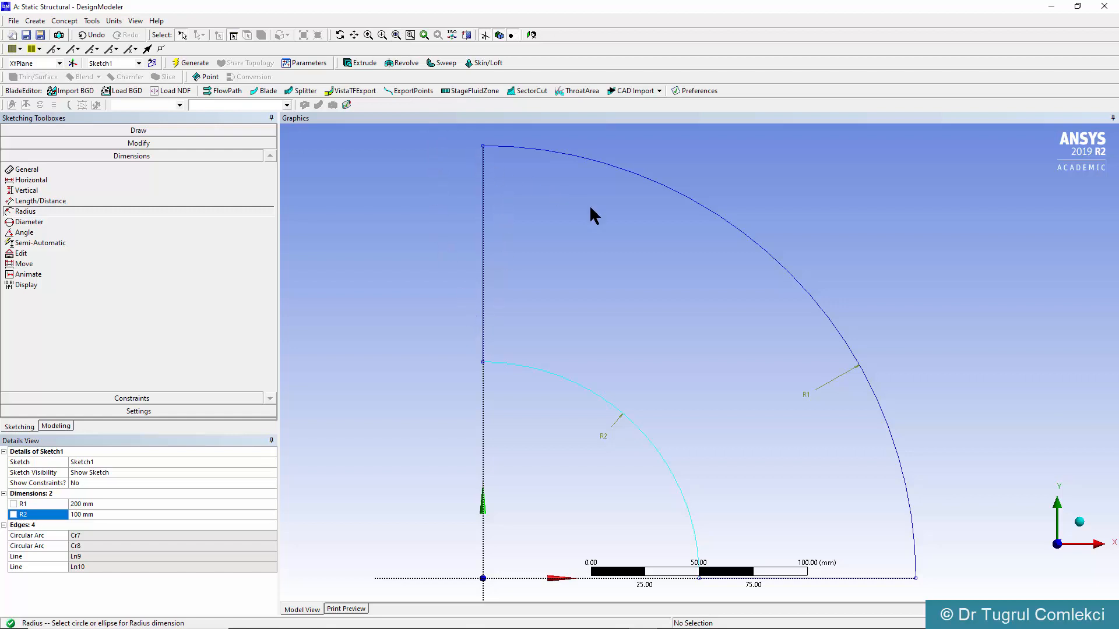
{"action": "mouse_move", "coordinate": [535, 374]}
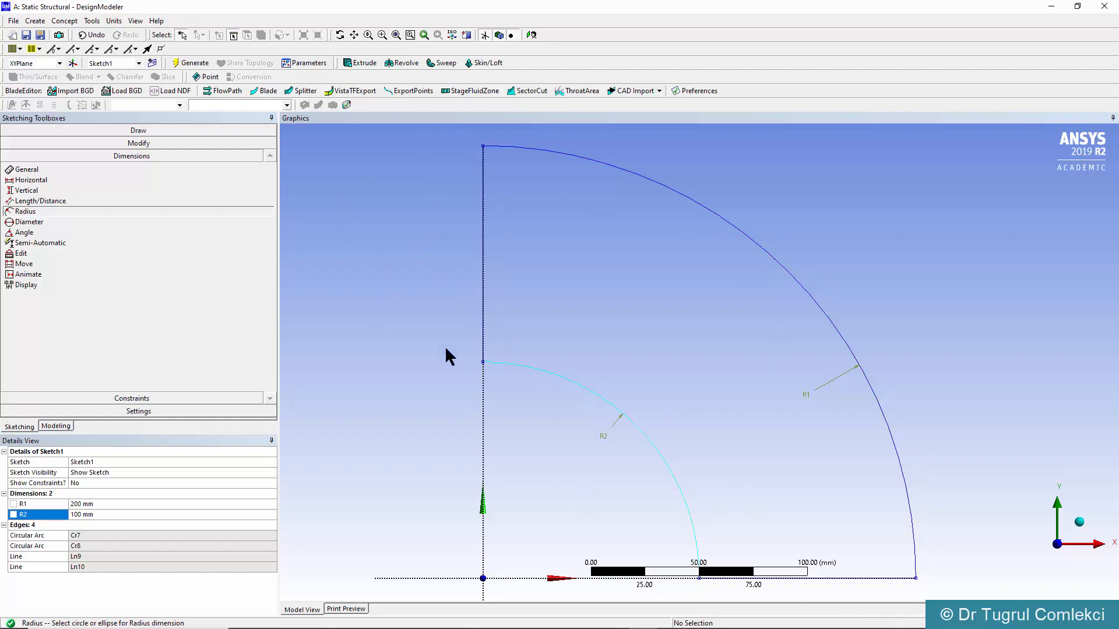
{"action": "mouse_move", "coordinate": [417, 384]}
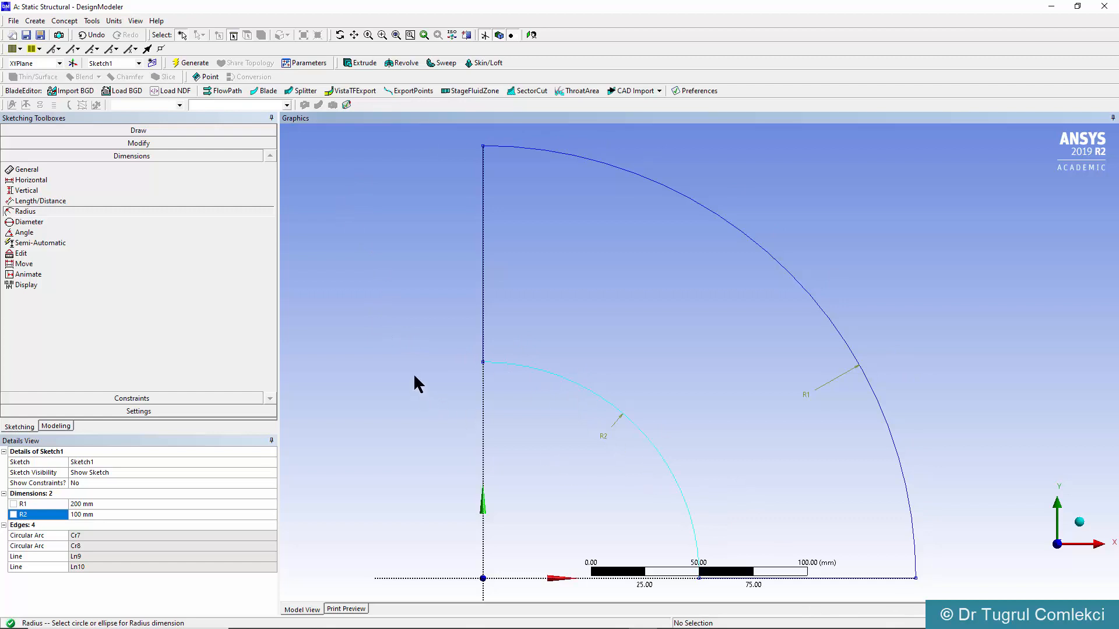
{"action": "mouse_move", "coordinate": [350, 353]}
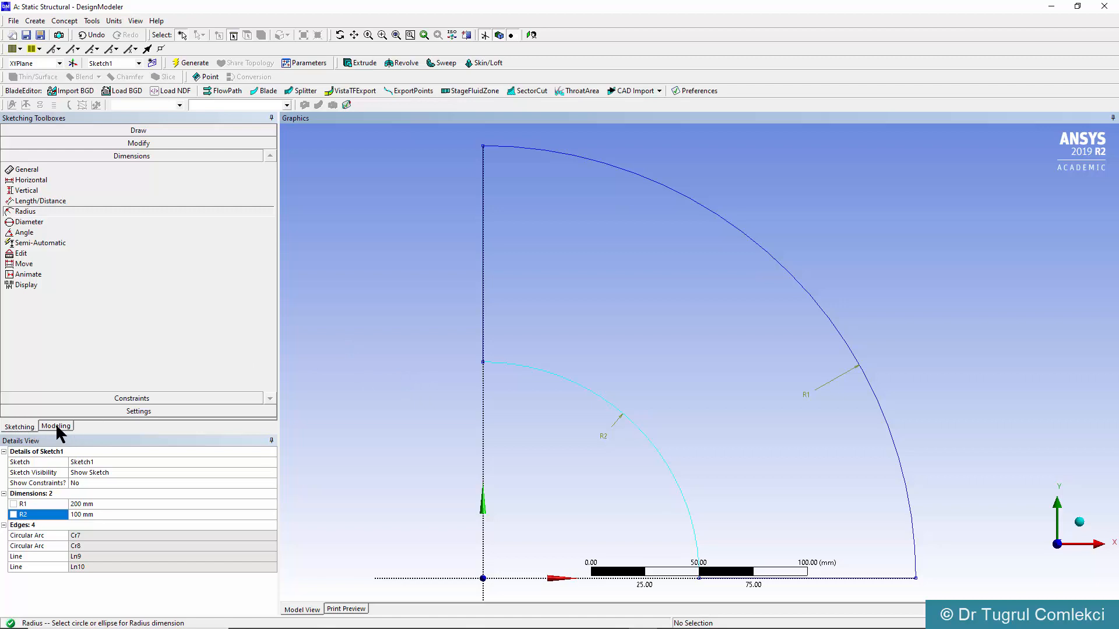
Expand XYPlane in the Modeling tree and select Sketch1
{"action": "left_click", "coordinate": [56, 426]}
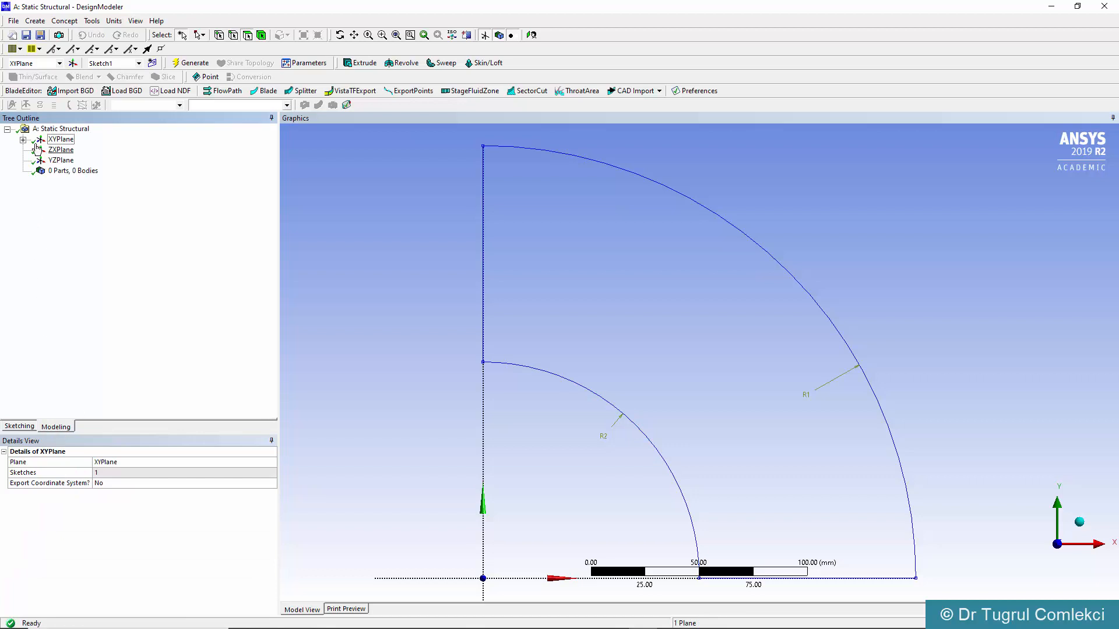
{"action": "left_click", "coordinate": [24, 139]}
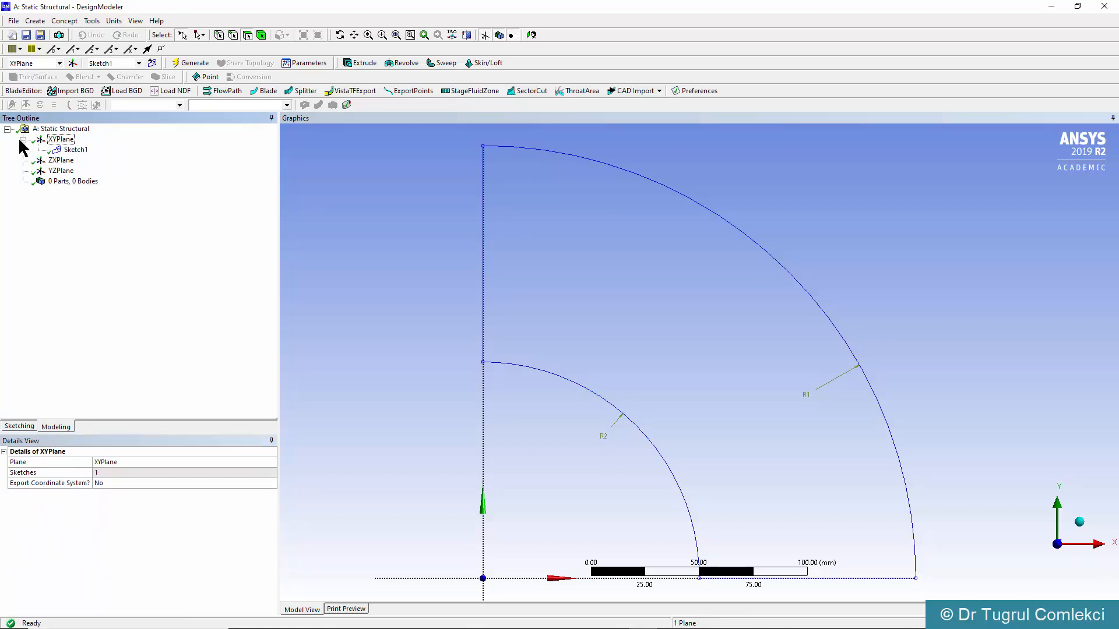
{"action": "left_click", "coordinate": [76, 149]}
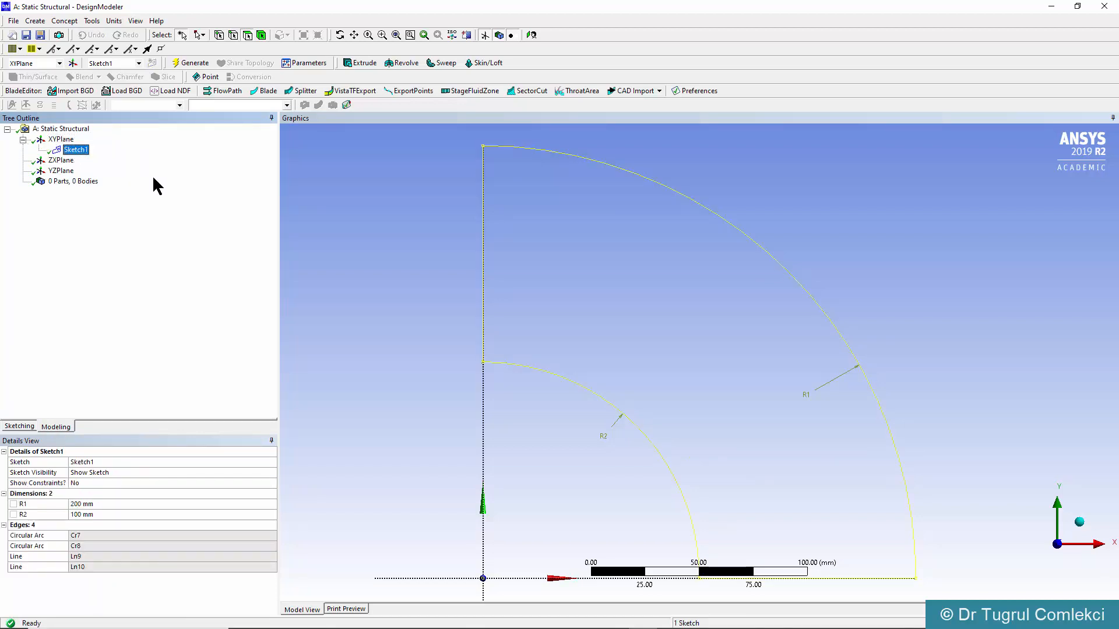
{"action": "mouse_move", "coordinate": [691, 257]}
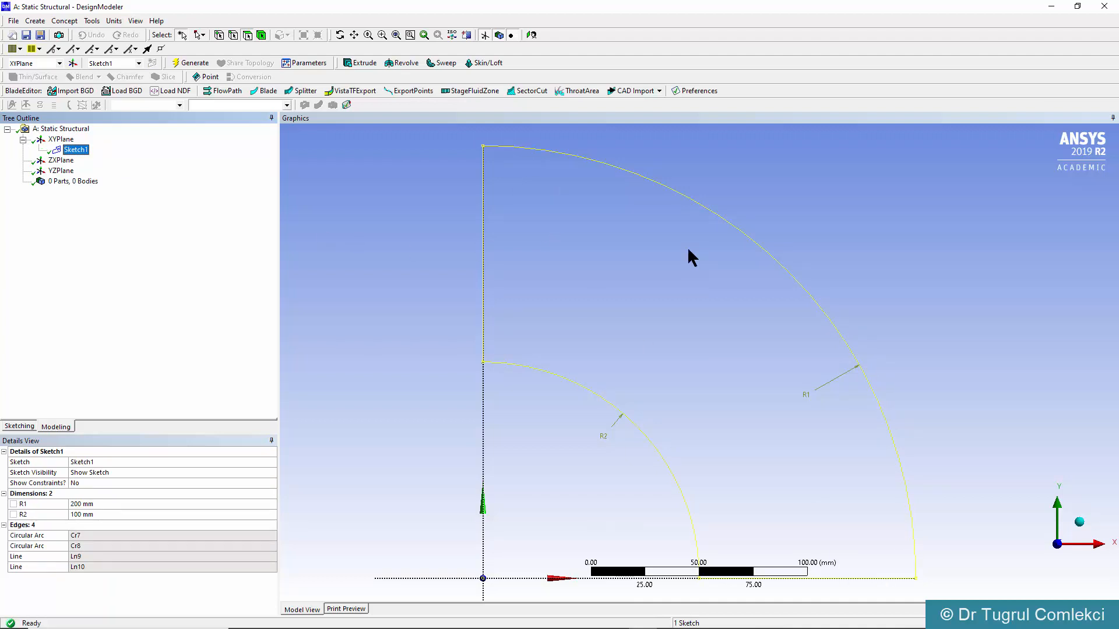
{"action": "mouse_move", "coordinate": [503, 266]}
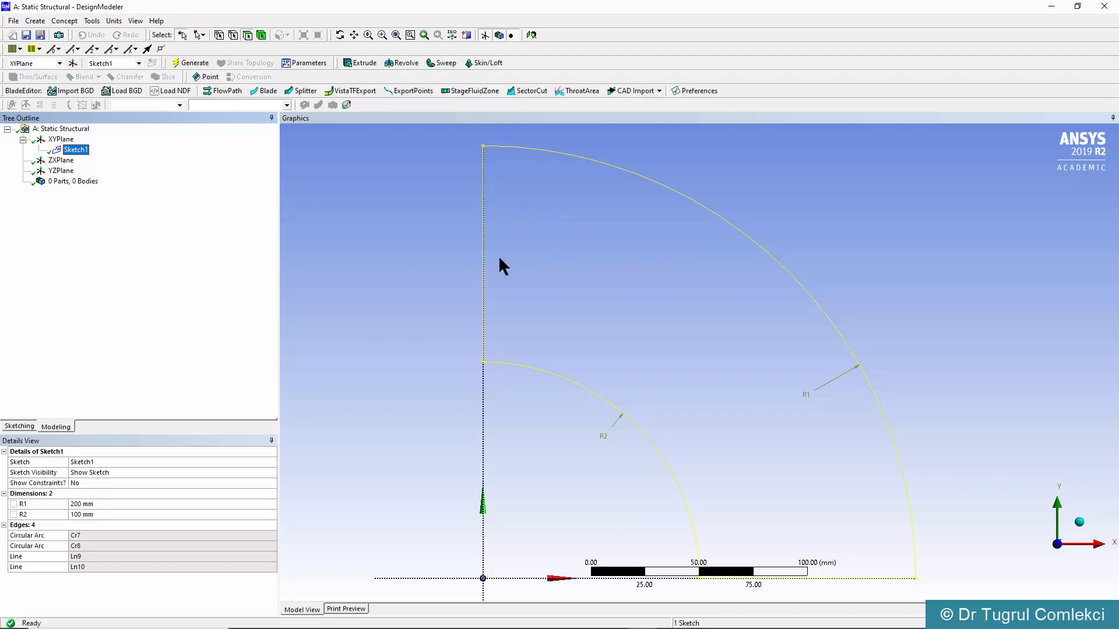
{"action": "mouse_move", "coordinate": [64, 21]}
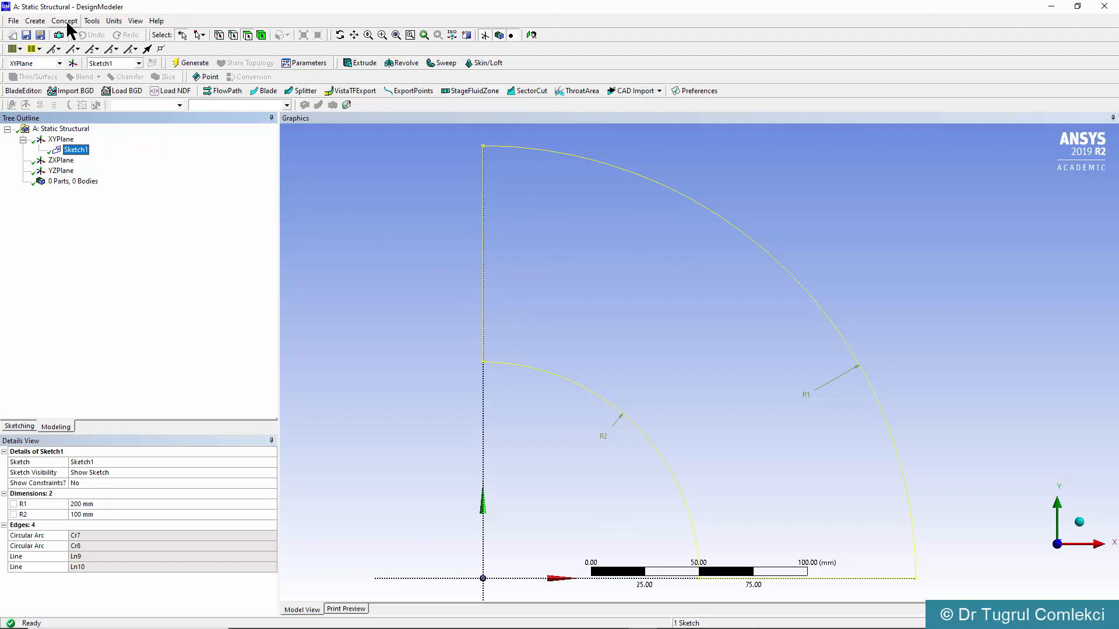
Create a Surfaces From Sketches feature with Sketch1 applied as base object and check its thickness
{"action": "left_click", "coordinate": [64, 21]}
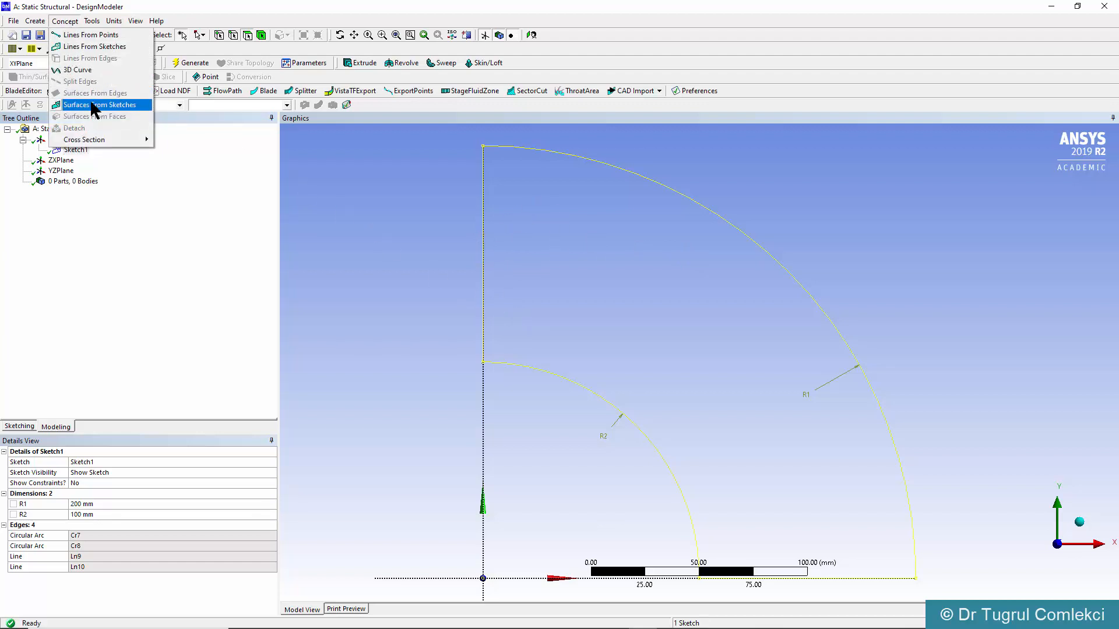
{"action": "left_click", "coordinate": [105, 105]}
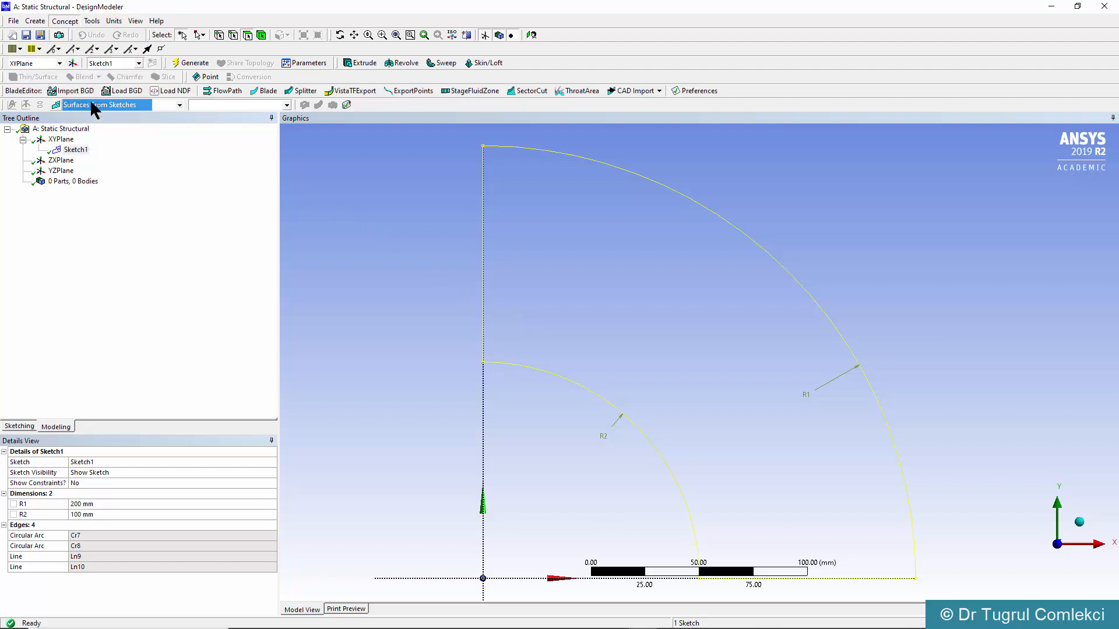
{"action": "left_click", "coordinate": [101, 104]}
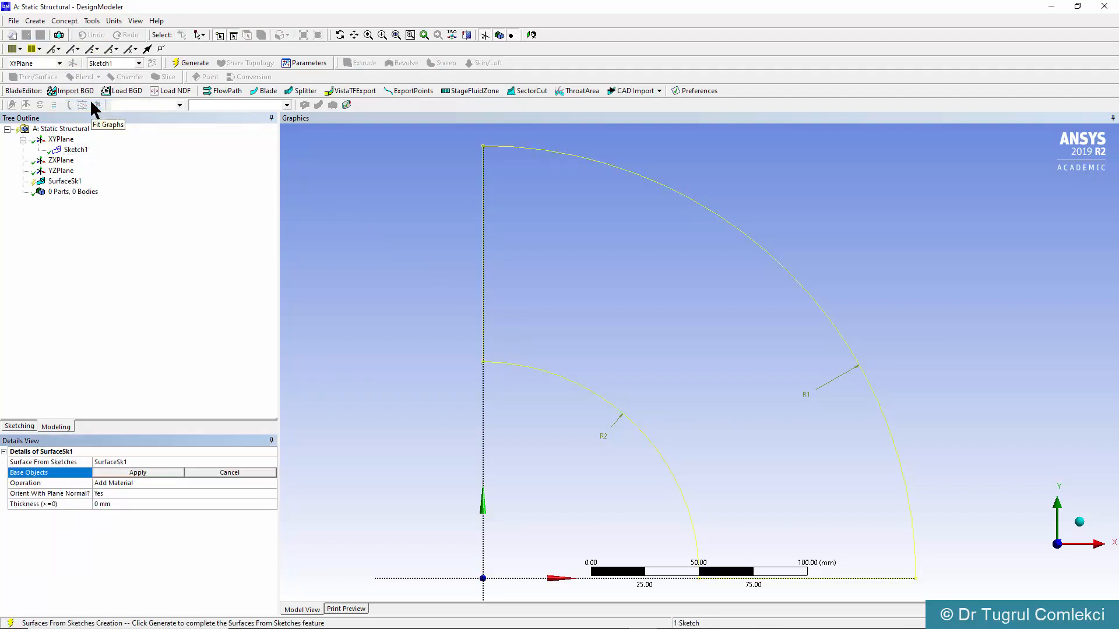
{"action": "mouse_move", "coordinate": [129, 404]}
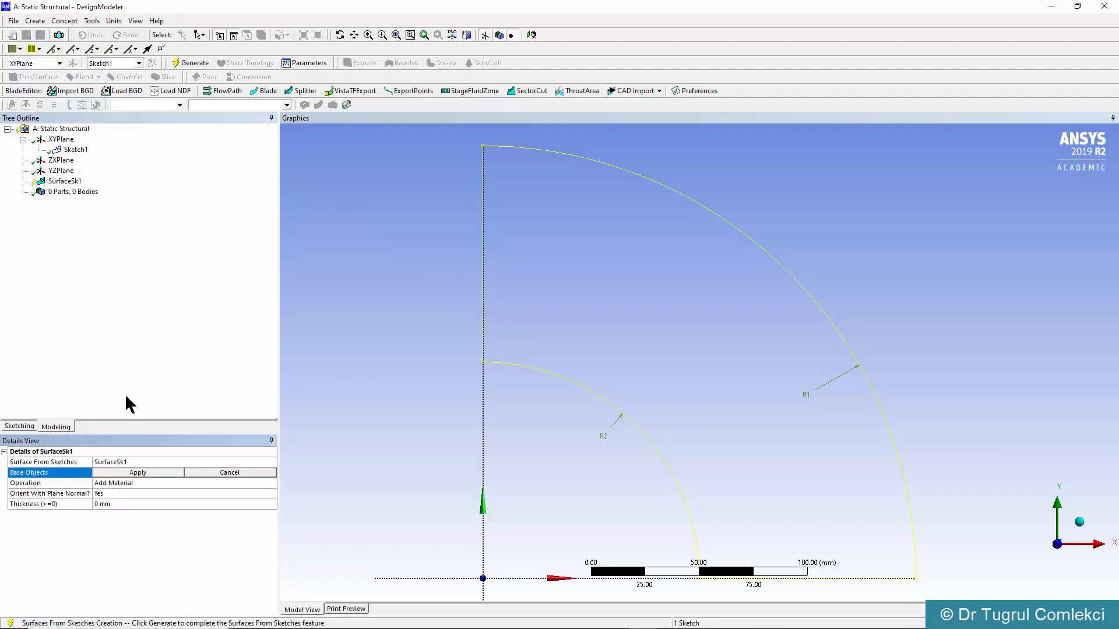
{"action": "mouse_move", "coordinate": [130, 477]}
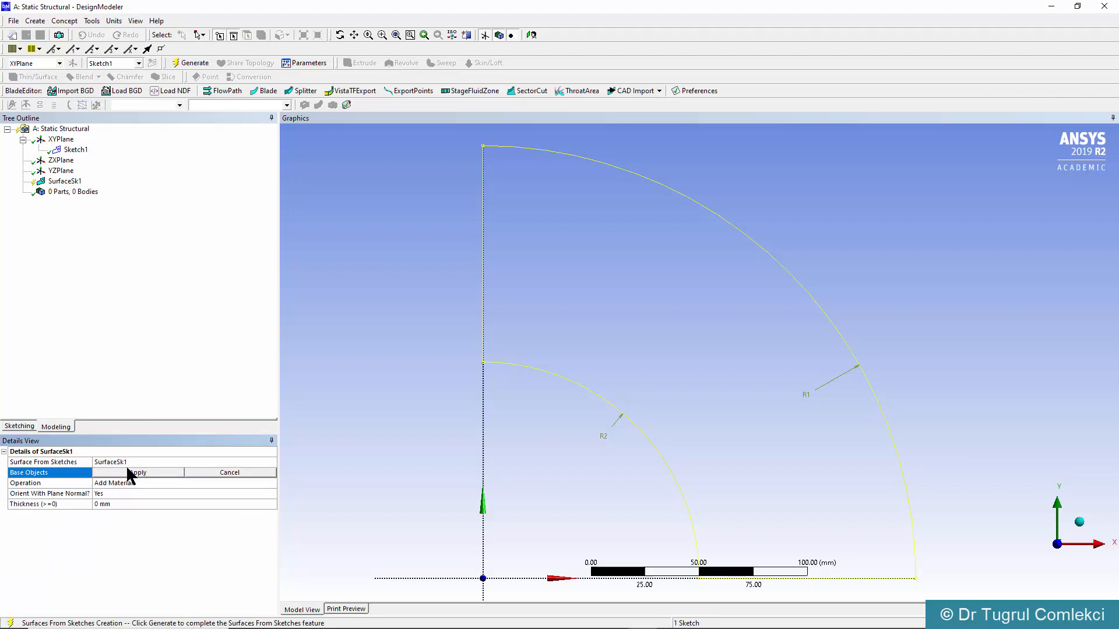
{"action": "mouse_move", "coordinate": [135, 478]}
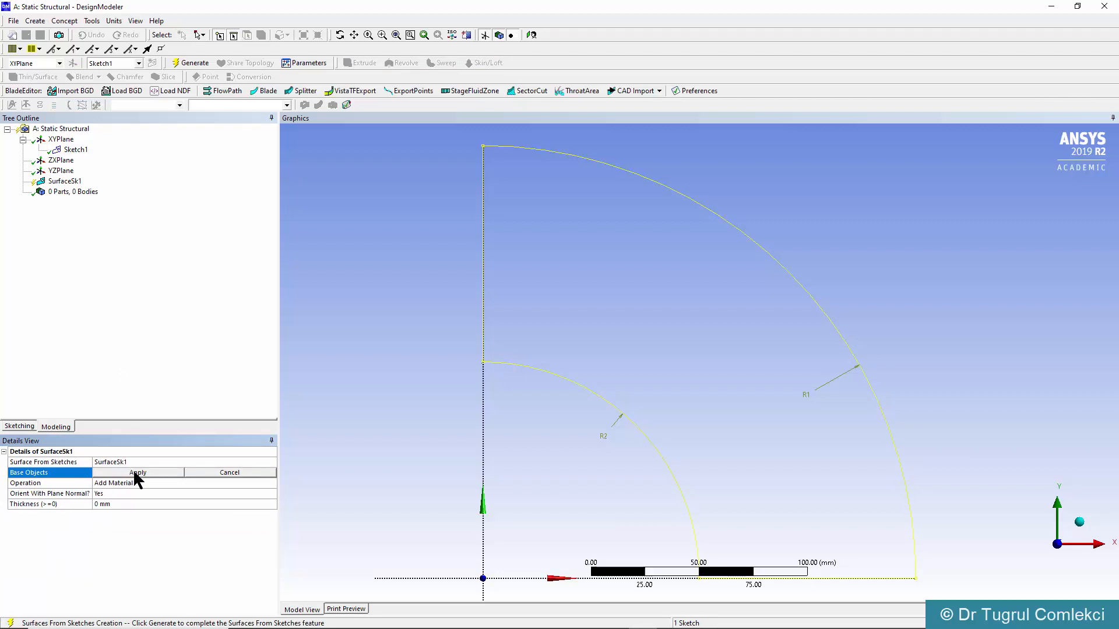
{"action": "left_click", "coordinate": [139, 472]}
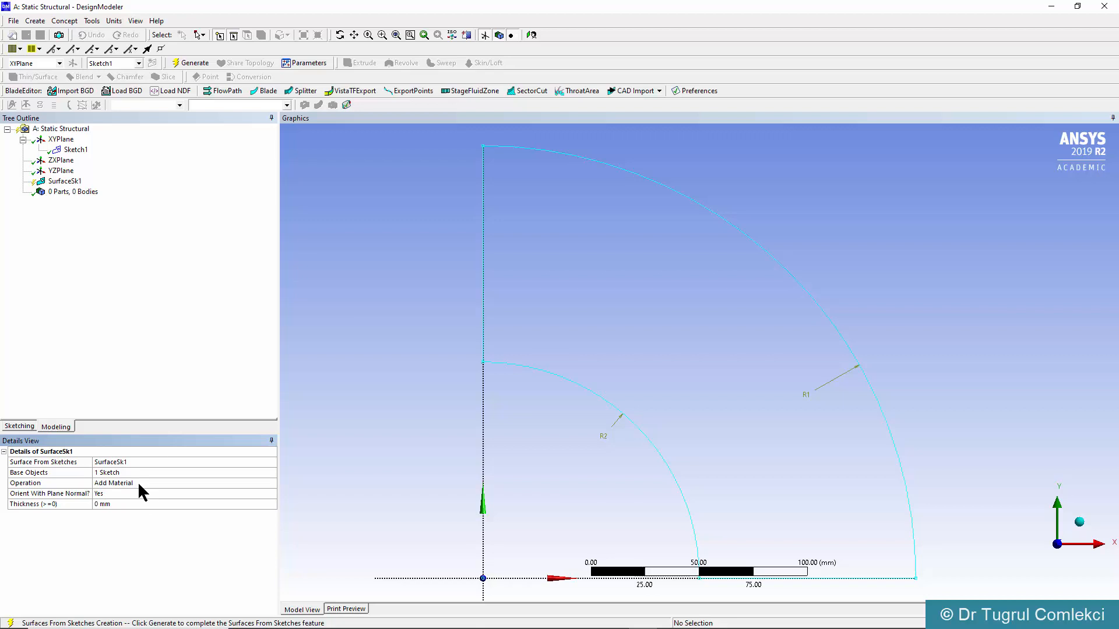
{"action": "mouse_move", "coordinate": [125, 514]}
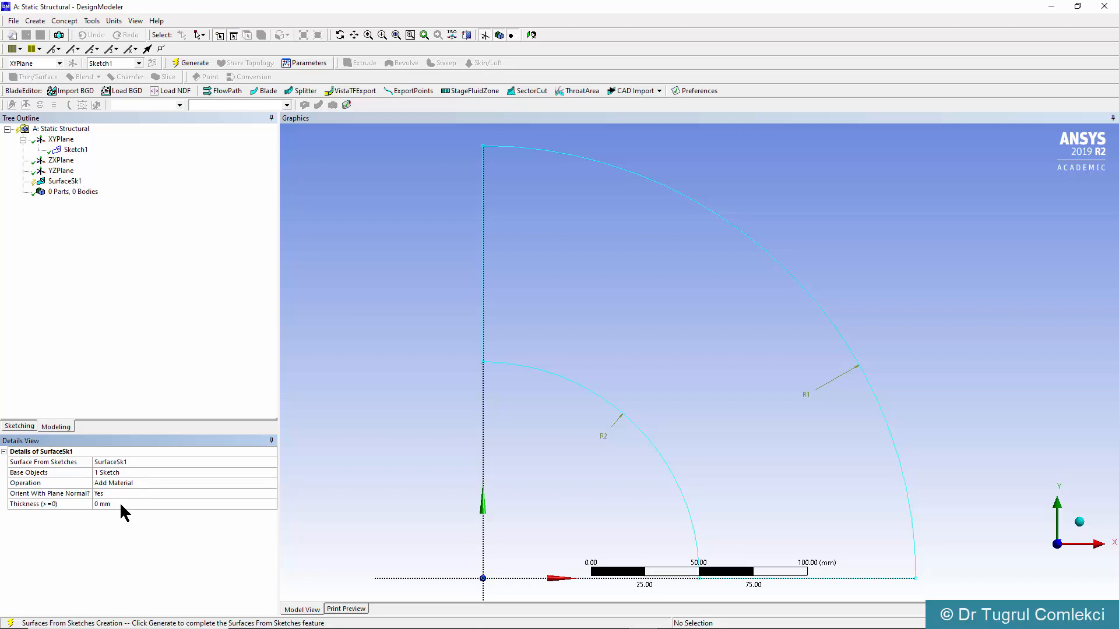
{"action": "left_click", "coordinate": [181, 503]}
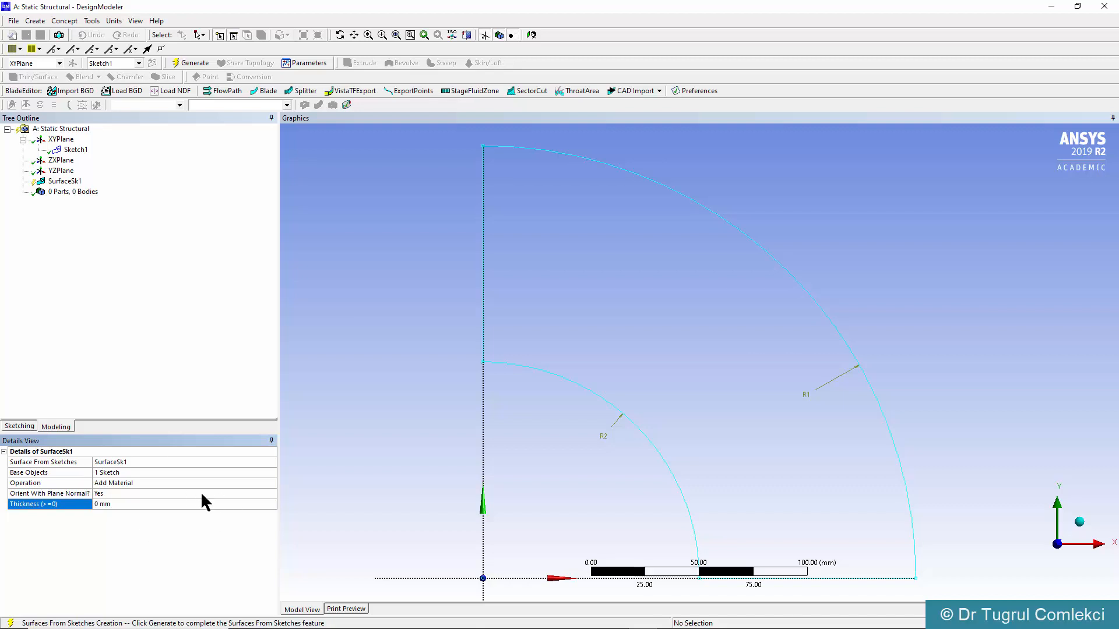
{"action": "mouse_move", "coordinate": [182, 67]}
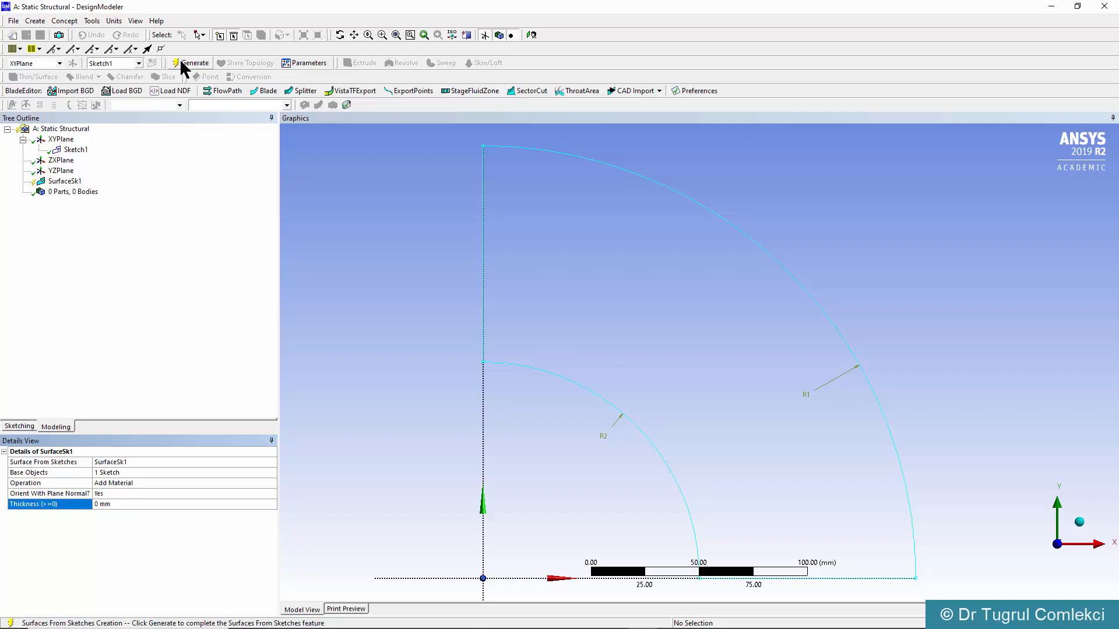
Generate SurfaceSk1 and view the Surface Body's details showing 23562 mm² area
{"action": "left_click", "coordinate": [192, 63]}
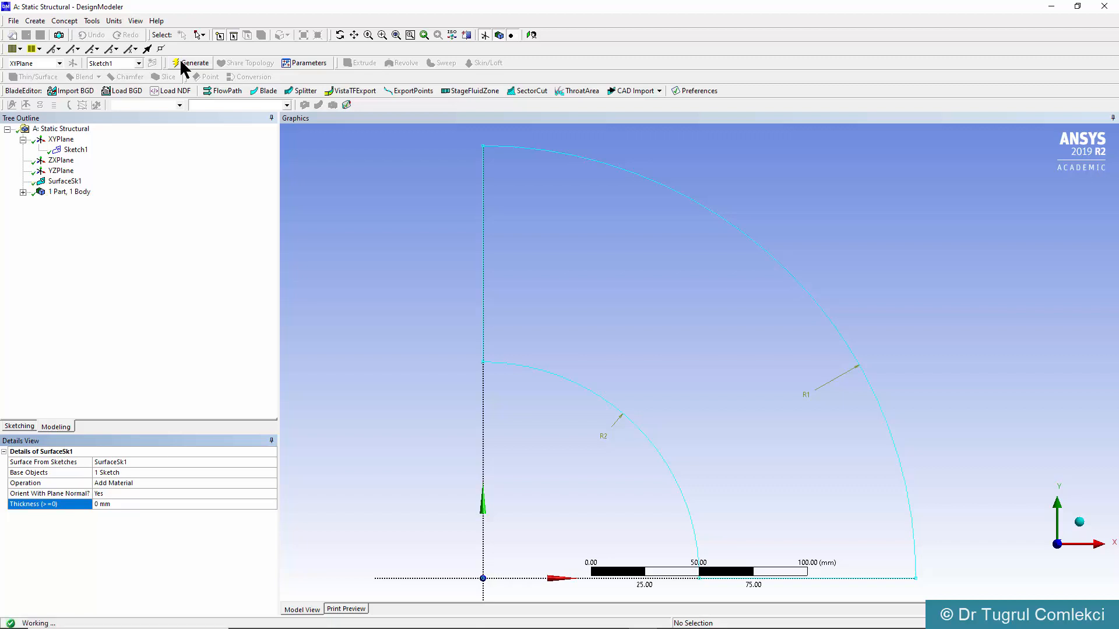
{"action": "left_click", "coordinate": [189, 63]}
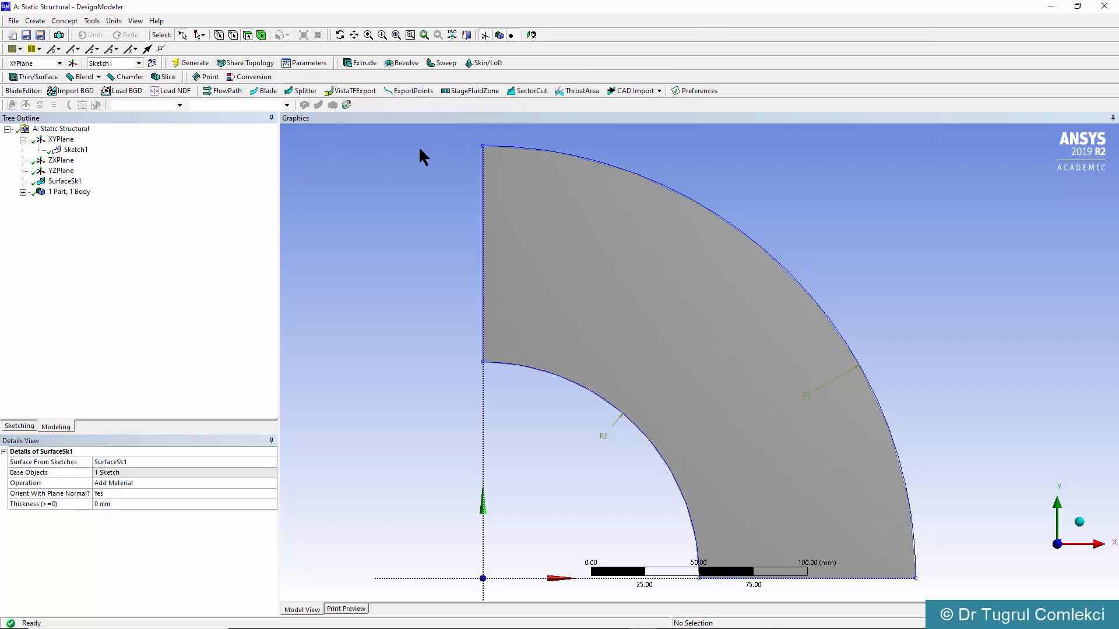
{"action": "mouse_move", "coordinate": [24, 196]}
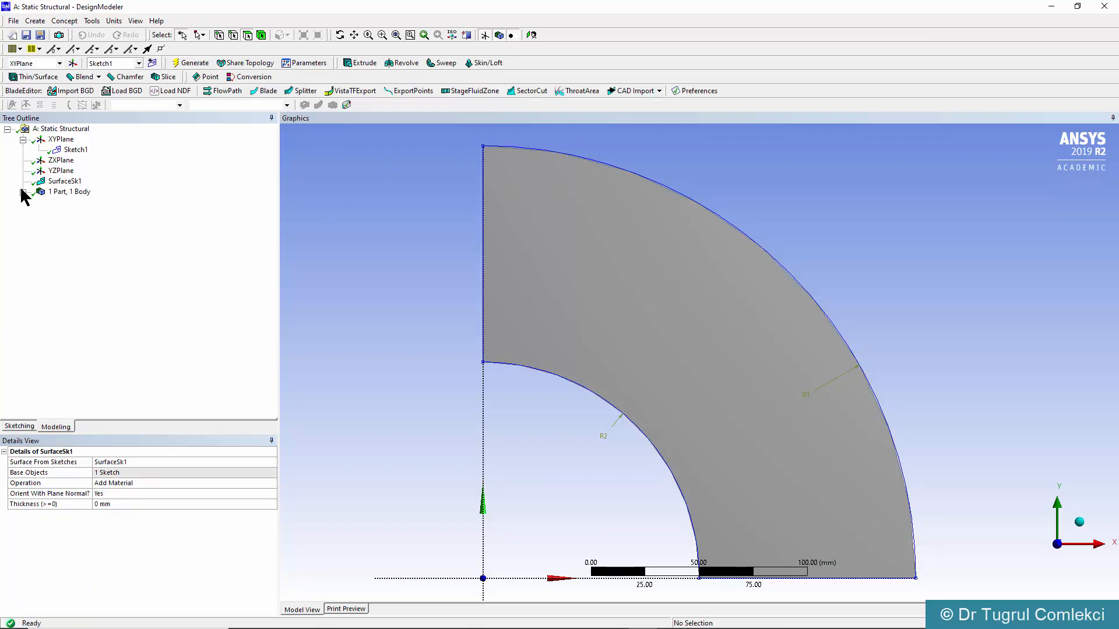
{"action": "left_click", "coordinate": [22, 194]}
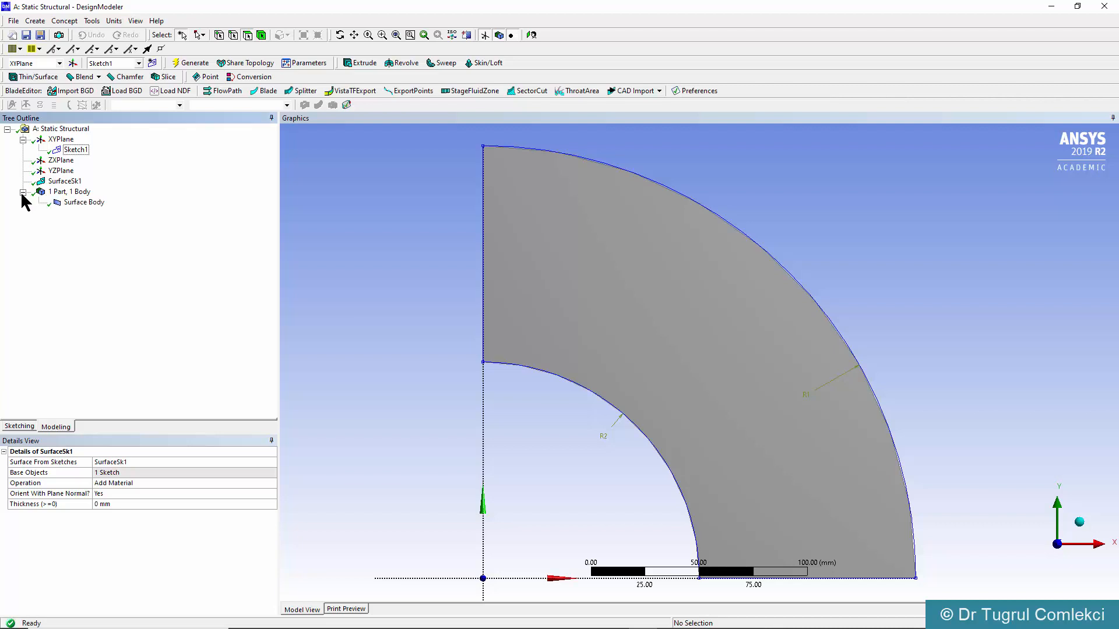
{"action": "left_click", "coordinate": [84, 201]}
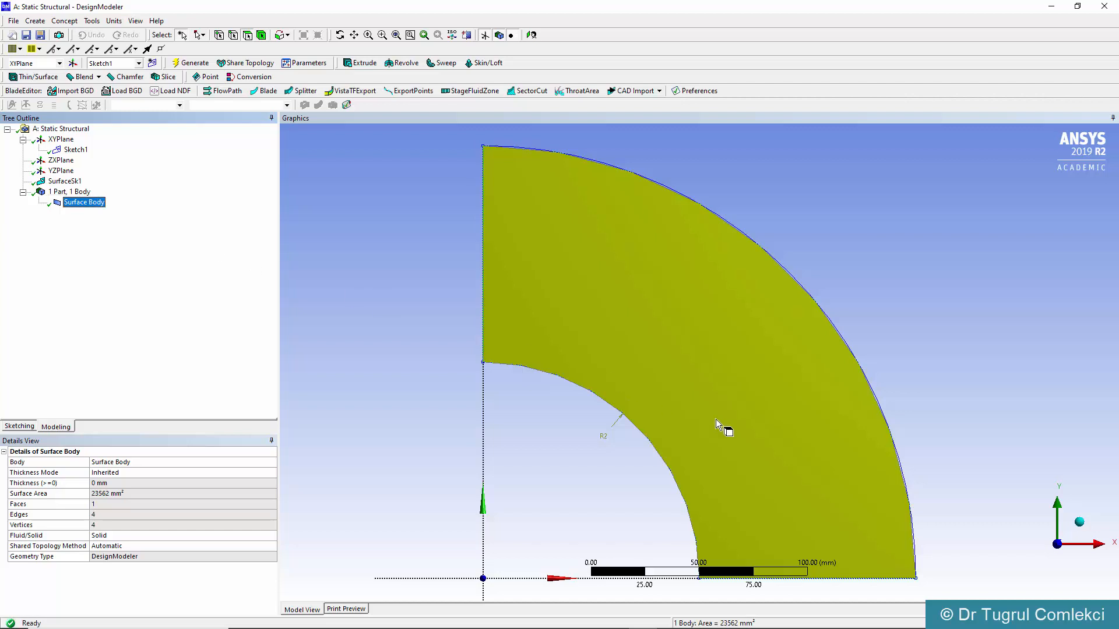
{"action": "mouse_move", "coordinate": [592, 404]}
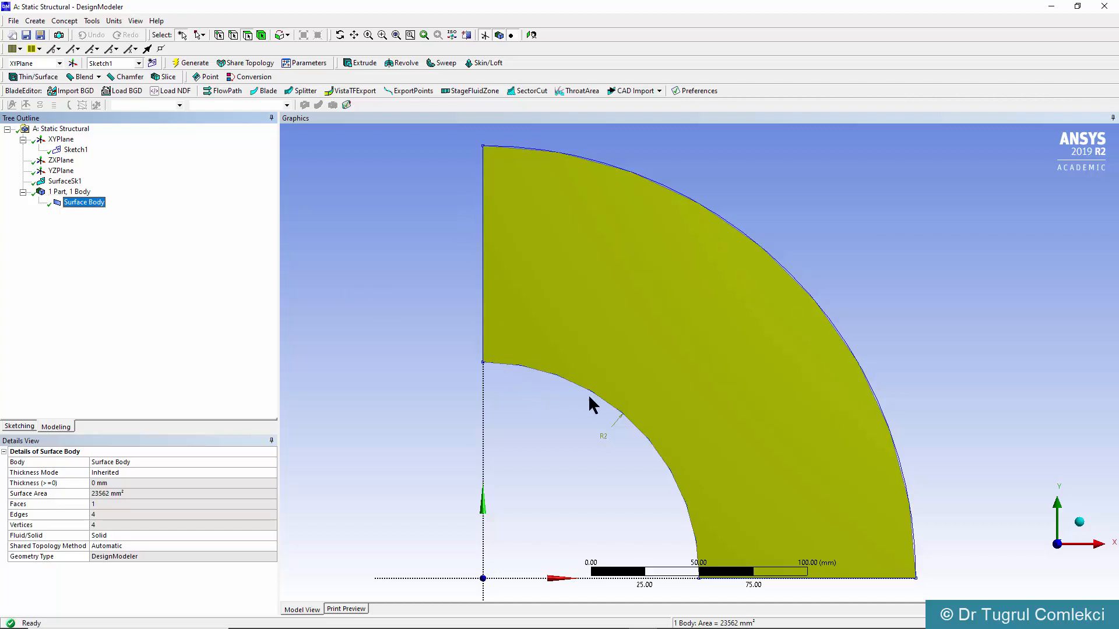
{"action": "mouse_move", "coordinate": [727, 568]}
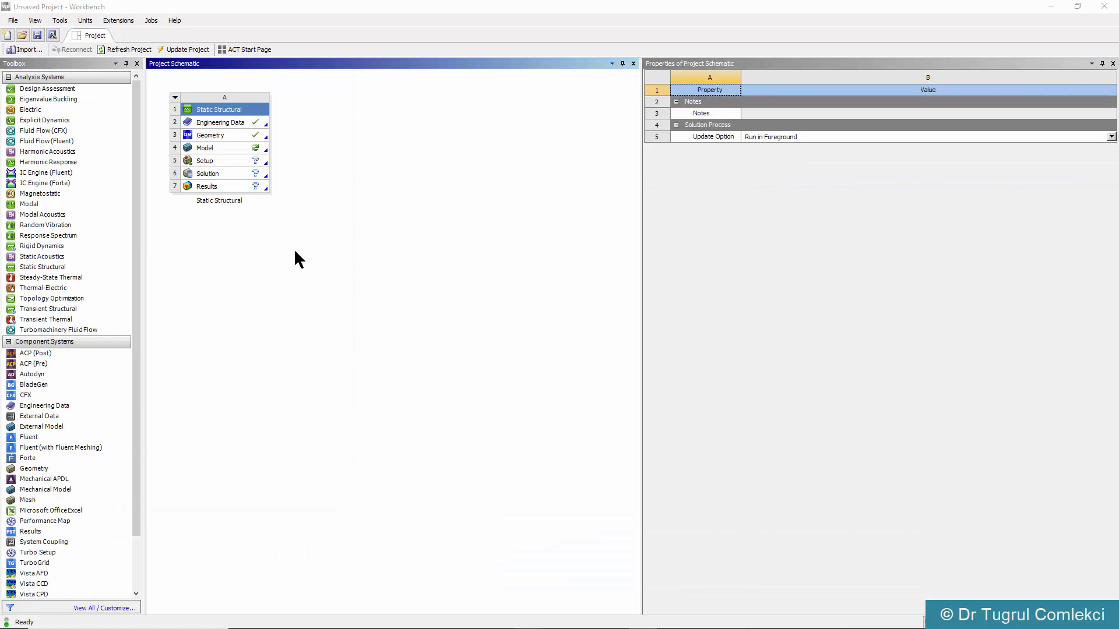
{"action": "mouse_move", "coordinate": [273, 165]}
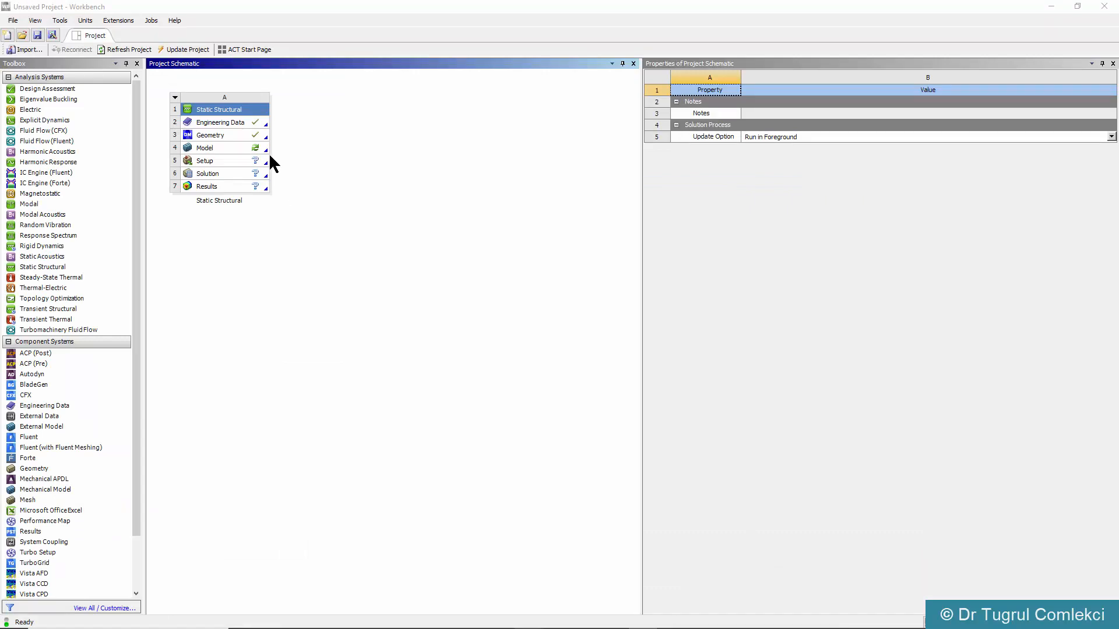
{"action": "mouse_move", "coordinate": [224, 151]}
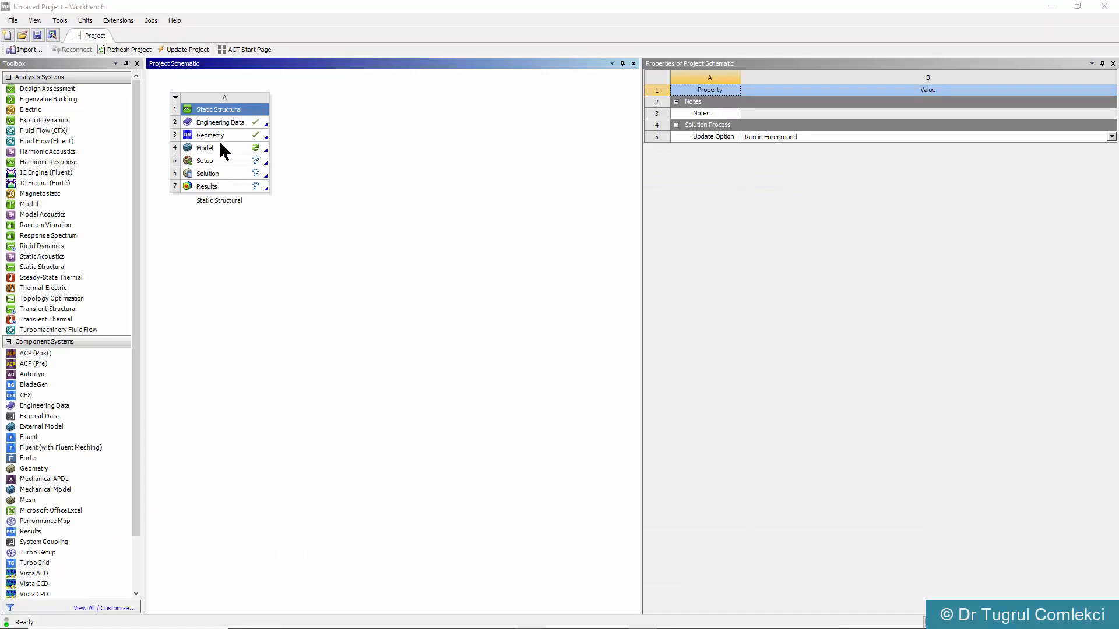
Launch Mechanical from the Static Structural system's Model cell
{"action": "left_click", "coordinate": [215, 148]}
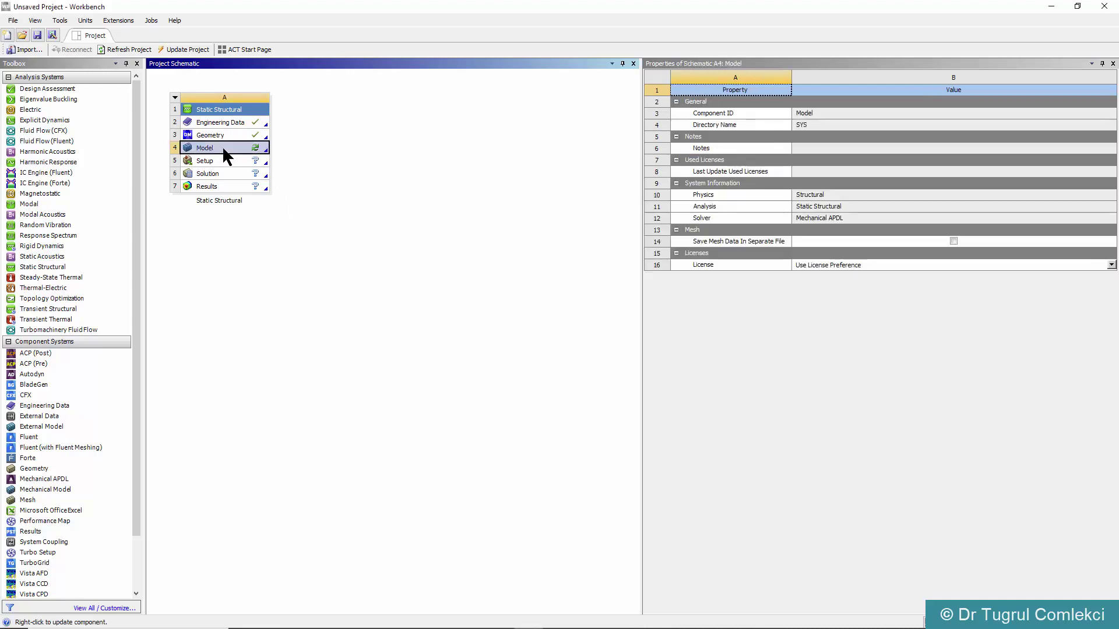
{"action": "double_click", "coordinate": [205, 148]}
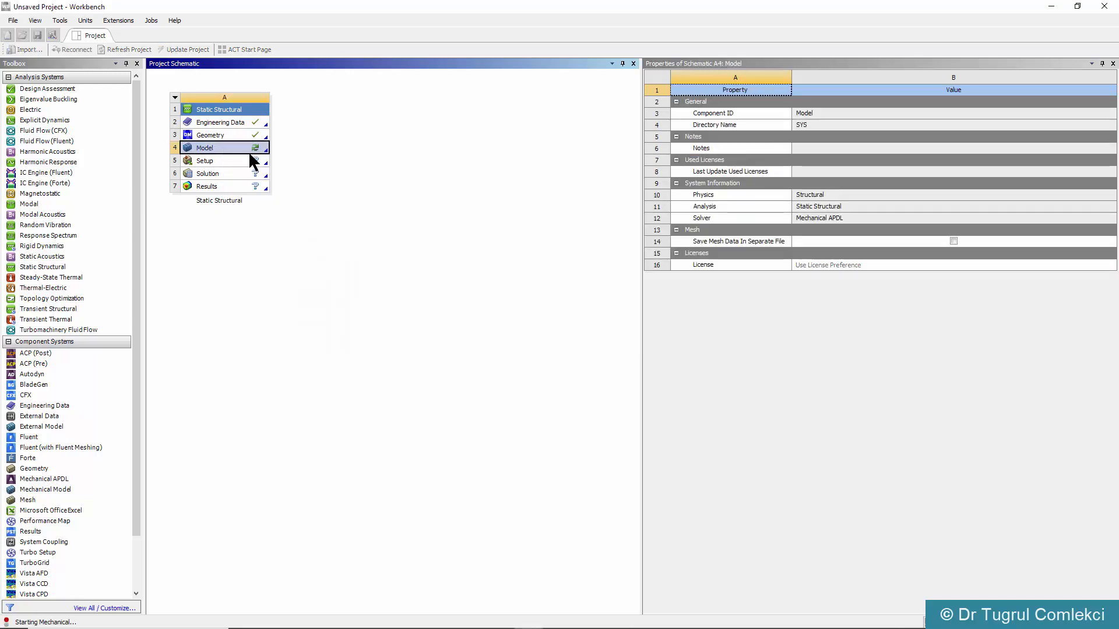
{"action": "left_click", "coordinate": [218, 148]}
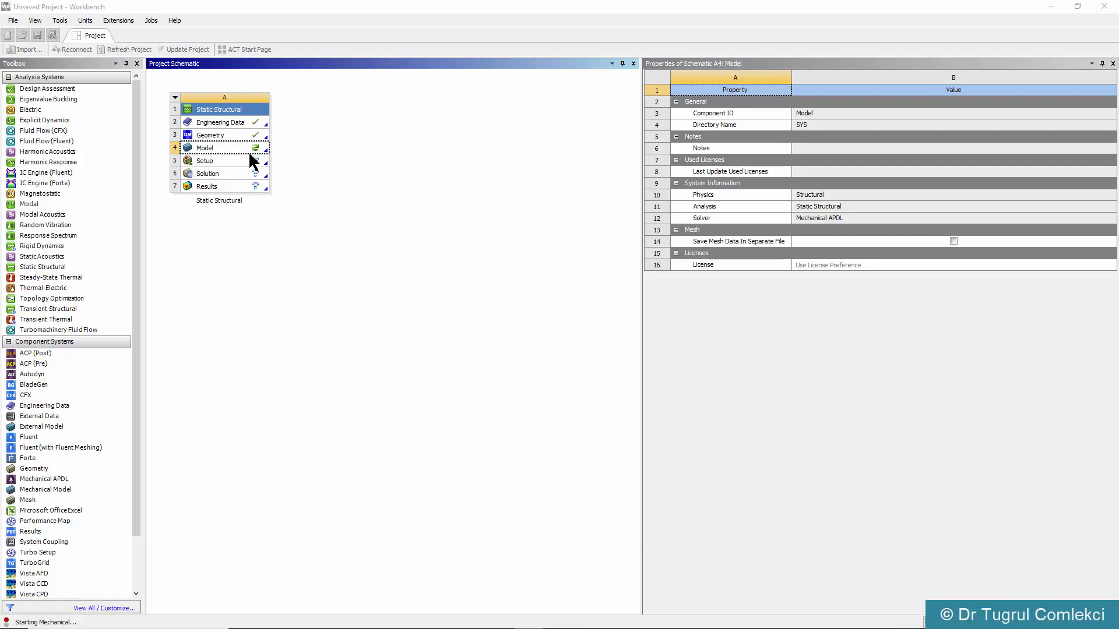
{"action": "double_click", "coordinate": [205, 148]}
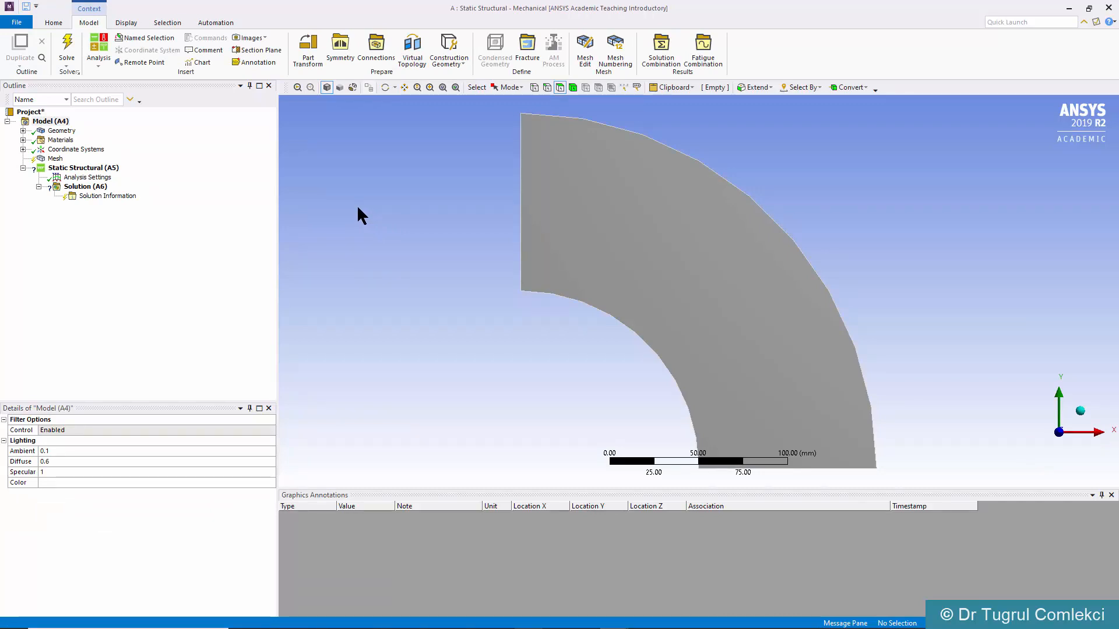
Change the quarter-annulus Geometry's 2D Behavior from Plane Stress to Plane Strain
{"action": "left_click", "coordinate": [49, 121]}
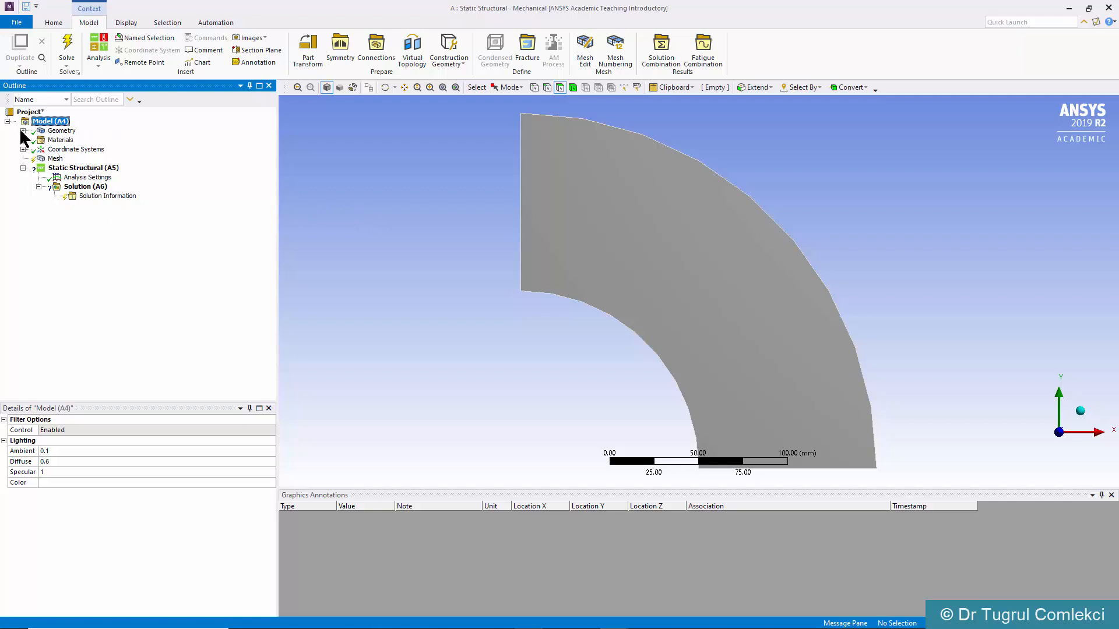
{"action": "left_click", "coordinate": [83, 140]}
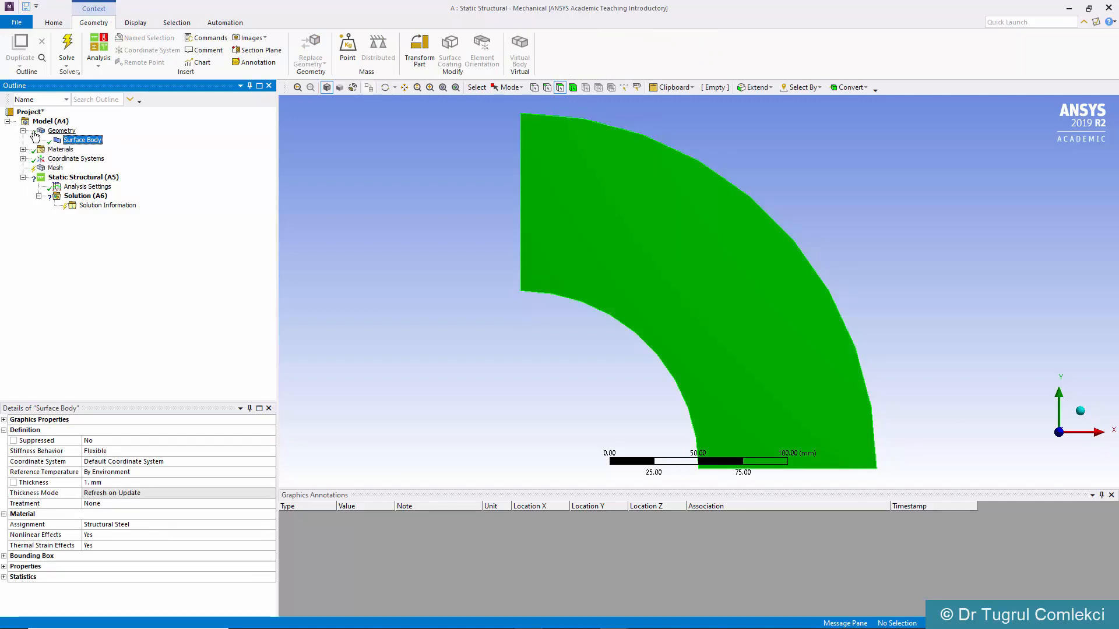
{"action": "left_click", "coordinate": [62, 131]}
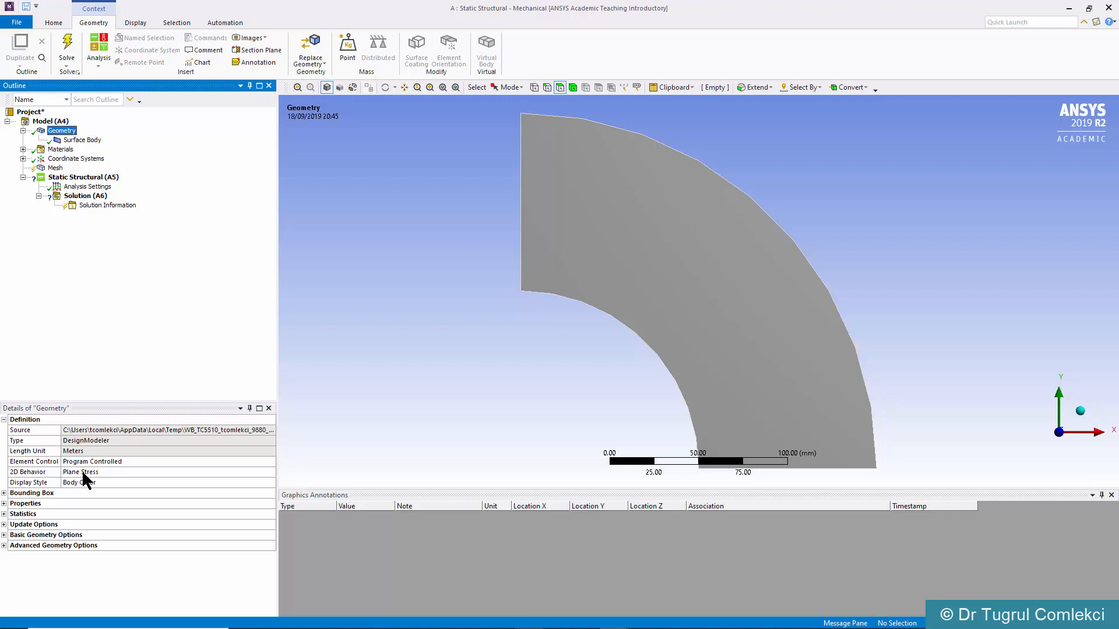
{"action": "left_click", "coordinate": [272, 472]}
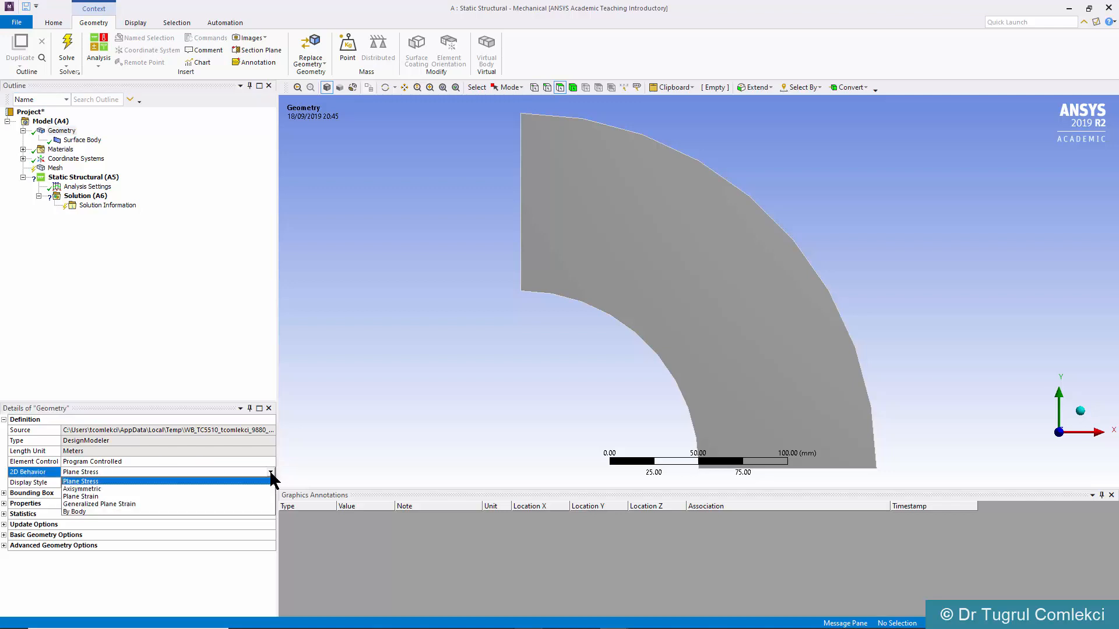
{"action": "mouse_move", "coordinate": [82, 490]}
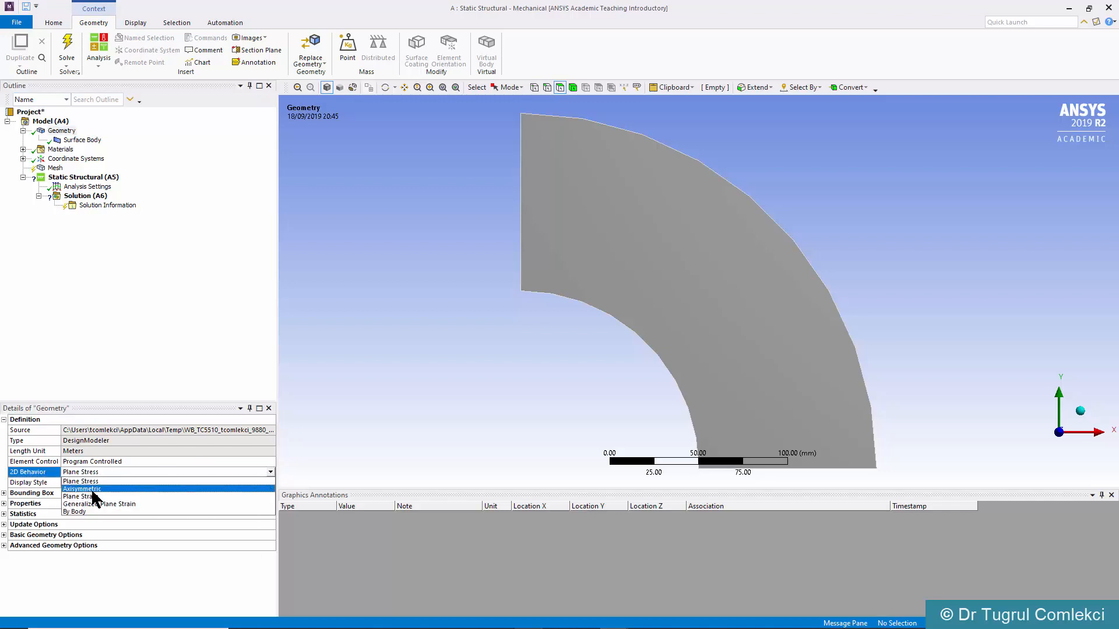
{"action": "mouse_move", "coordinate": [106, 497]}
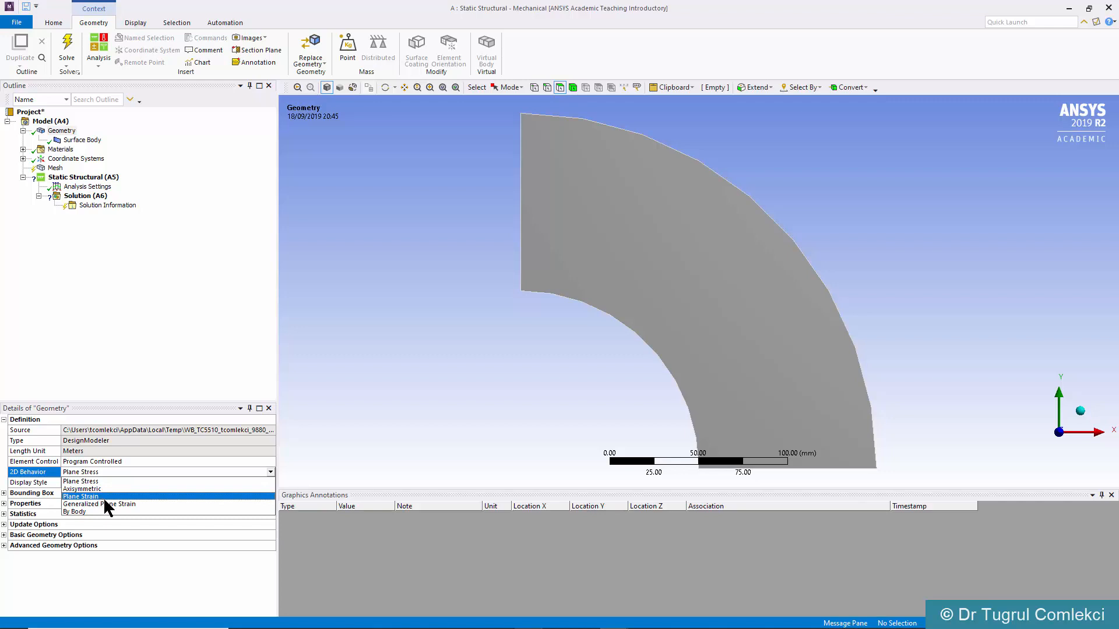
{"action": "mouse_move", "coordinate": [100, 504]}
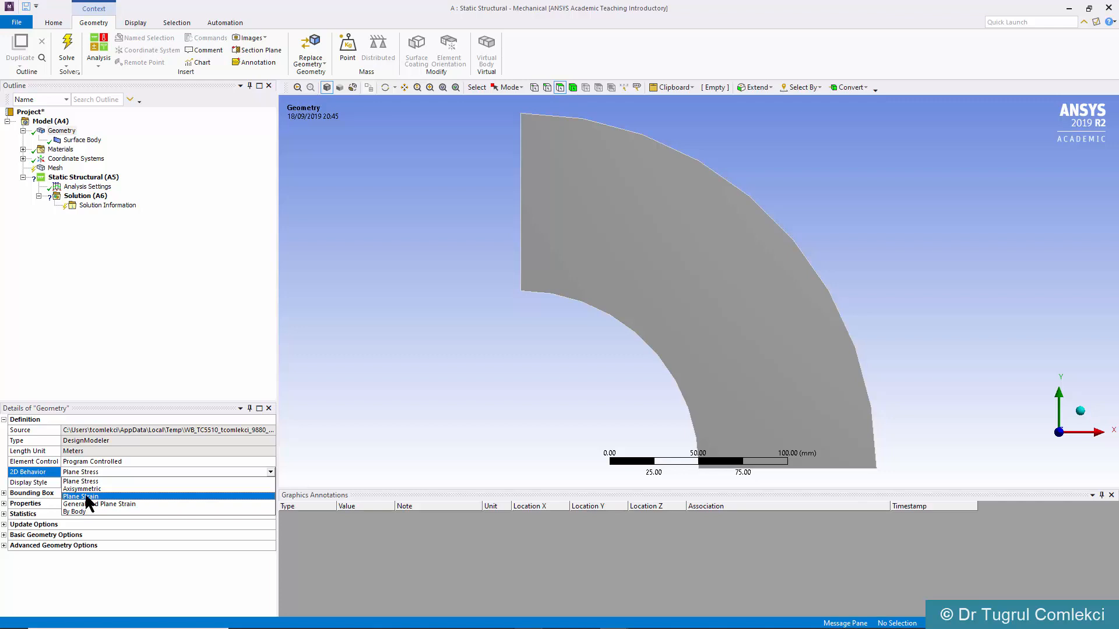
{"action": "left_click", "coordinate": [80, 497]}
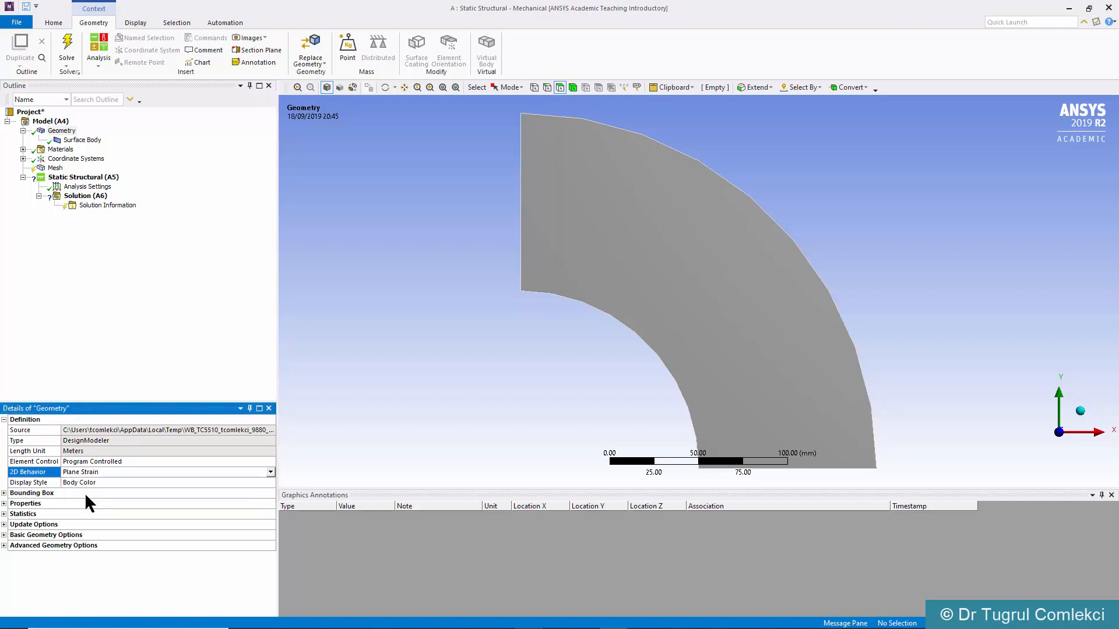
{"action": "mouse_move", "coordinate": [130, 426]}
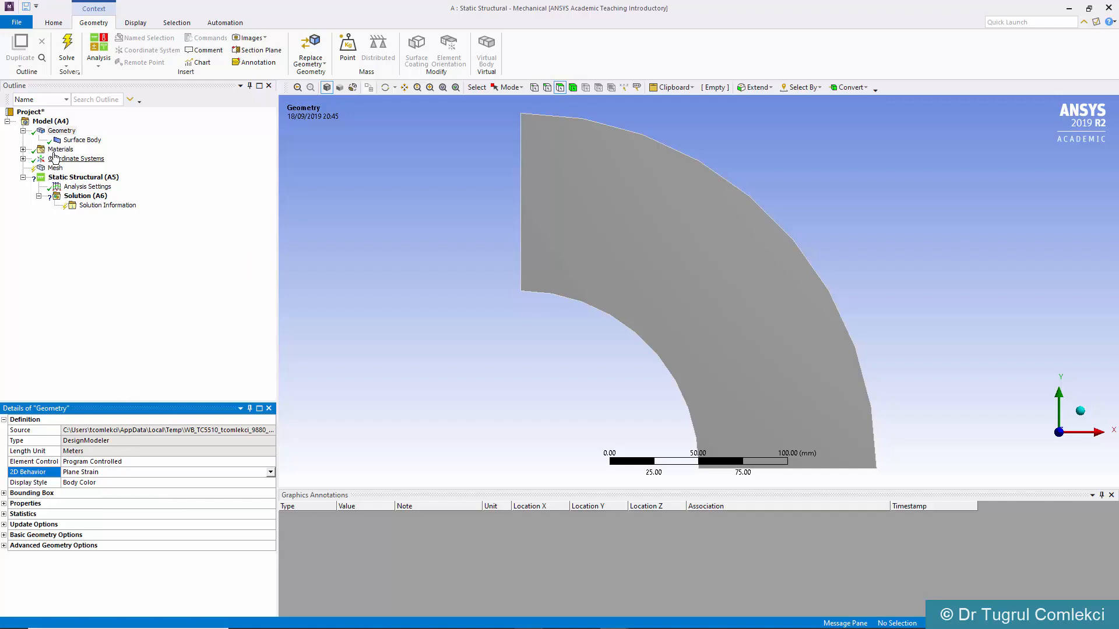
Show Structural Steel's full Engineering Data: Young's modulus 2e+05 MPa, Poisson's ratio 0.3
{"action": "left_click", "coordinate": [60, 149]}
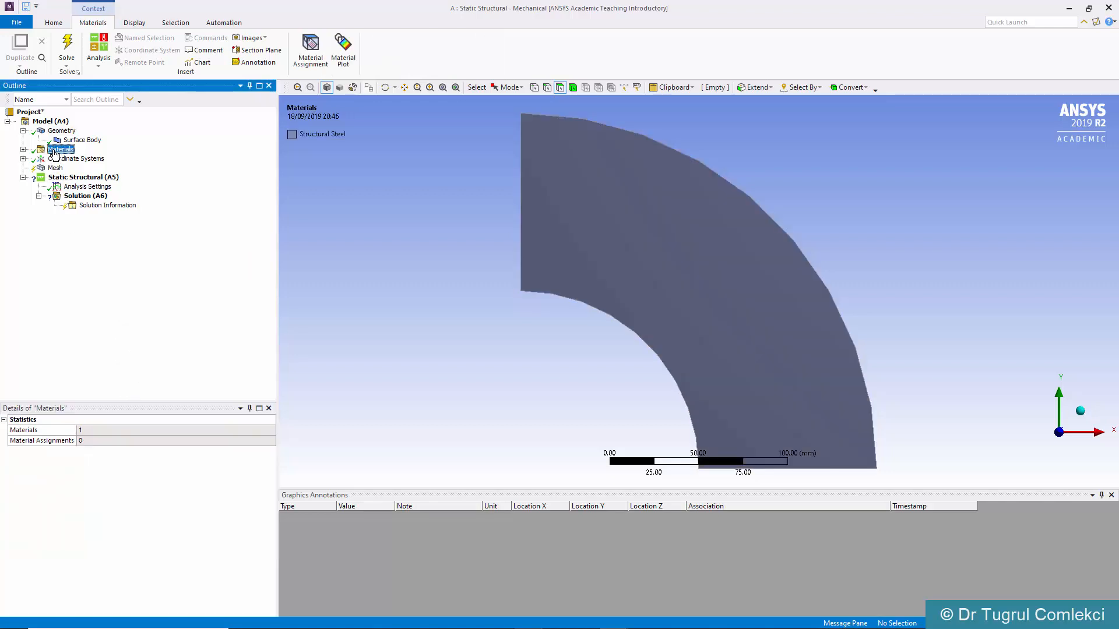
{"action": "left_click", "coordinate": [41, 149]}
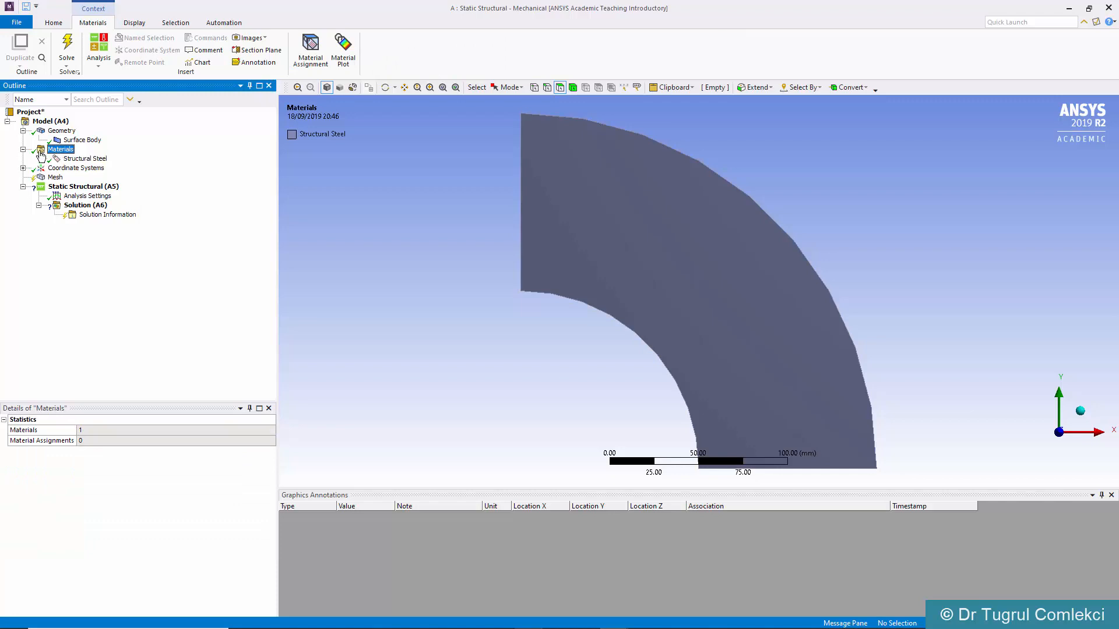
{"action": "left_click", "coordinate": [85, 157]}
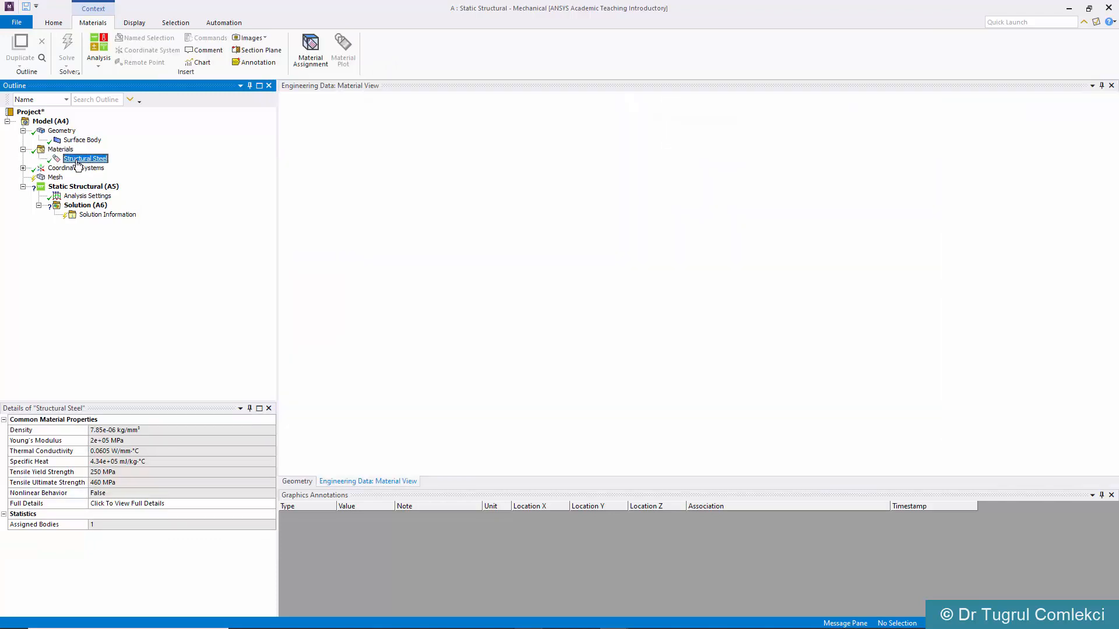
{"action": "left_click", "coordinate": [86, 158]}
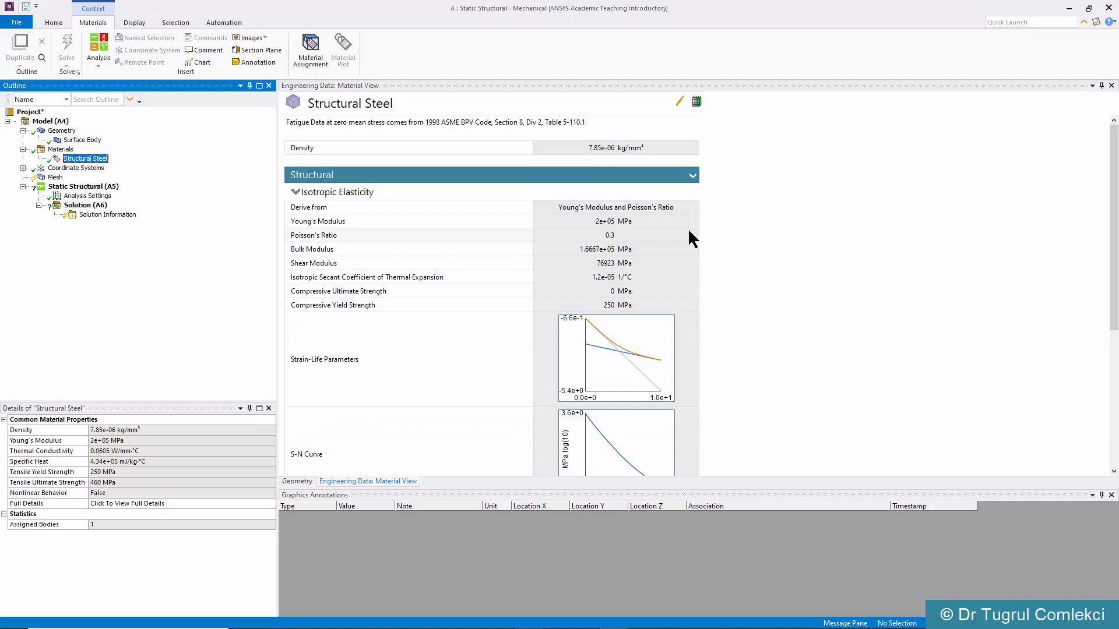
{"action": "mouse_move", "coordinate": [623, 225]}
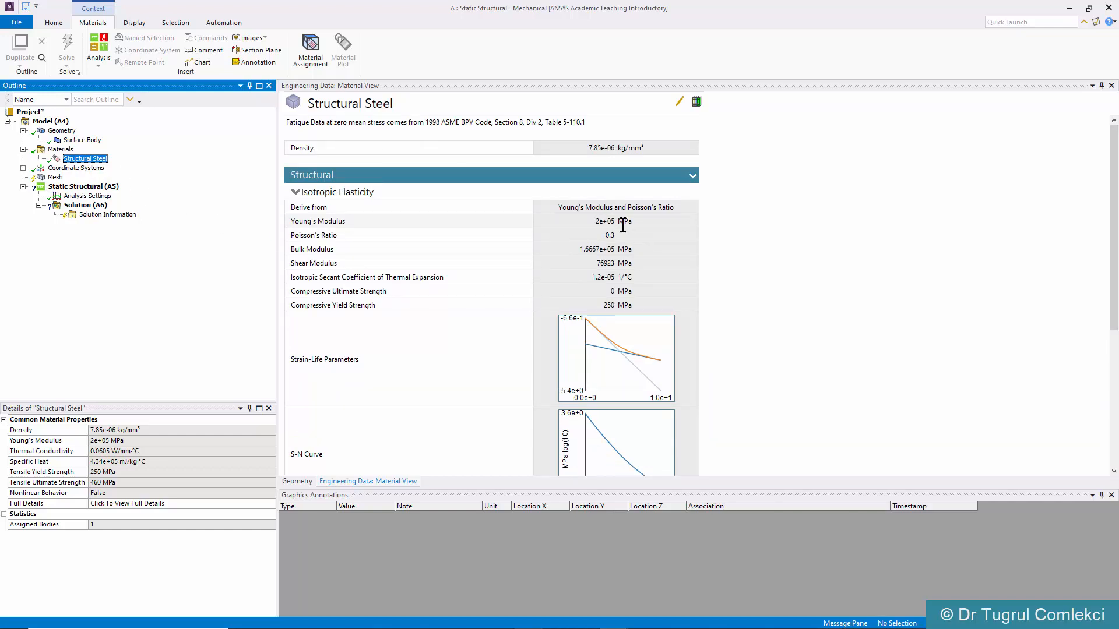
{"action": "mouse_move", "coordinate": [602, 239]}
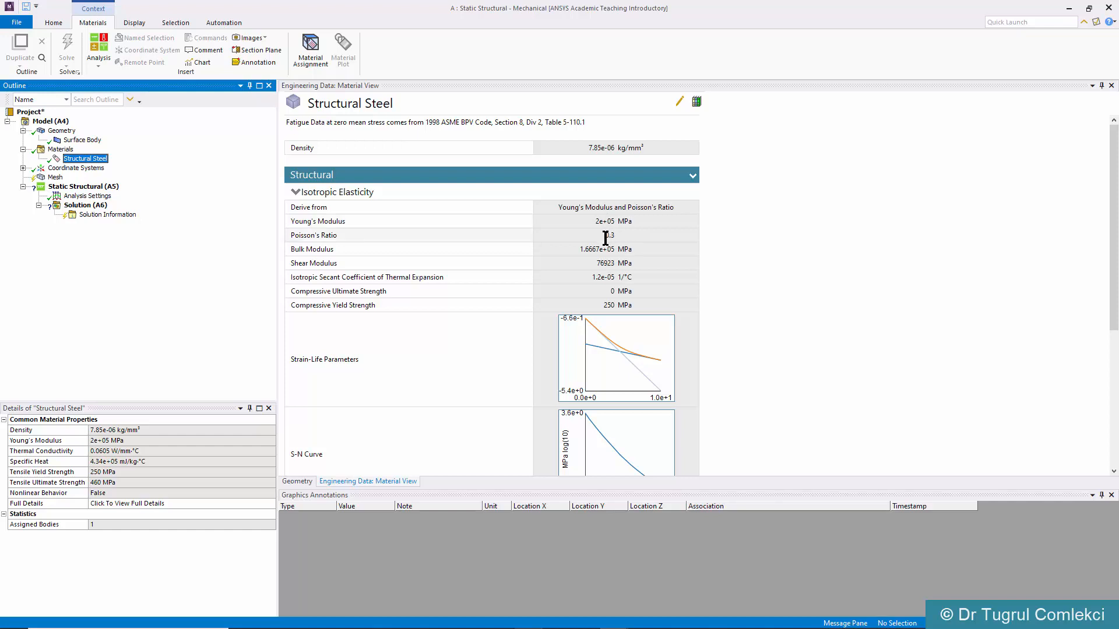
{"action": "scroll", "scroll_direction": "down", "scroll_amount": 3}
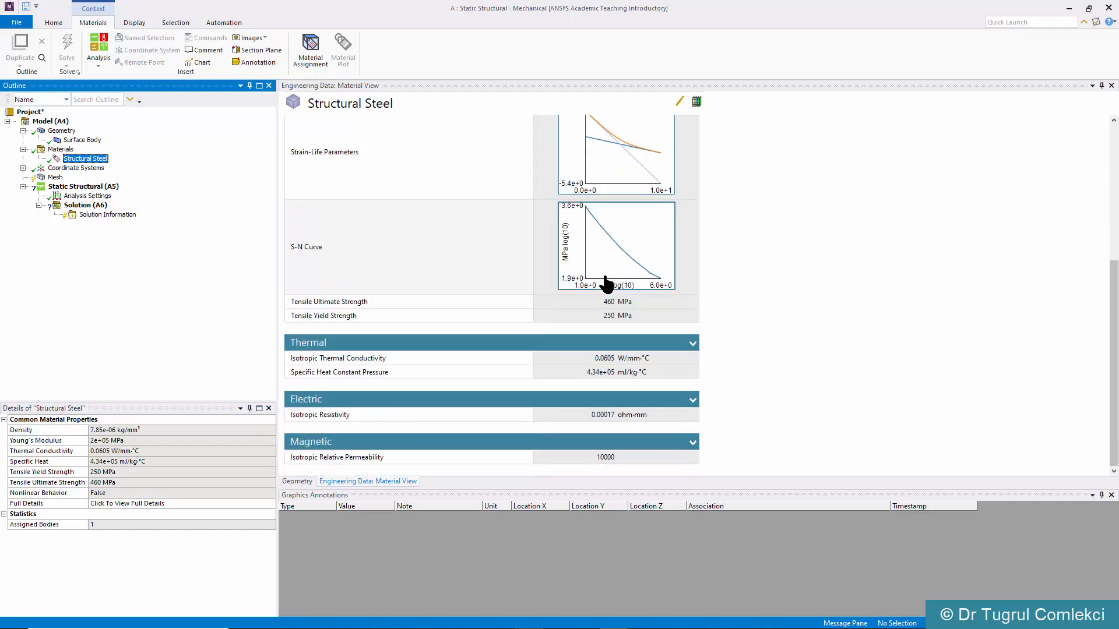
{"action": "scroll", "scroll_direction": "up", "scroll_amount": 3}
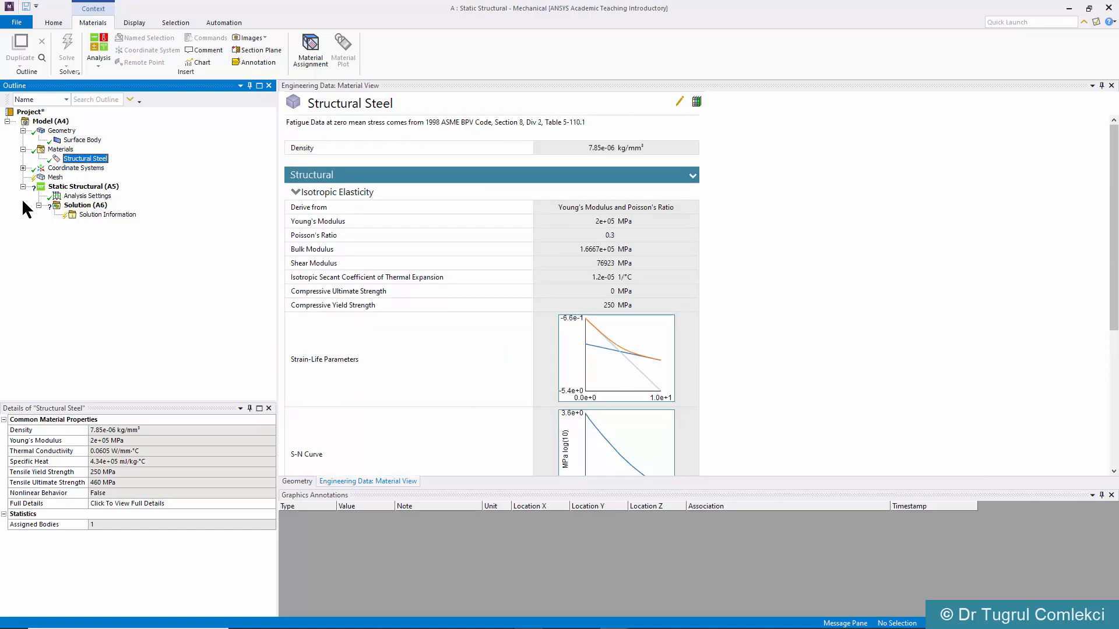
{"action": "mouse_move", "coordinate": [51, 178]}
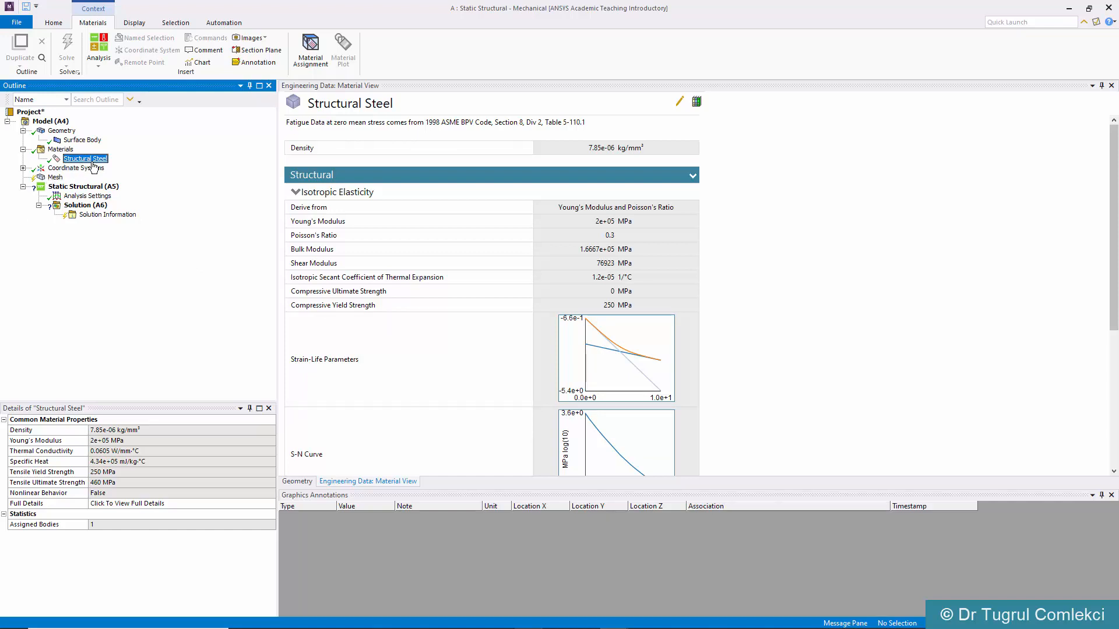
Insert a mesh Sizing control scoped to the quarter-annulus face
{"action": "left_click", "coordinate": [55, 177]}
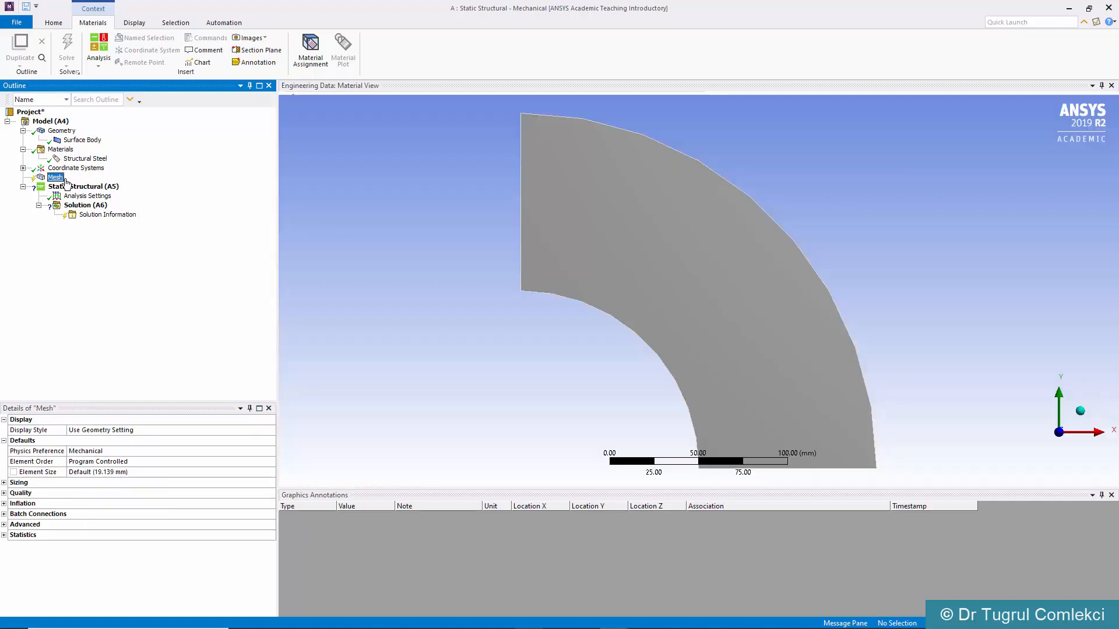
{"action": "left_click", "coordinate": [55, 177]}
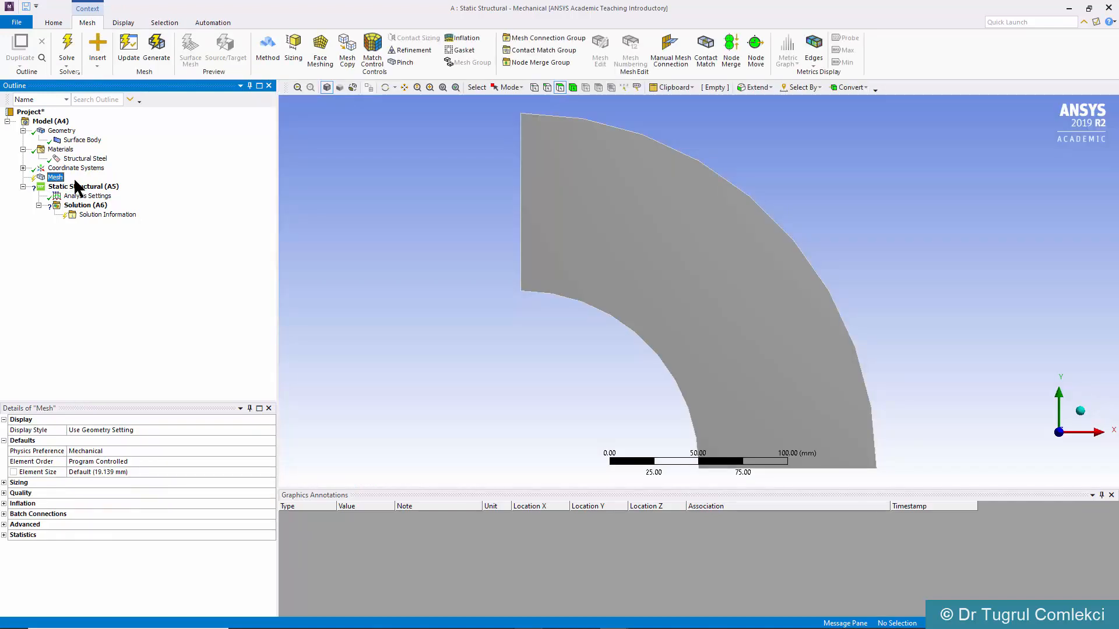
{"action": "mouse_move", "coordinate": [189, 163]}
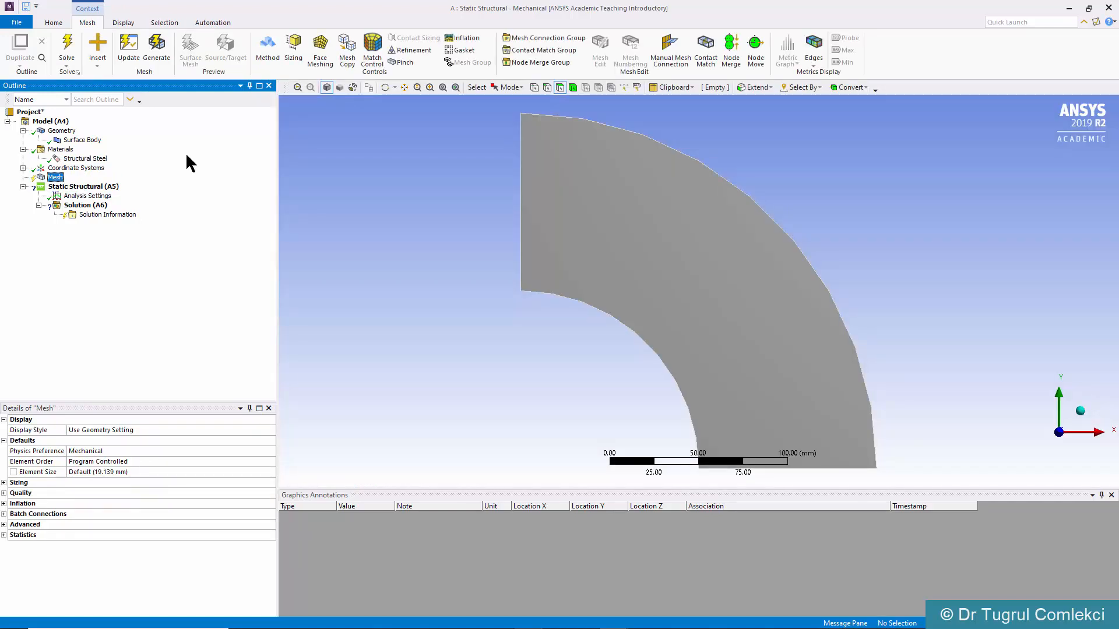
{"action": "left_click", "coordinate": [293, 50]}
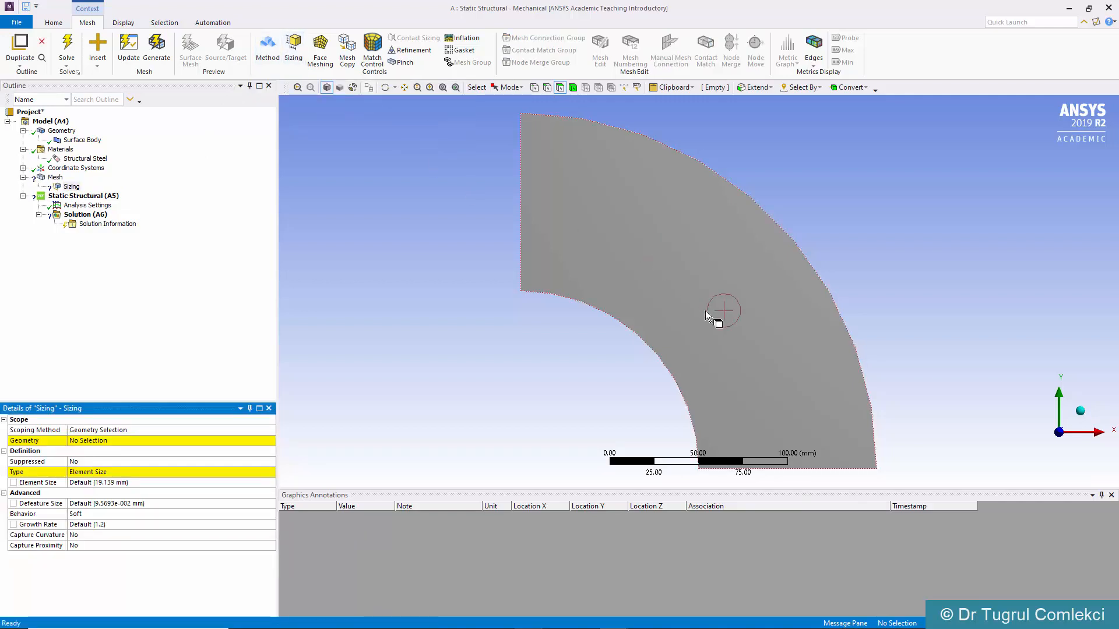
{"action": "left_click", "coordinate": [723, 310]}
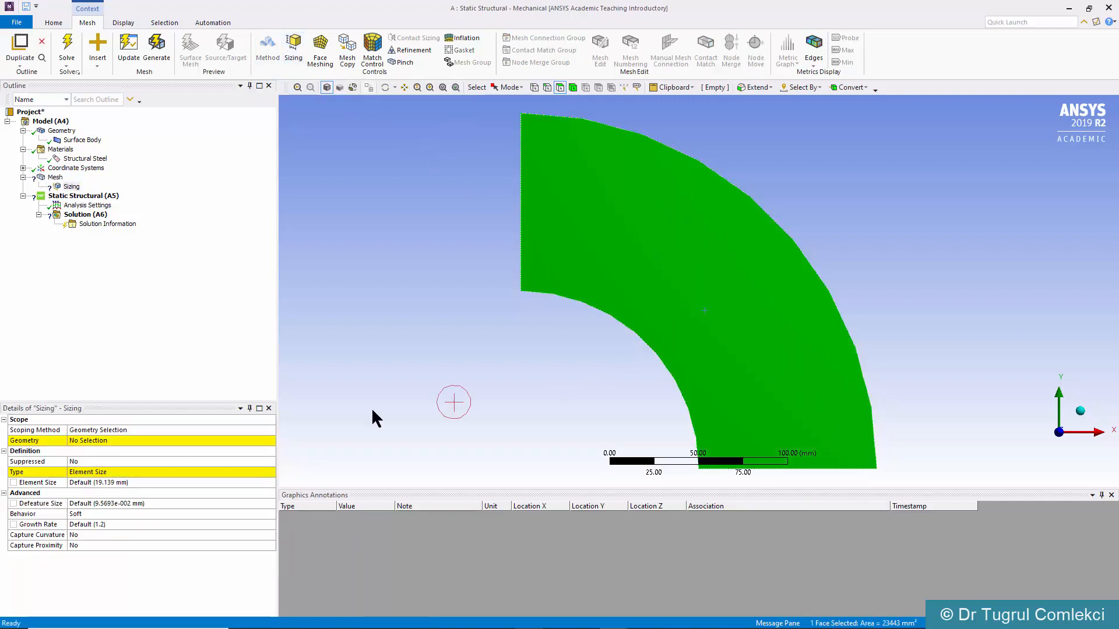
{"action": "left_click", "coordinate": [172, 441]}
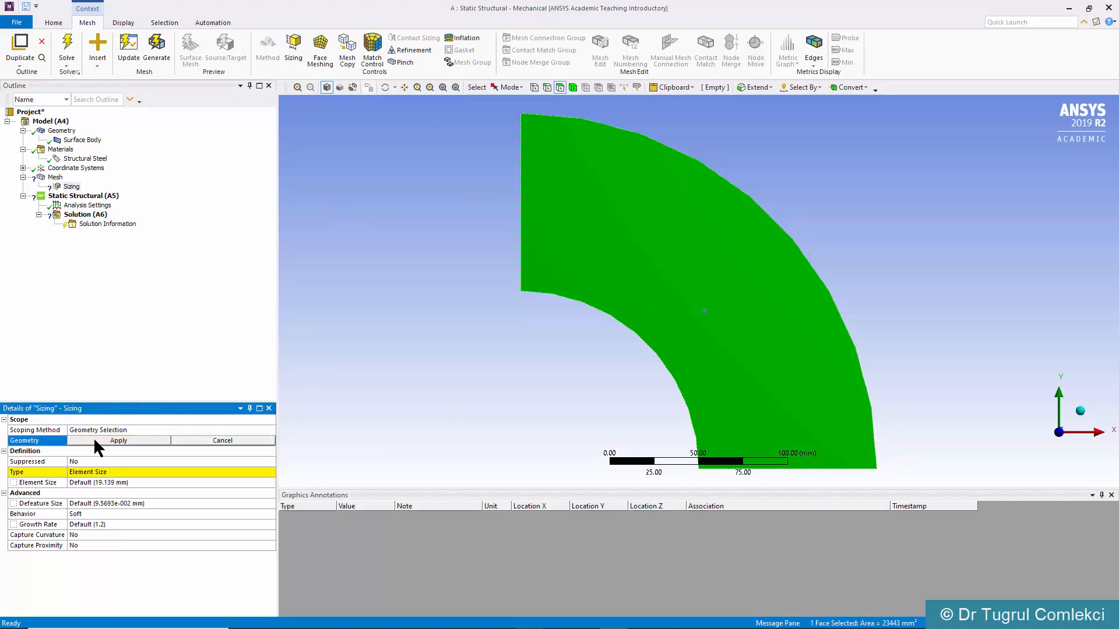
{"action": "left_click", "coordinate": [117, 440]}
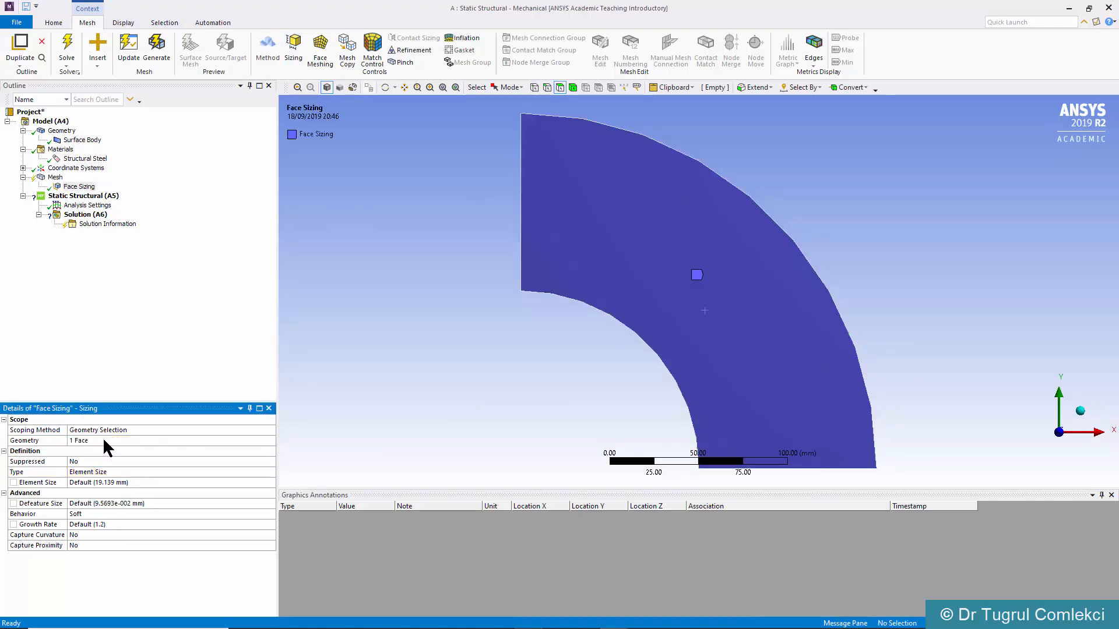
Set the face sizing's element size to 10 mm
{"action": "left_click", "coordinate": [172, 483]}
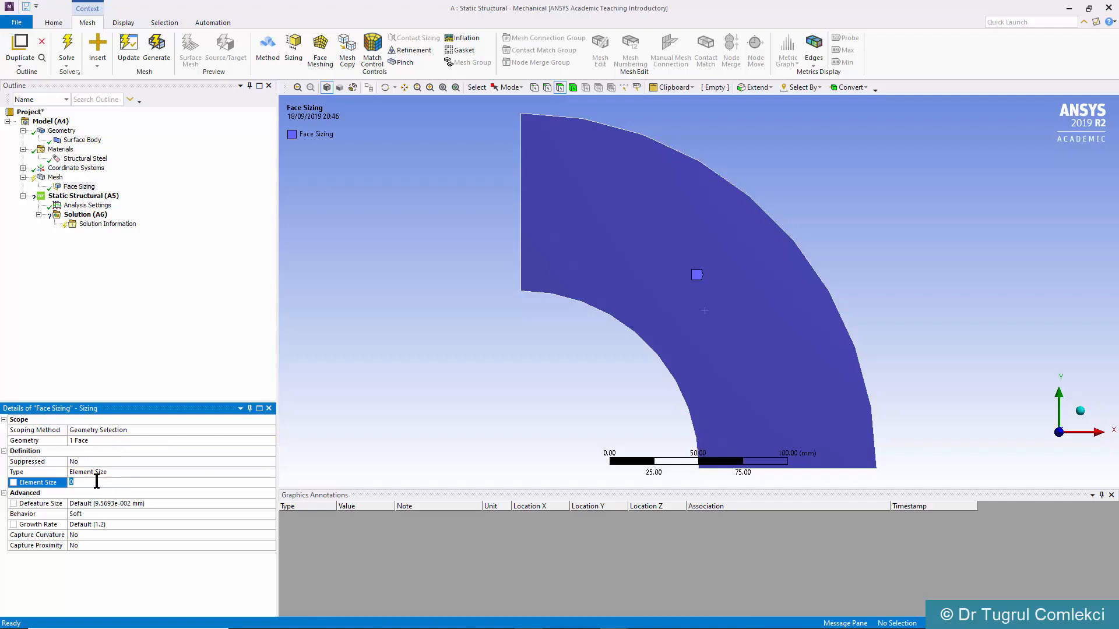
{"action": "type", "text": "10.0 mm"}
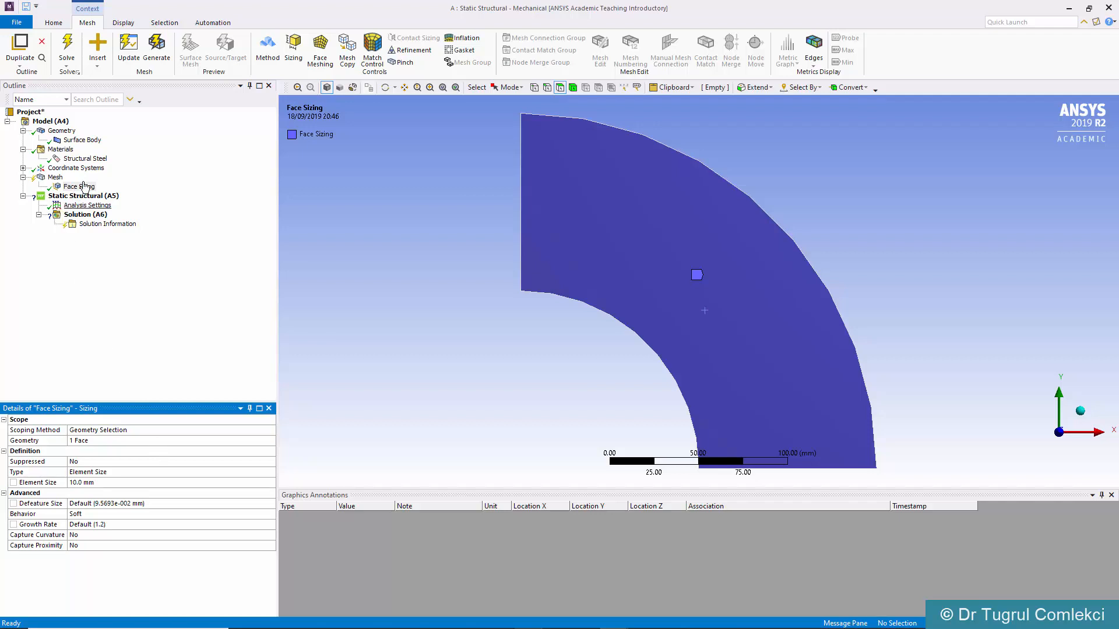
{"action": "left_click", "coordinate": [78, 187]}
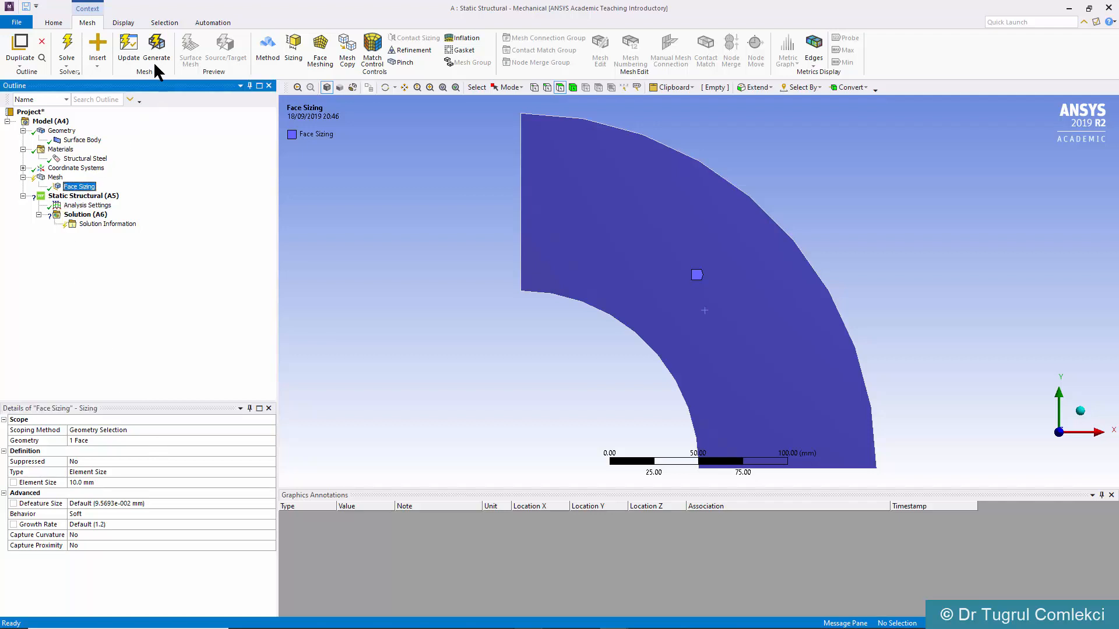
Generate the mesh of roughly 10 mm quadrilateral elements on the face
{"action": "left_click", "coordinate": [157, 50]}
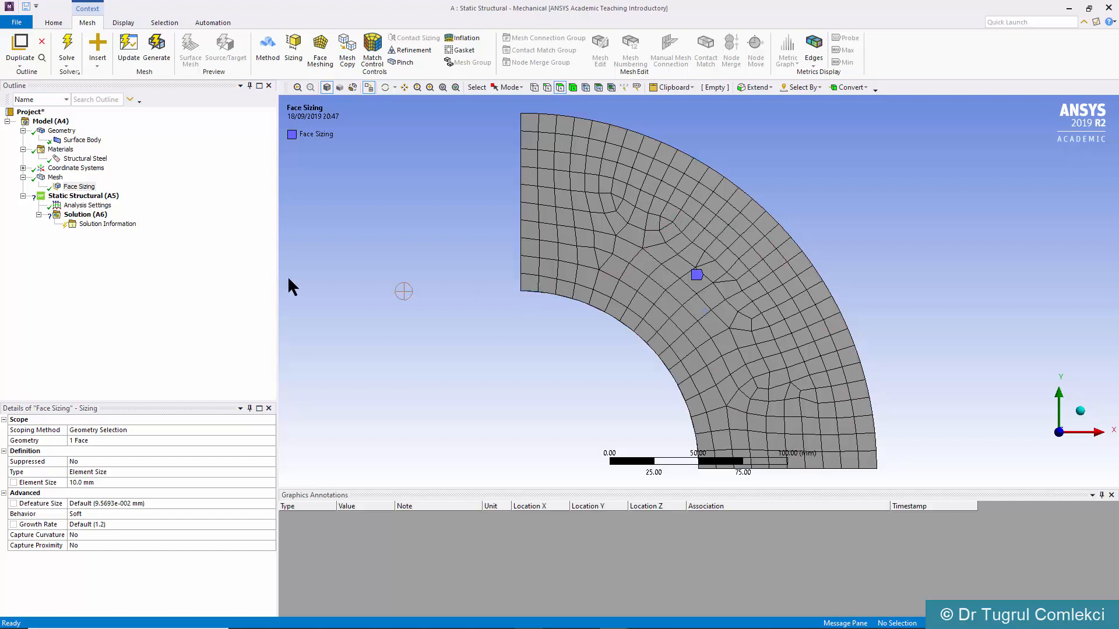
Add a Frictionless Support scoped to the left and bottom straight edges
{"action": "left_click", "coordinate": [83, 196]}
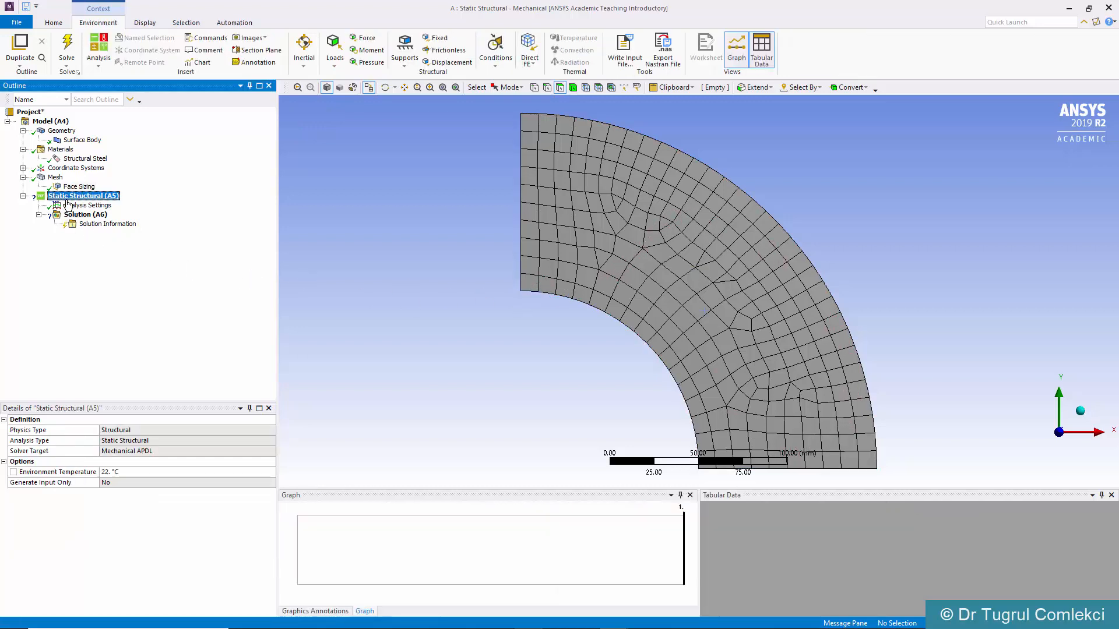
{"action": "mouse_move", "coordinate": [15, 210]}
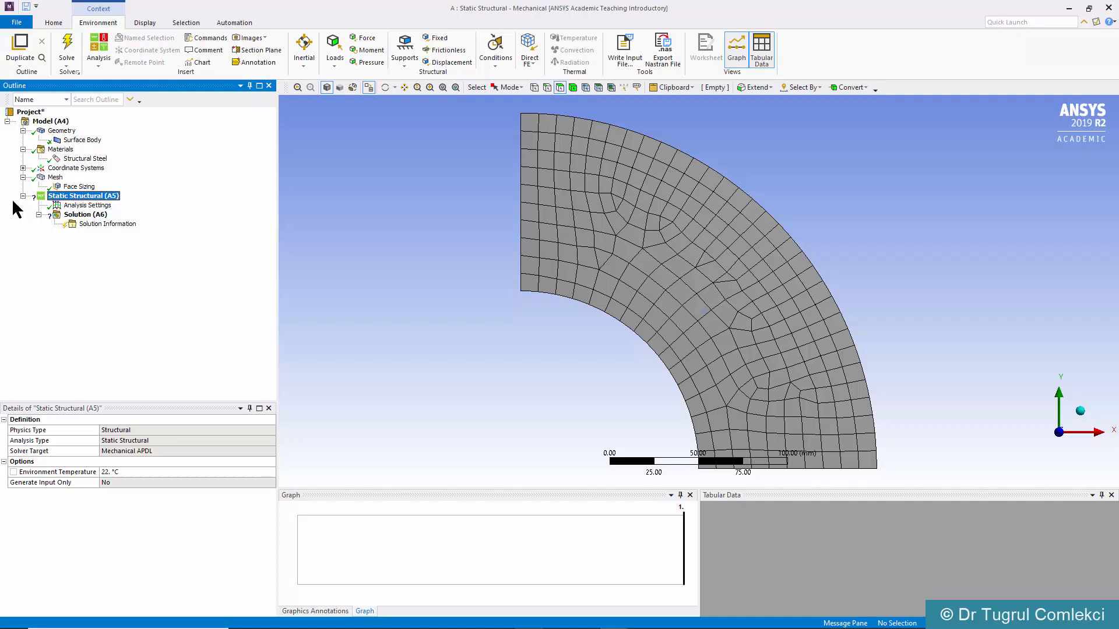
{"action": "mouse_move", "coordinate": [245, 110]}
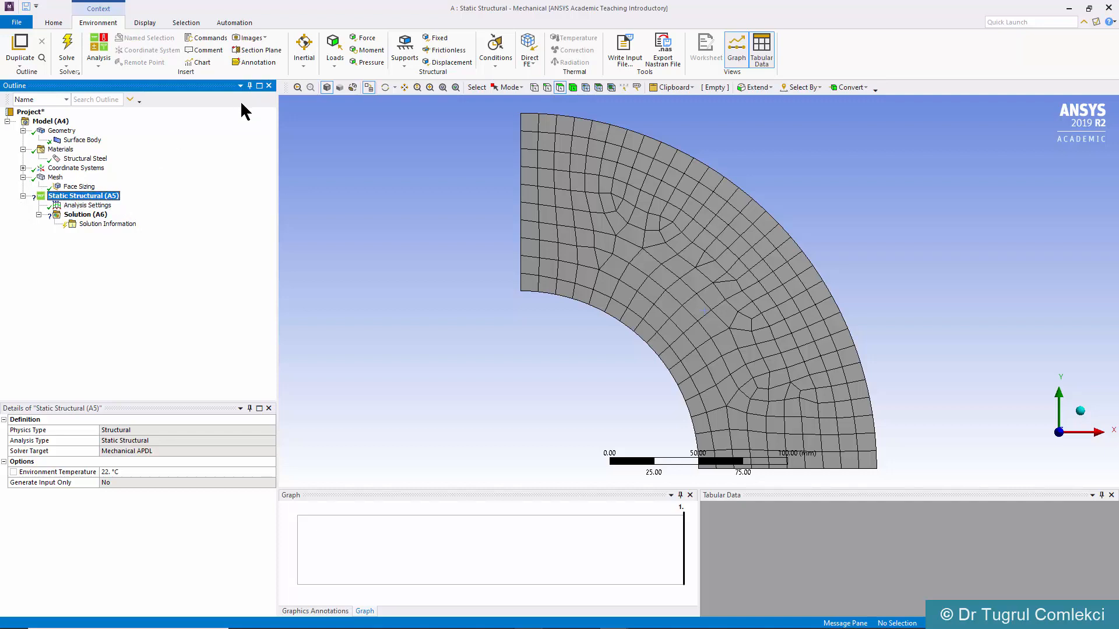
{"action": "mouse_move", "coordinate": [450, 62]}
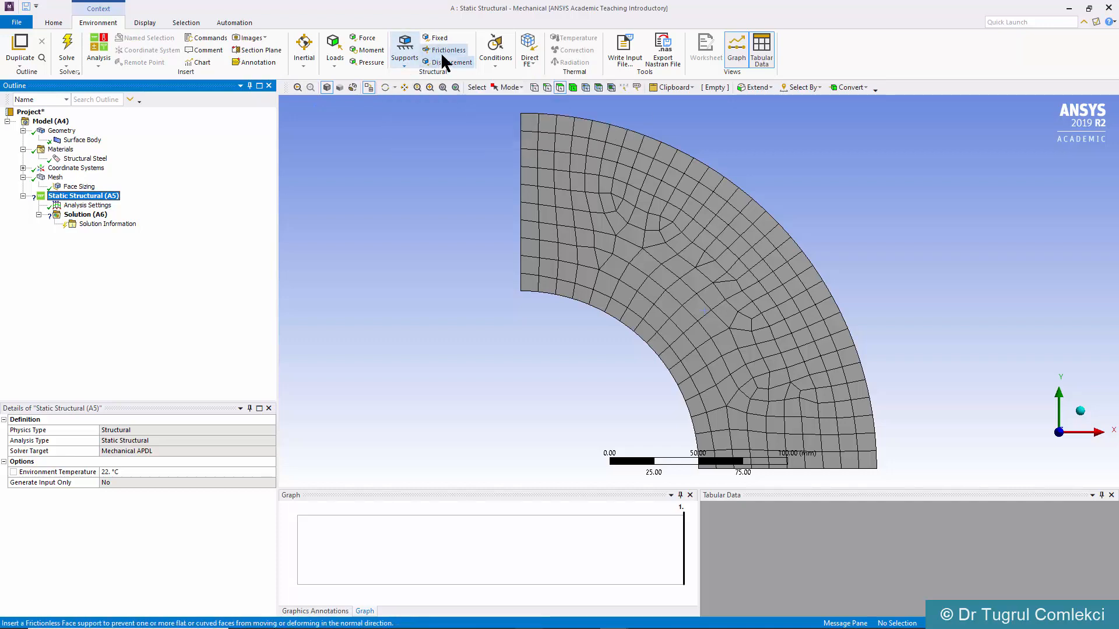
{"action": "left_click", "coordinate": [447, 49]}
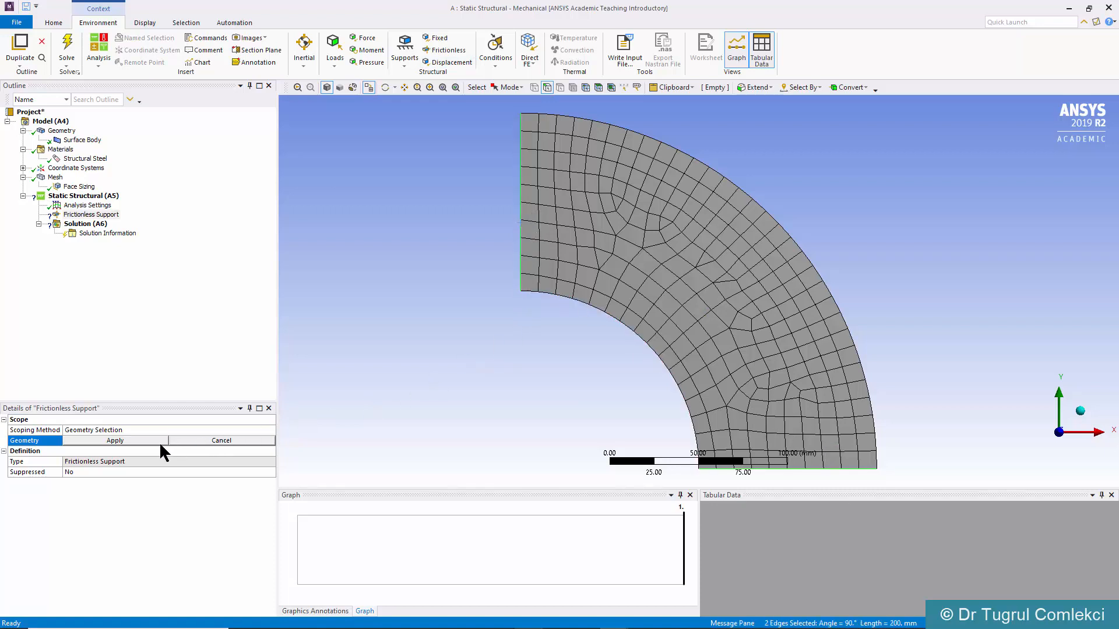
{"action": "left_click", "coordinate": [116, 440]}
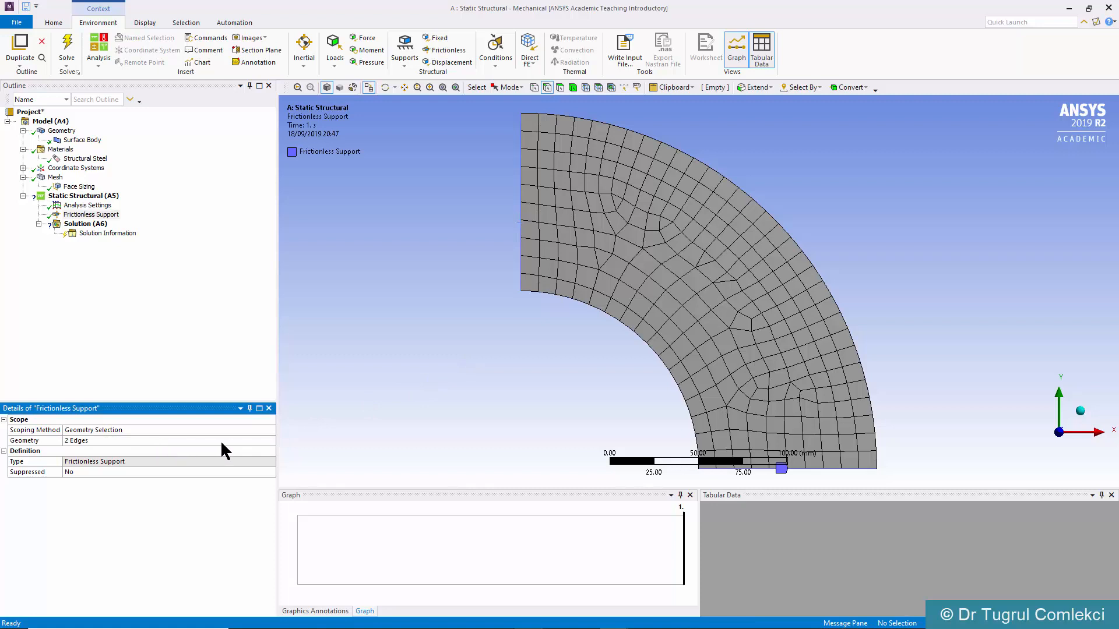
{"action": "mouse_move", "coordinate": [229, 390]}
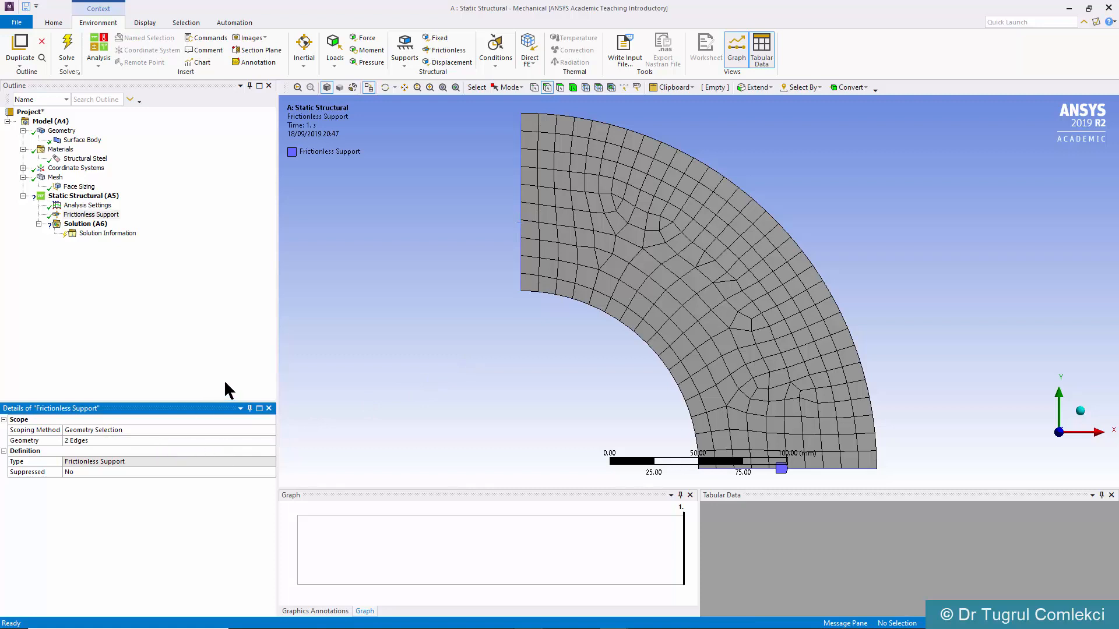
{"action": "mouse_move", "coordinate": [147, 242]}
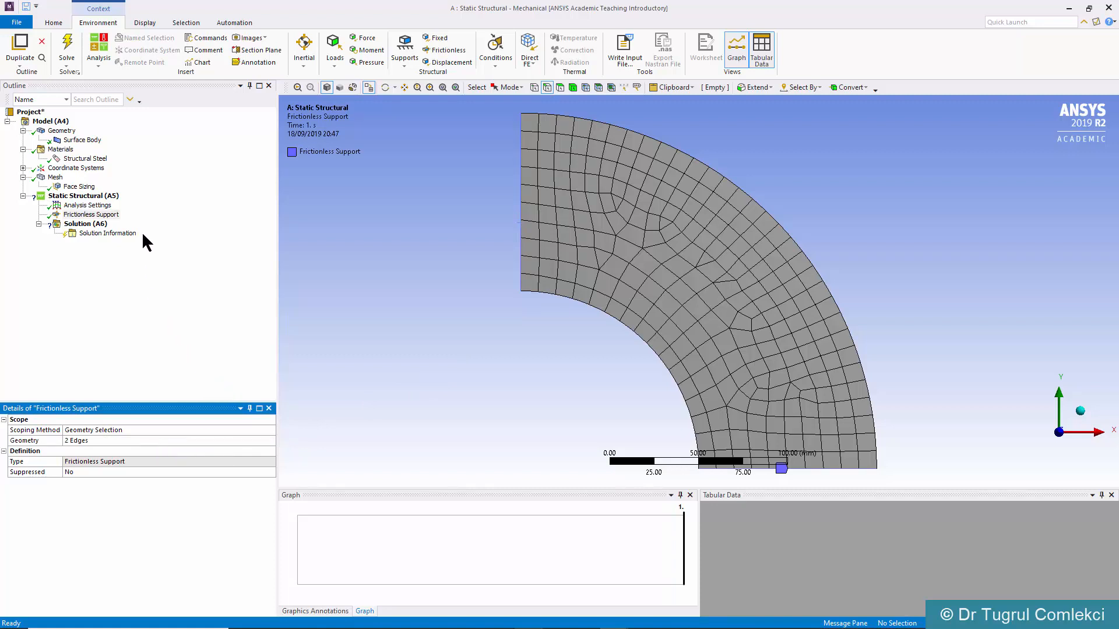
{"action": "mouse_move", "coordinate": [367, 62]}
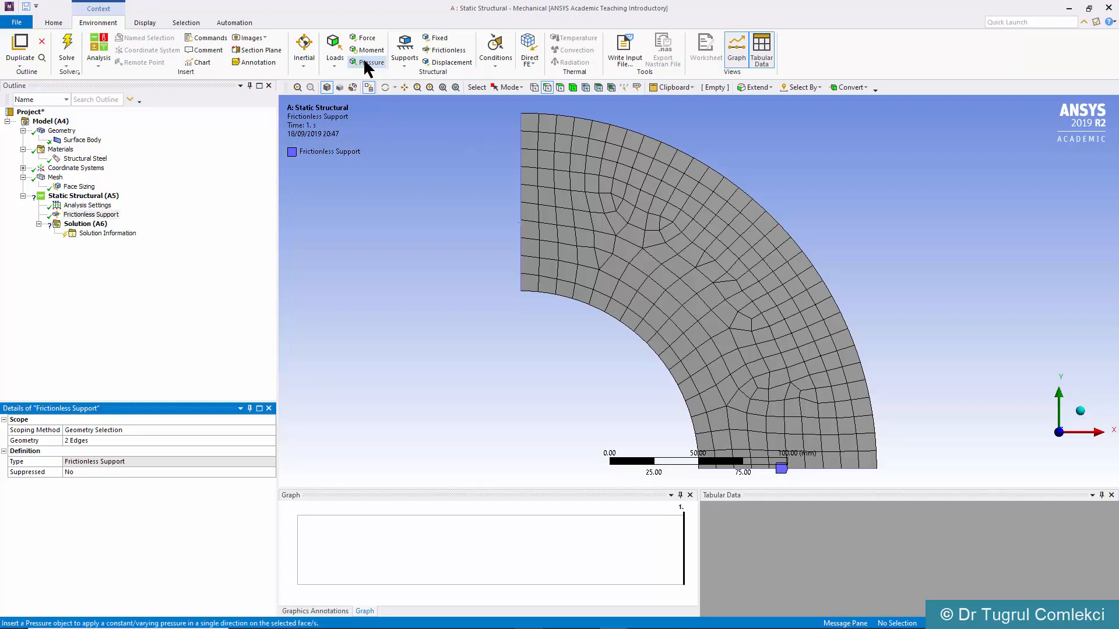
Apply a 1 MPa Pressure load on the inner arc edge
{"action": "left_click", "coordinate": [367, 61]}
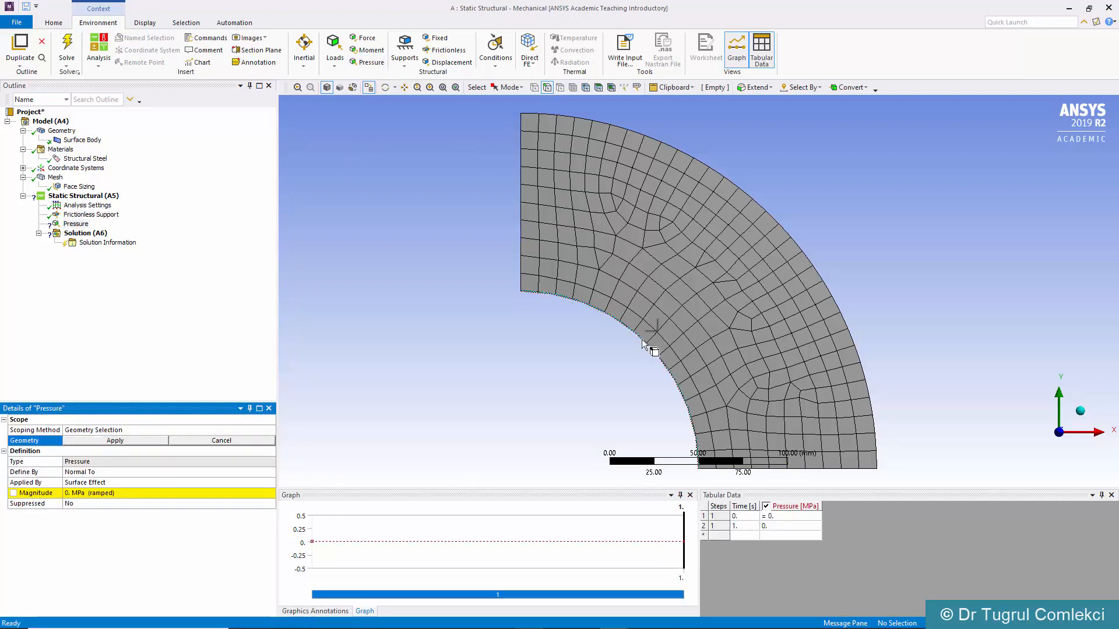
{"action": "left_click", "coordinate": [653, 342]}
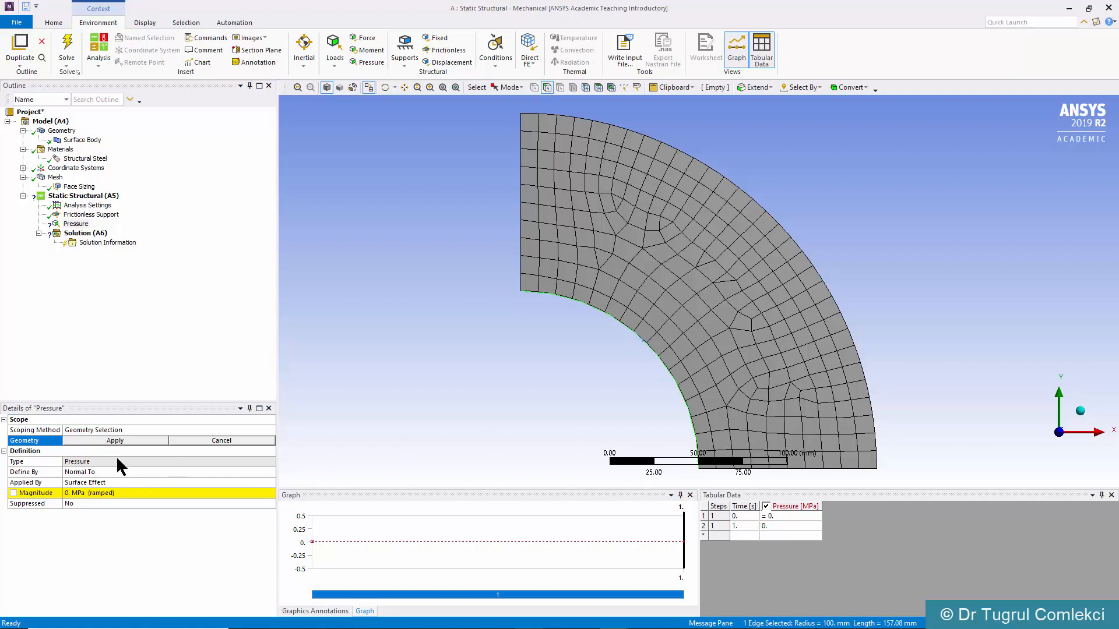
{"action": "mouse_move", "coordinate": [118, 444]}
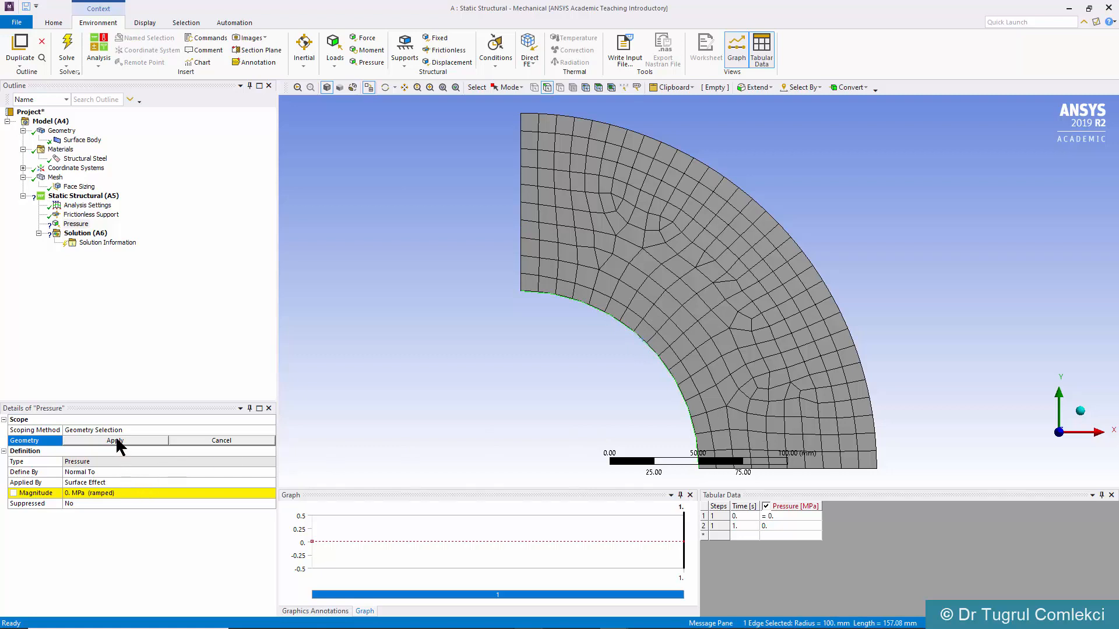
{"action": "left_click", "coordinate": [114, 441]}
{"action": "type", "text": "1"}
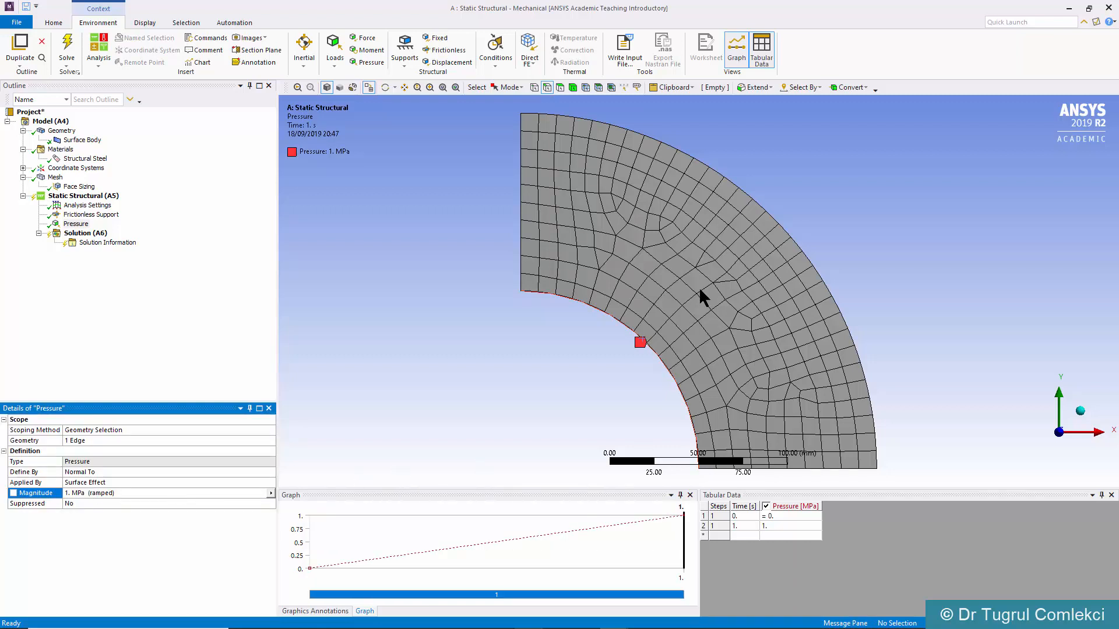
{"action": "mouse_move", "coordinate": [625, 361]}
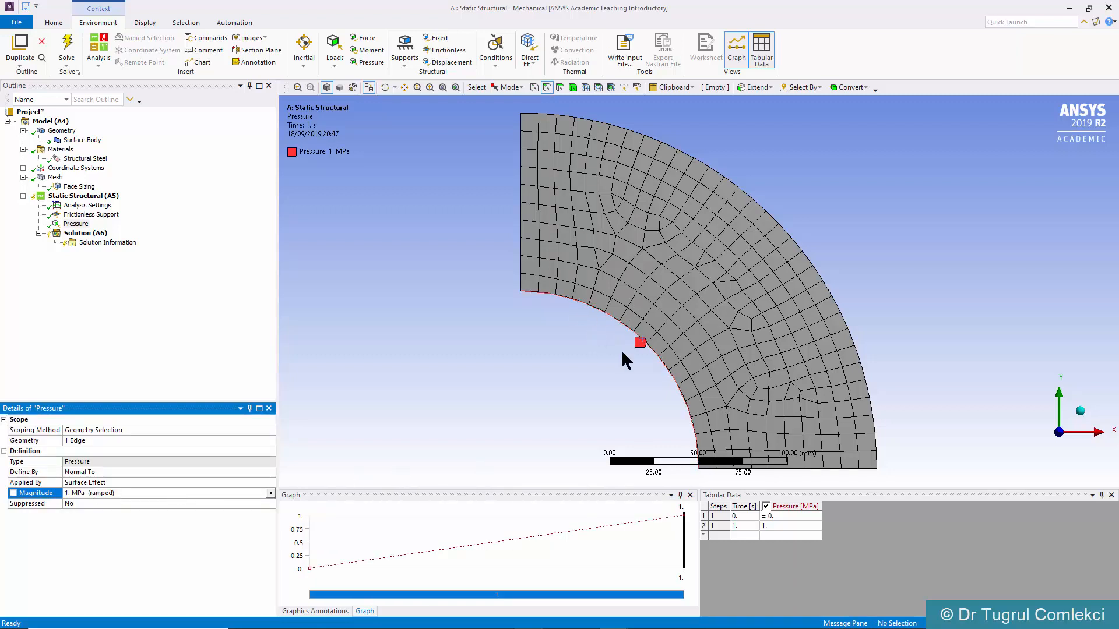
Add Total Deformation and Equivalent (von Mises) Stress results under Solution
{"action": "left_click", "coordinate": [84, 233]}
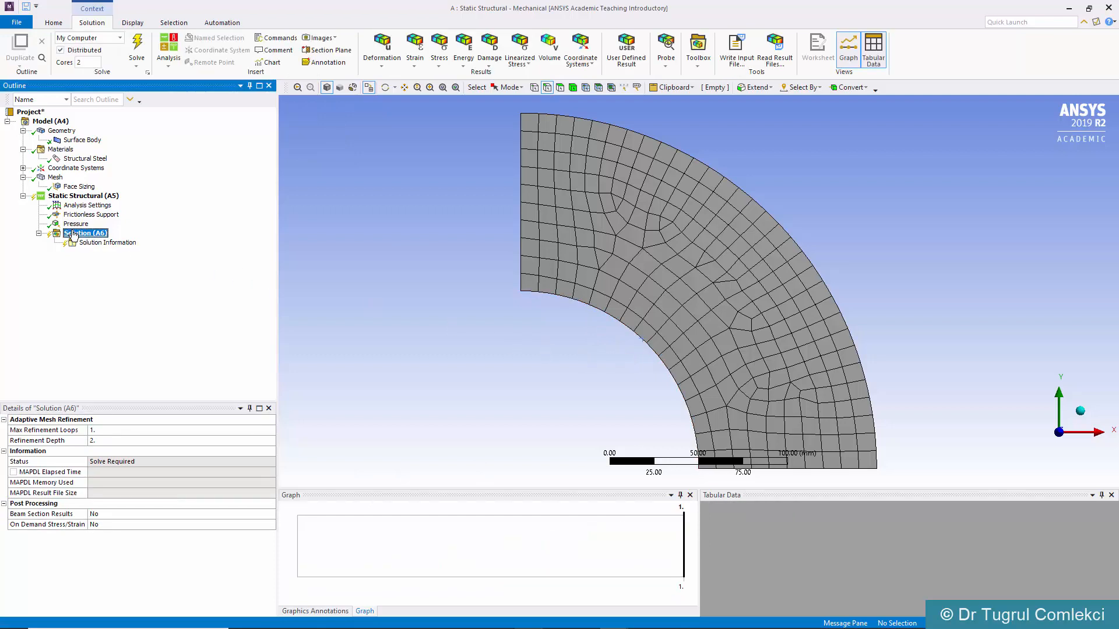
{"action": "left_click", "coordinate": [381, 47]}
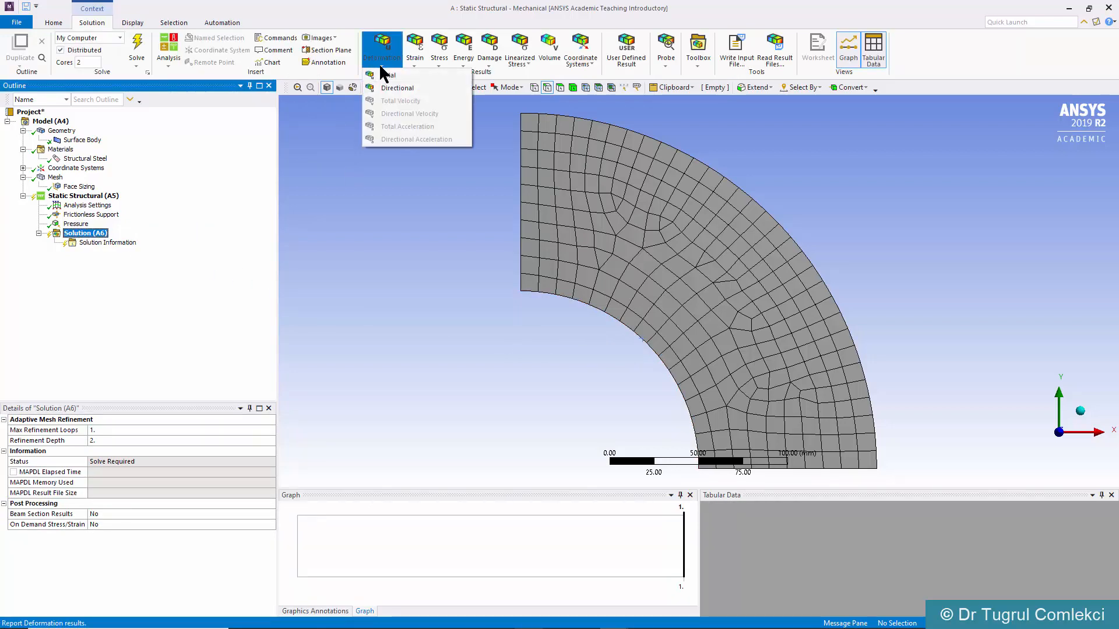
{"action": "mouse_move", "coordinate": [387, 74]}
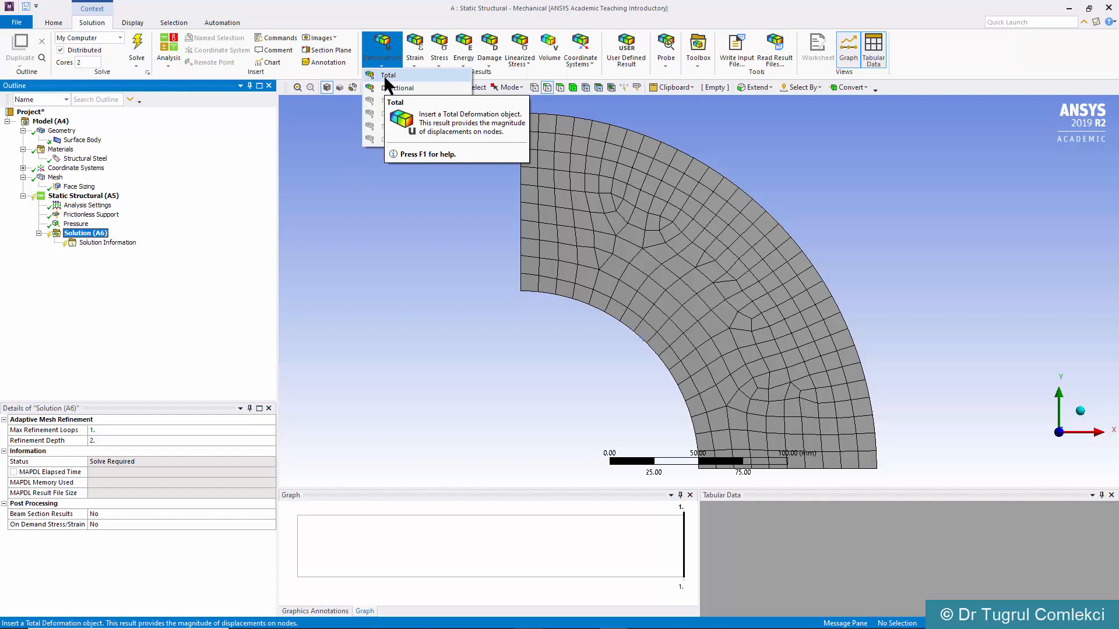
{"action": "left_click", "coordinate": [387, 75]}
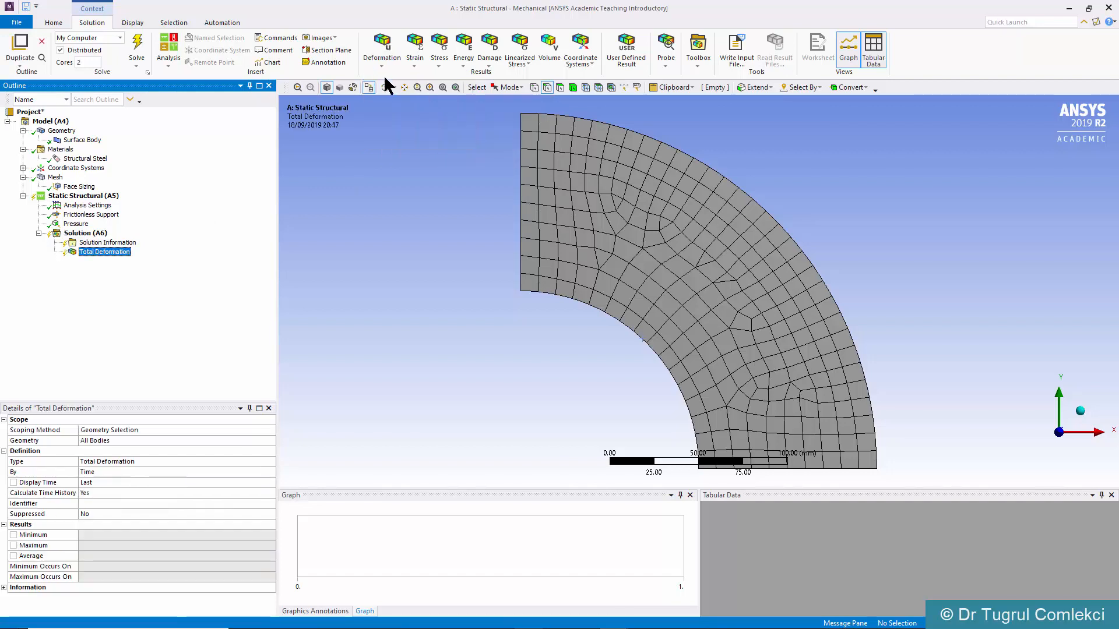
{"action": "left_click", "coordinate": [440, 49]}
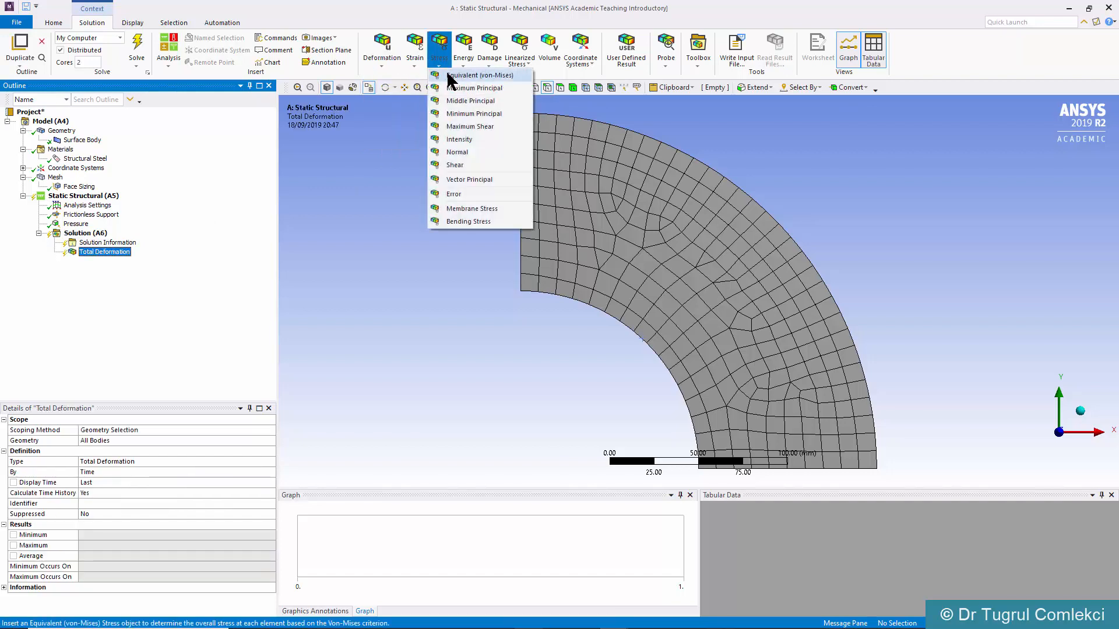
{"action": "left_click", "coordinate": [479, 75]}
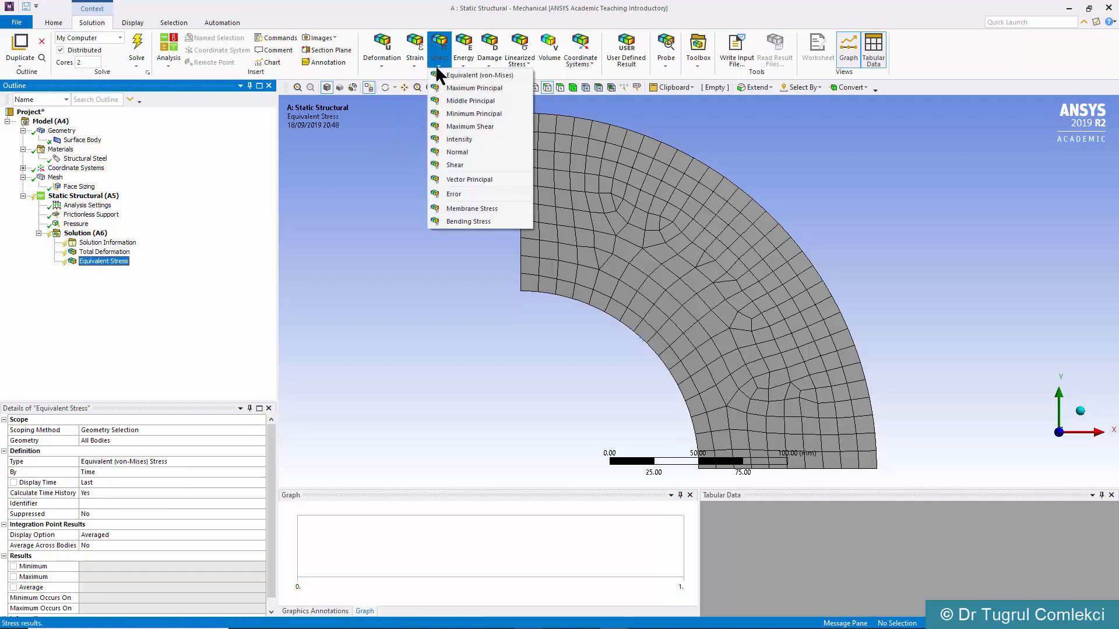
{"action": "mouse_move", "coordinate": [475, 88]}
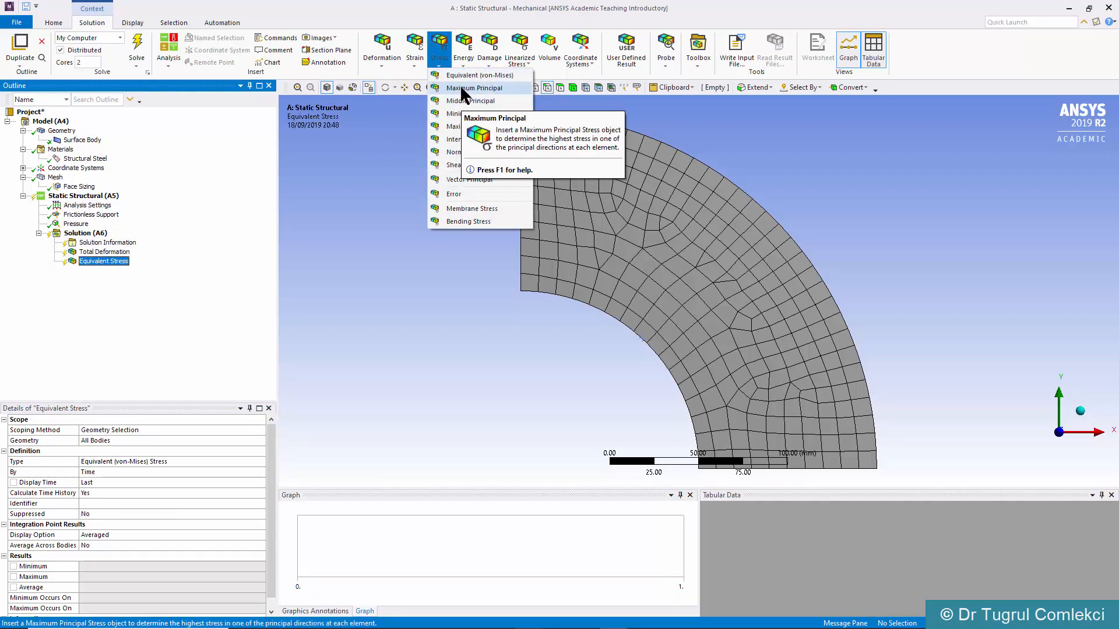
Add Maximum, Minimum and Middle Principal Stress results under Solution
{"action": "left_click", "coordinate": [473, 87]}
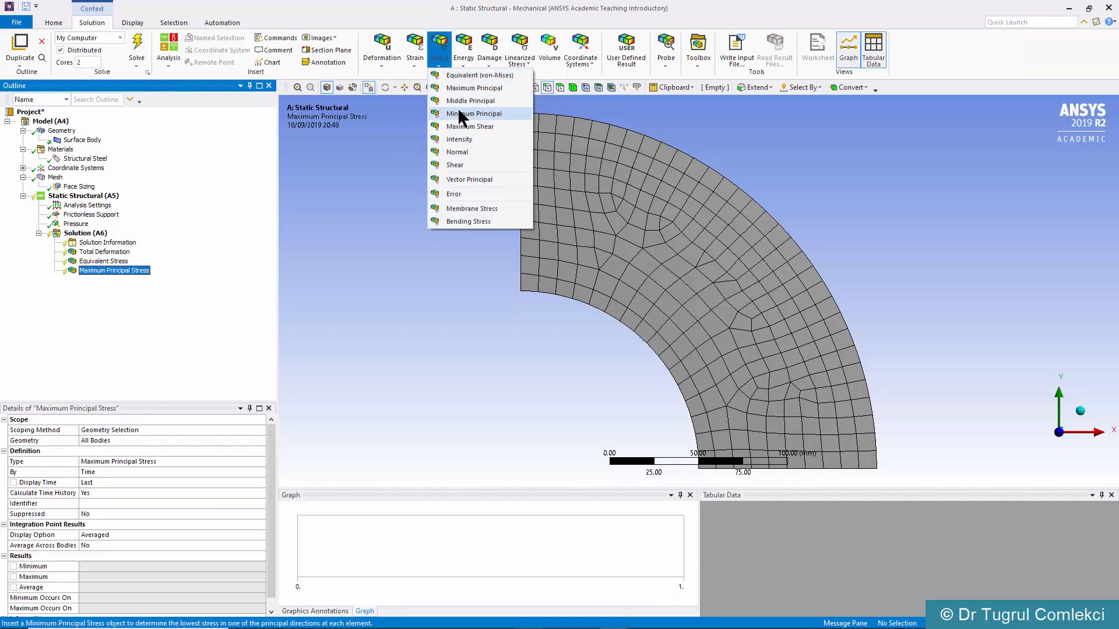
{"action": "left_click", "coordinate": [474, 113]}
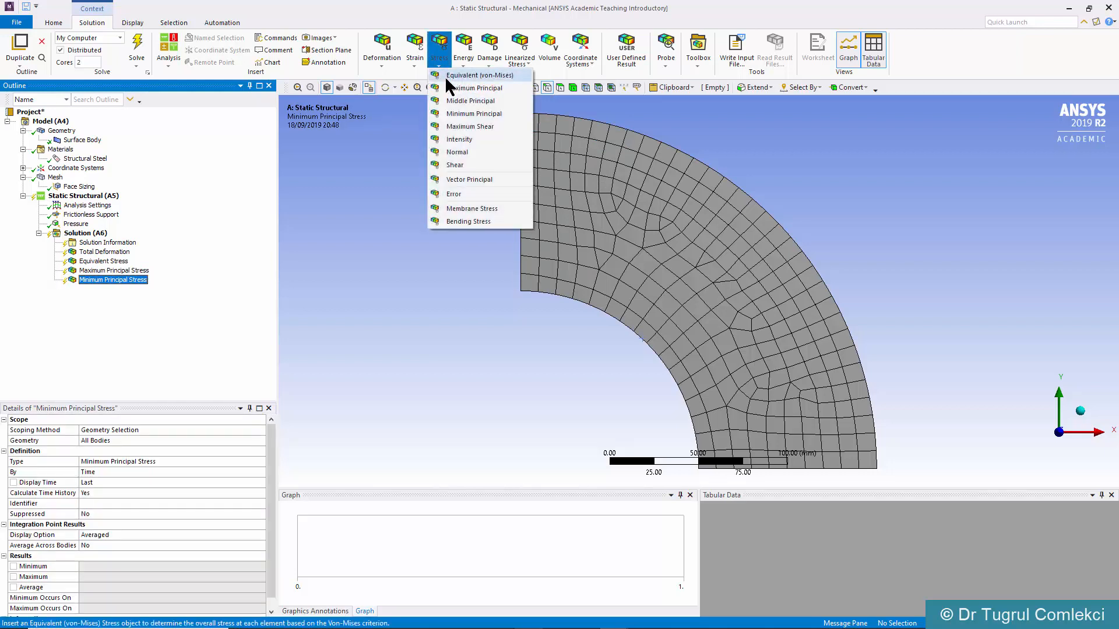
{"action": "left_click", "coordinate": [470, 100]}
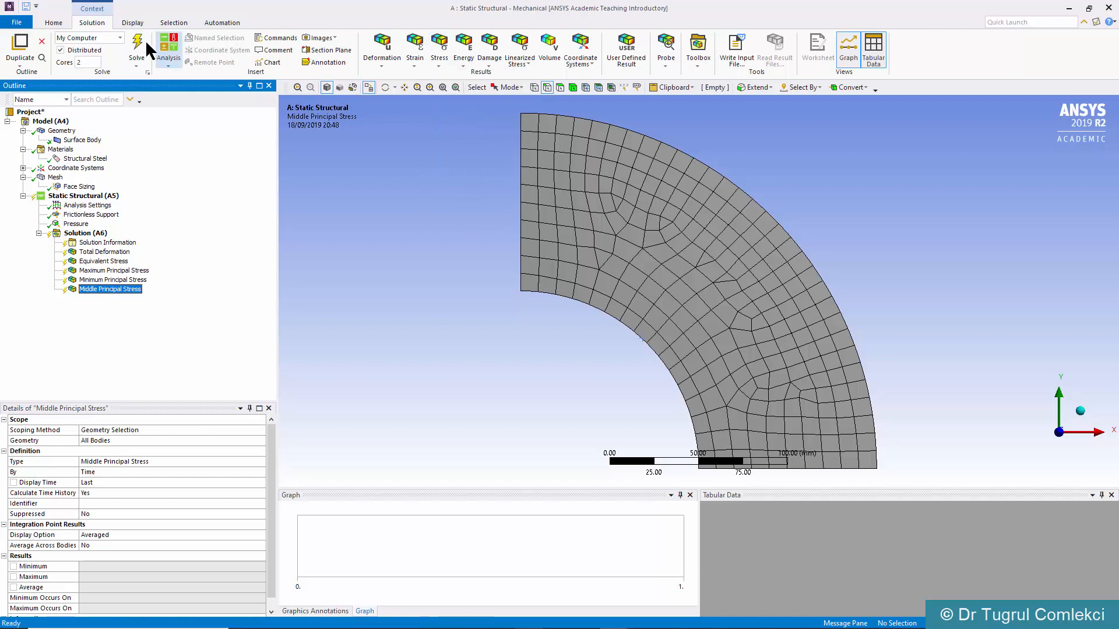
Solve the static structural analysis, giving a near-uniform 0.2 MPa middle principal stress
{"action": "left_click", "coordinate": [135, 44]}
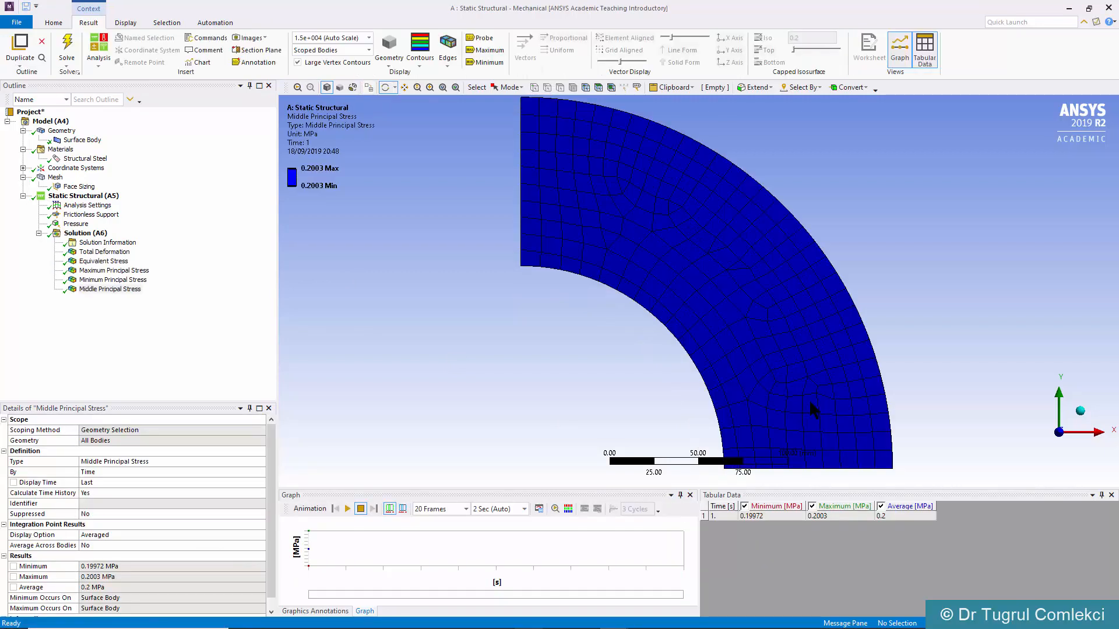
{"action": "mouse_move", "coordinate": [103, 303]}
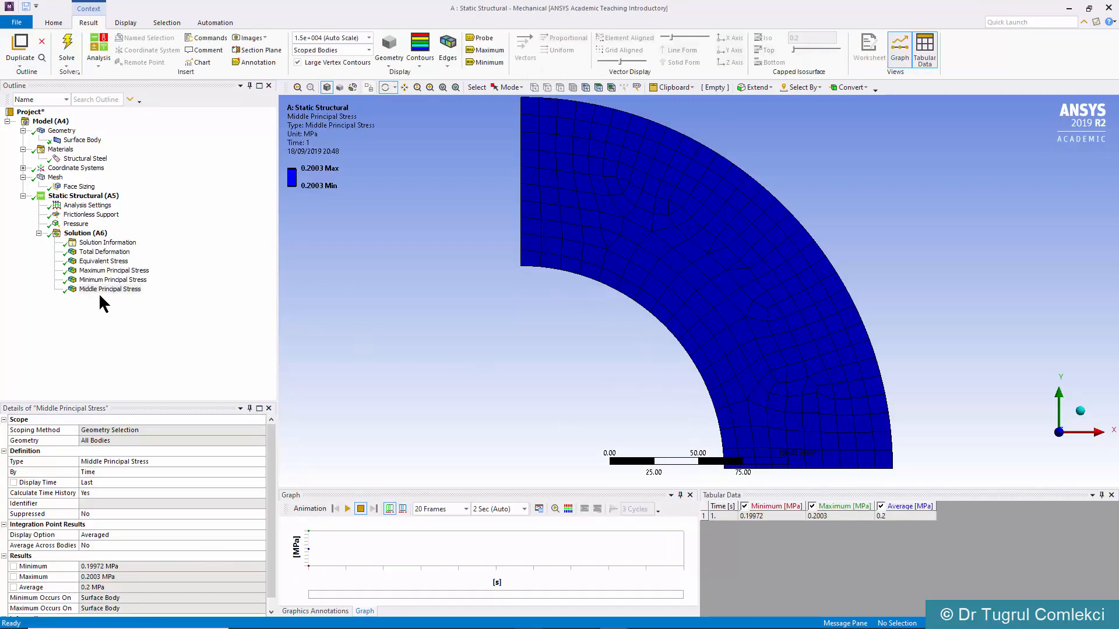
{"action": "mouse_move", "coordinate": [102, 252]}
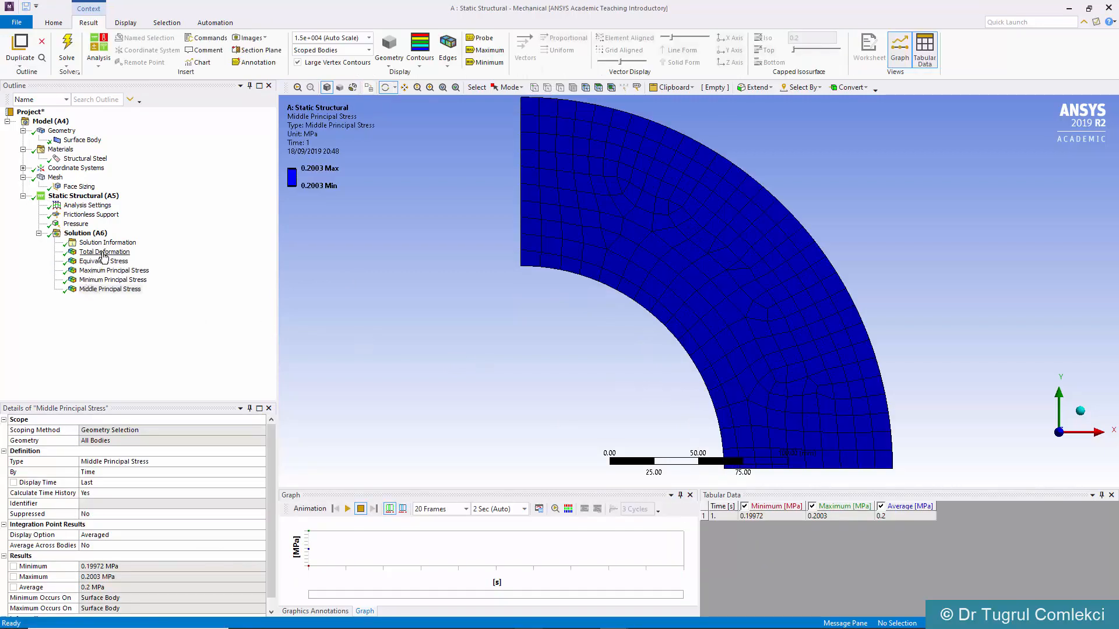
{"action": "left_click", "coordinate": [104, 252]}
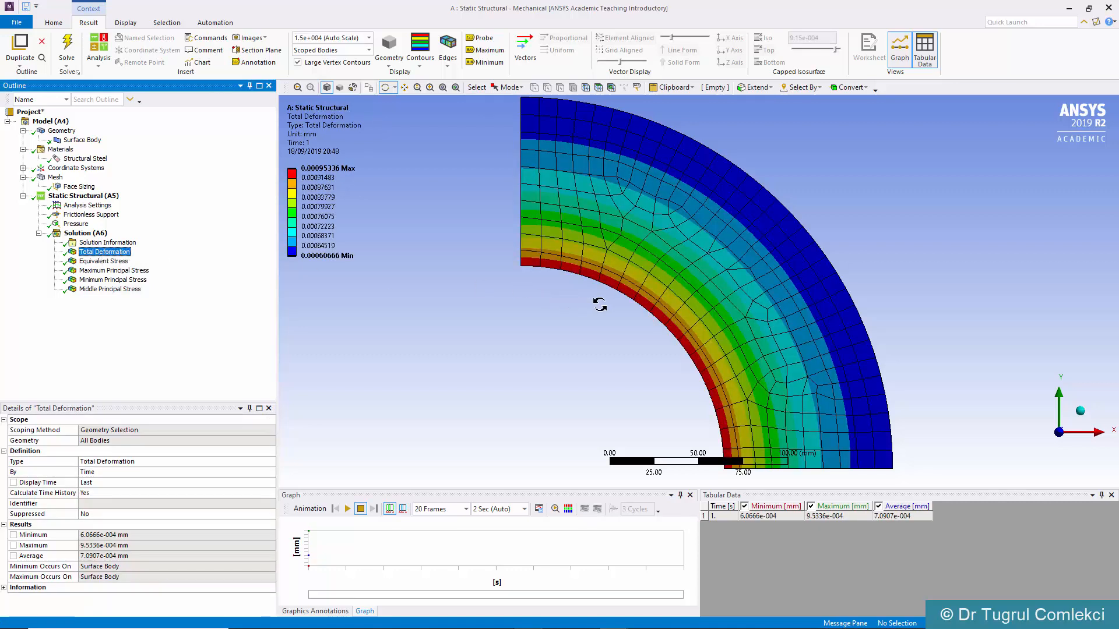
{"action": "mouse_move", "coordinate": [698, 350]}
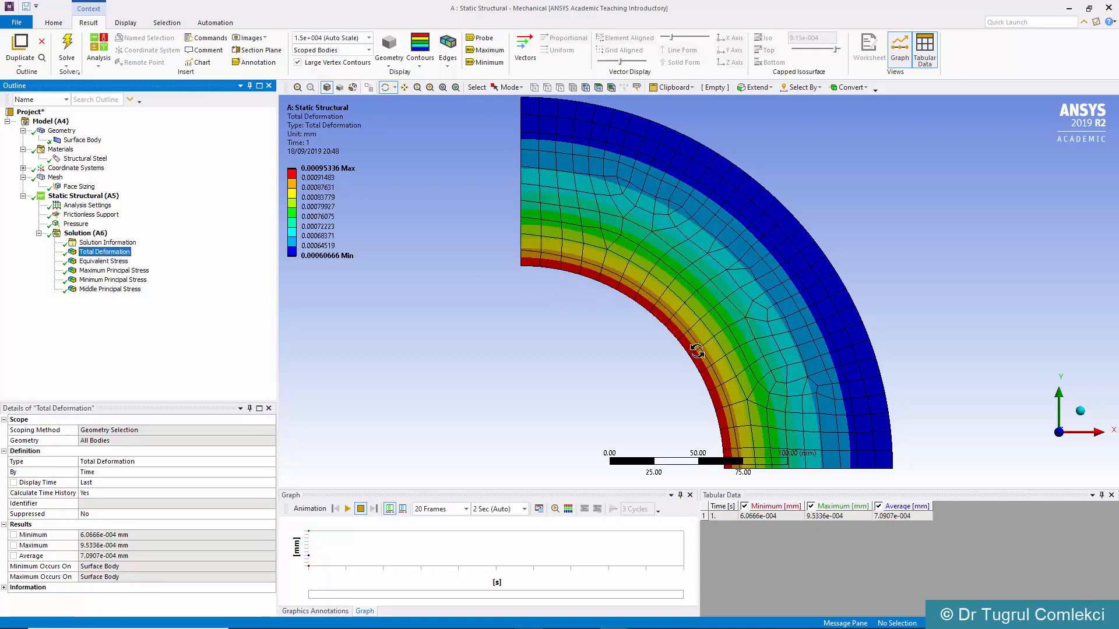
{"action": "left_click", "coordinate": [329, 168]}
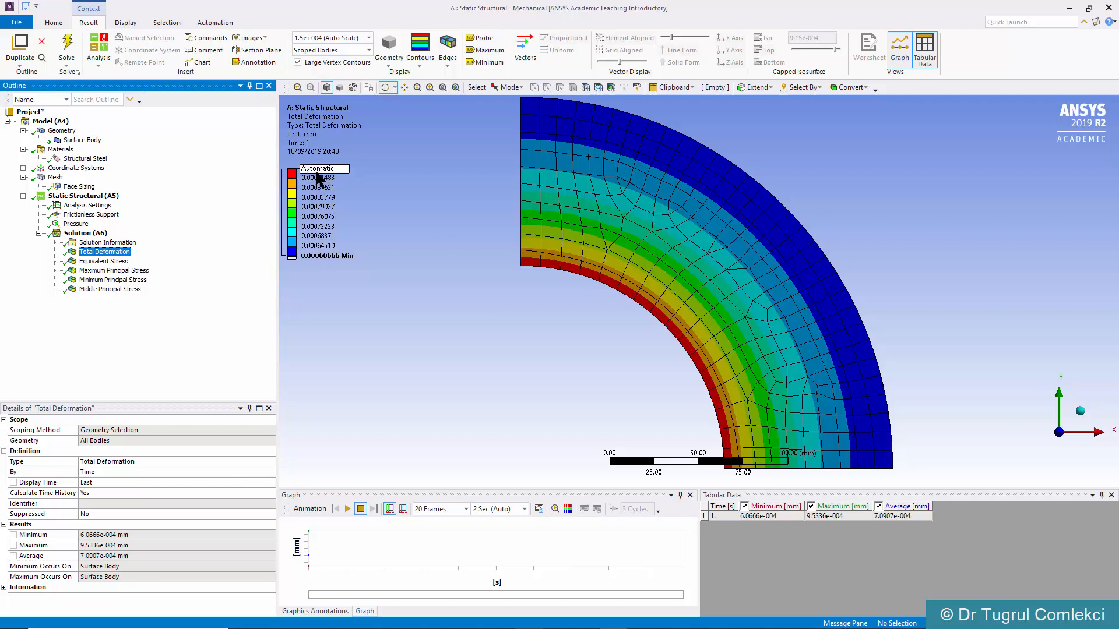
{"action": "mouse_move", "coordinate": [335, 182]}
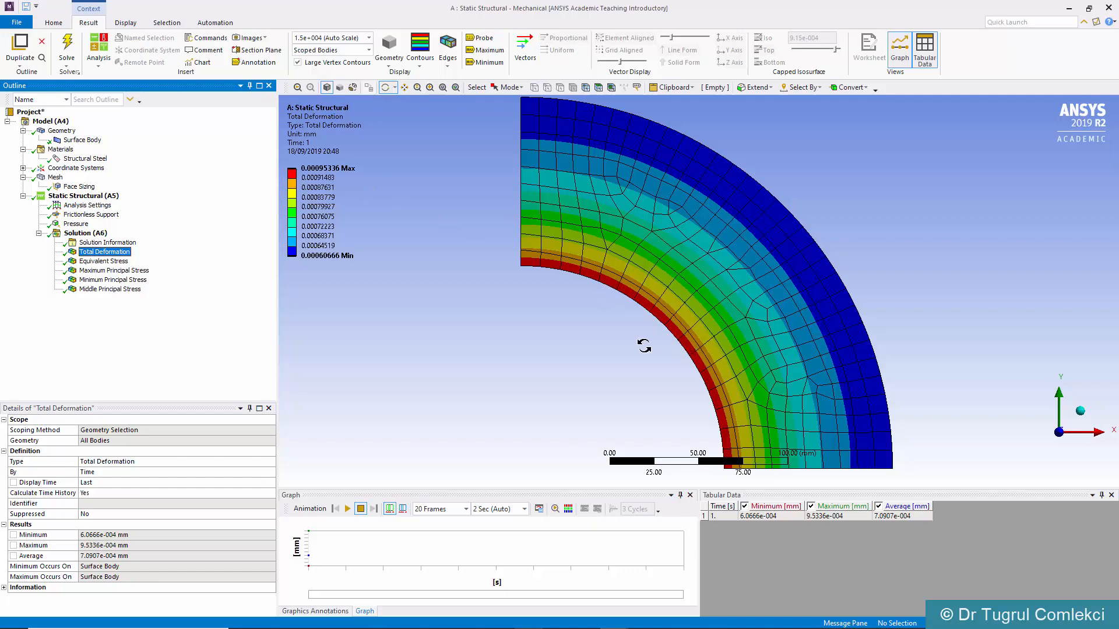
{"action": "mouse_move", "coordinate": [662, 328]}
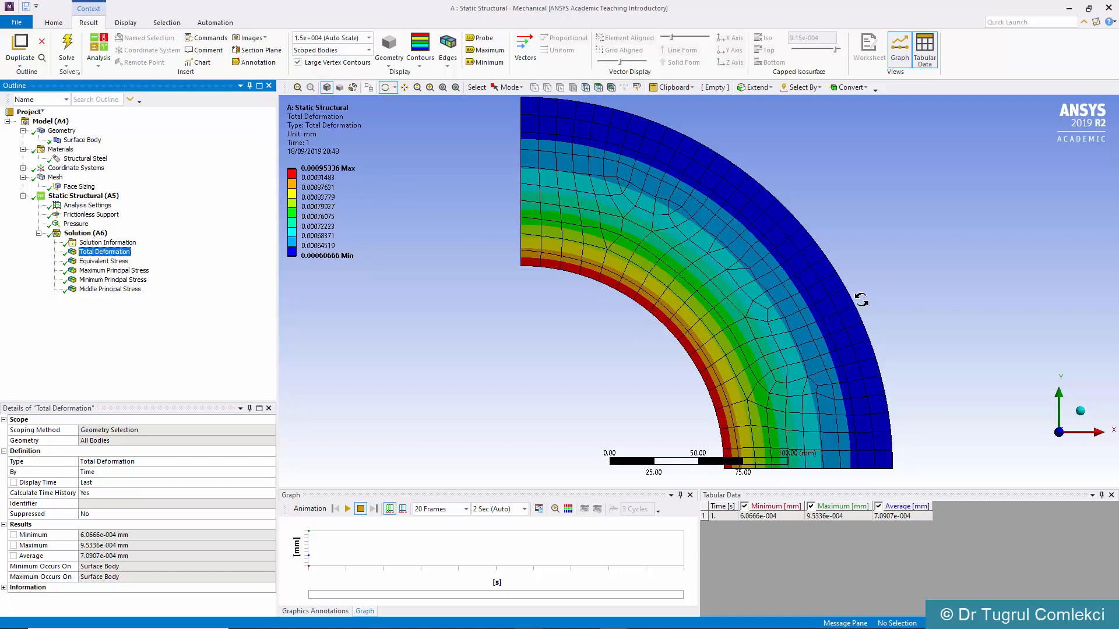
{"action": "mouse_move", "coordinate": [810, 238]}
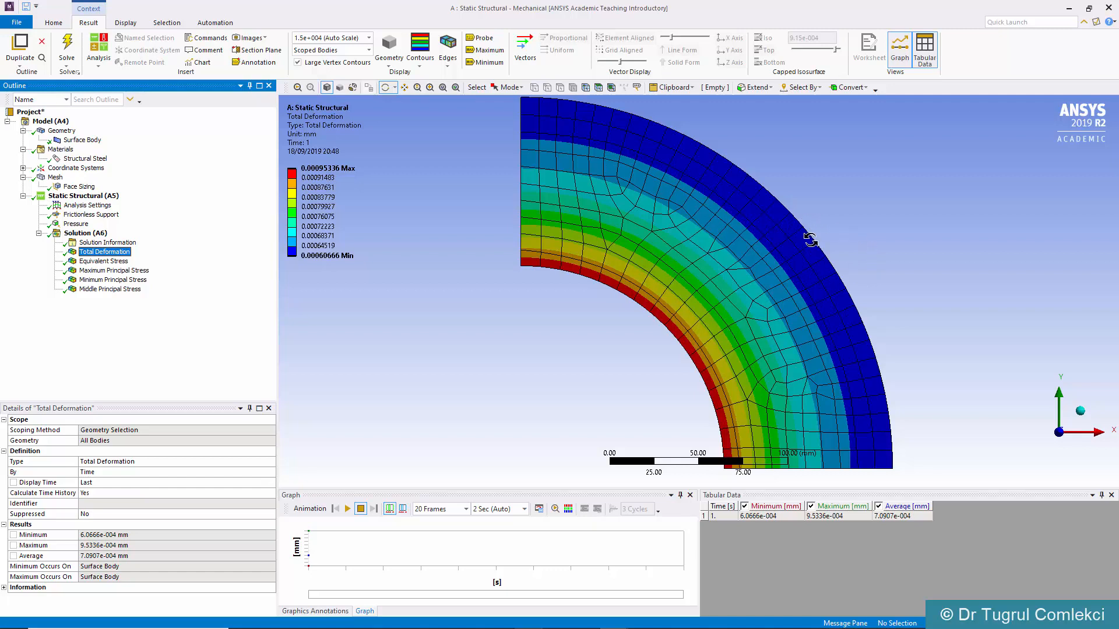
{"action": "mouse_move", "coordinate": [510, 297]}
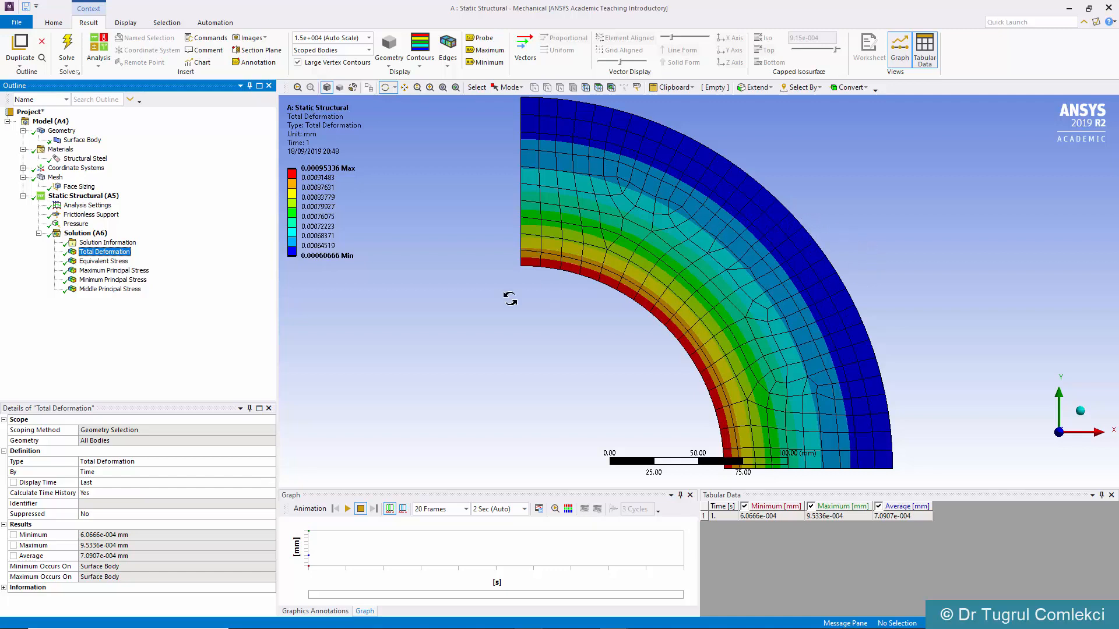
Display Equivalent Stress (peak 2.314 MPa), then Maximum Principal Stress (0.666–1.667 MPa)
{"action": "left_click", "coordinate": [104, 260]}
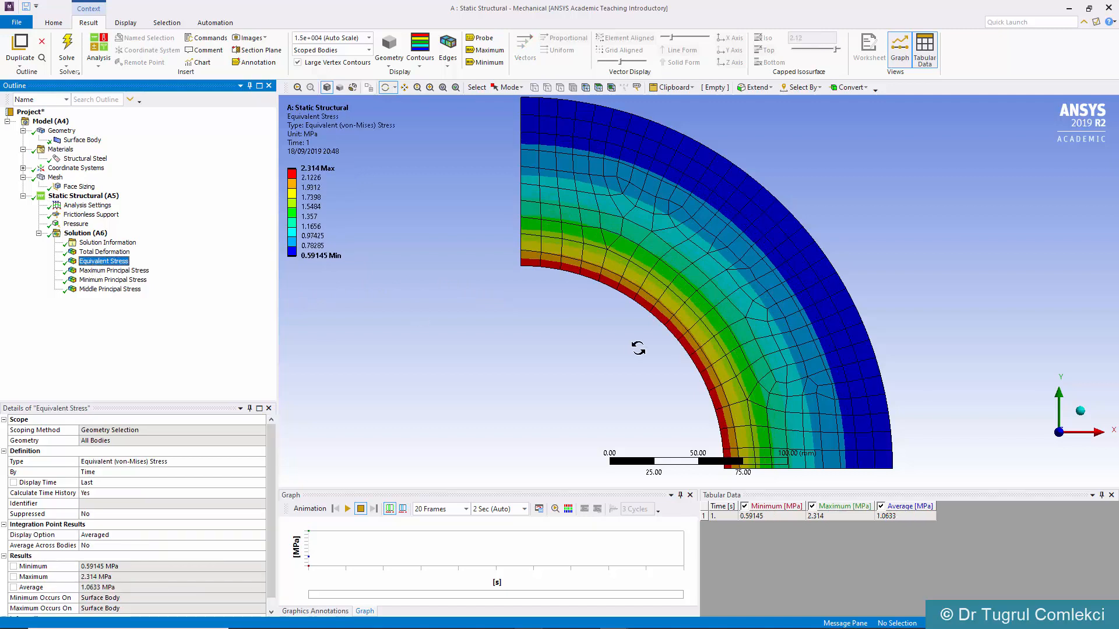
{"action": "mouse_move", "coordinate": [666, 325]}
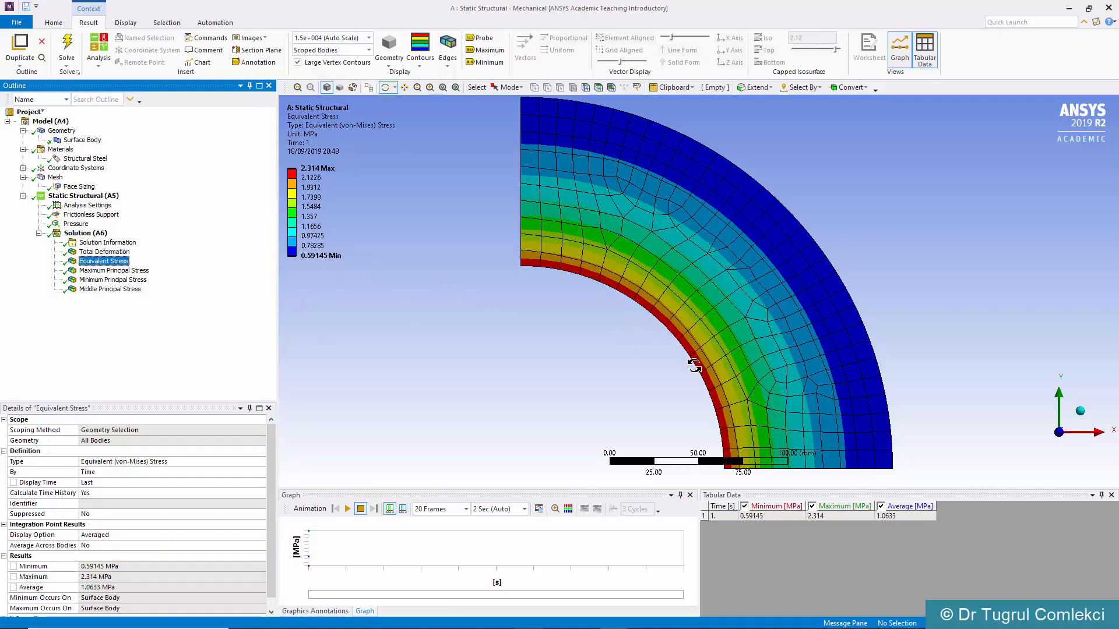
{"action": "left_click", "coordinate": [113, 269]}
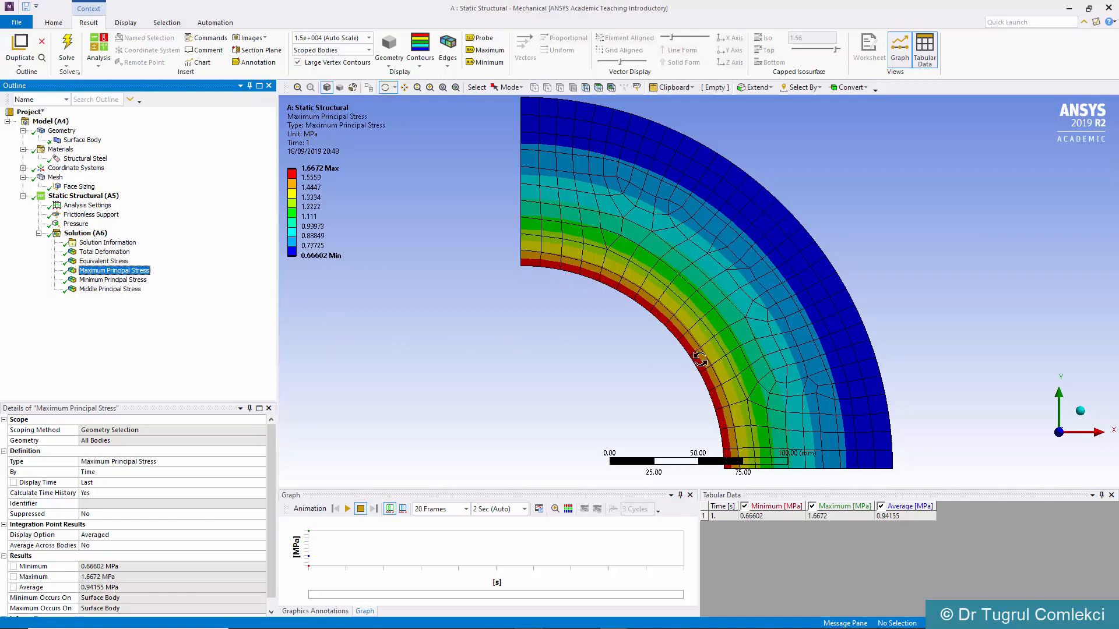
{"action": "mouse_move", "coordinate": [520, 246]}
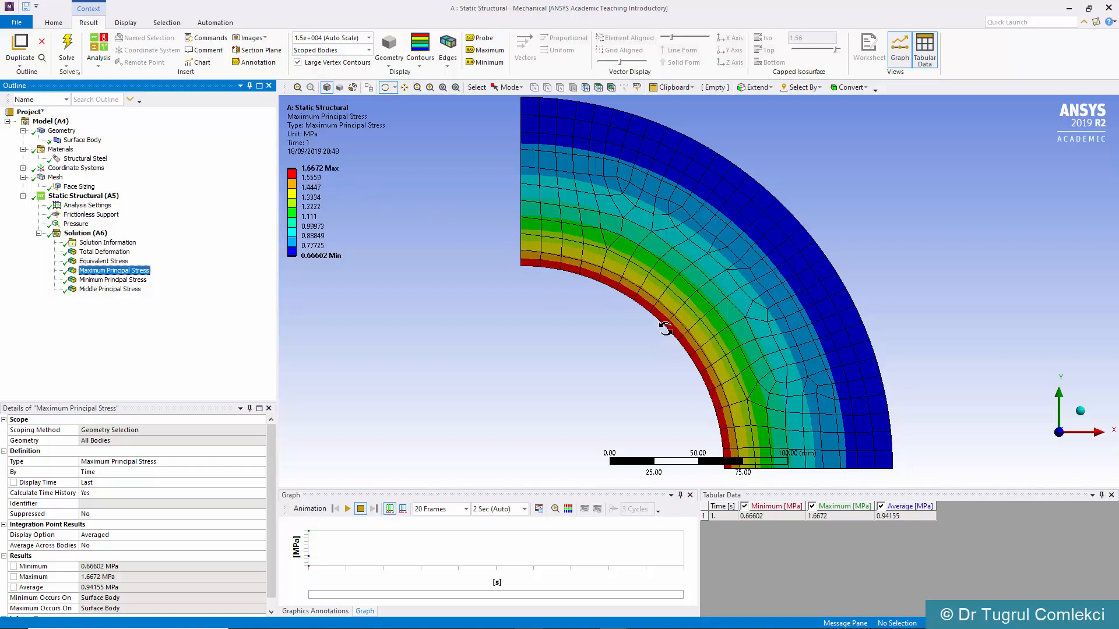
{"action": "mouse_move", "coordinate": [230, 310]}
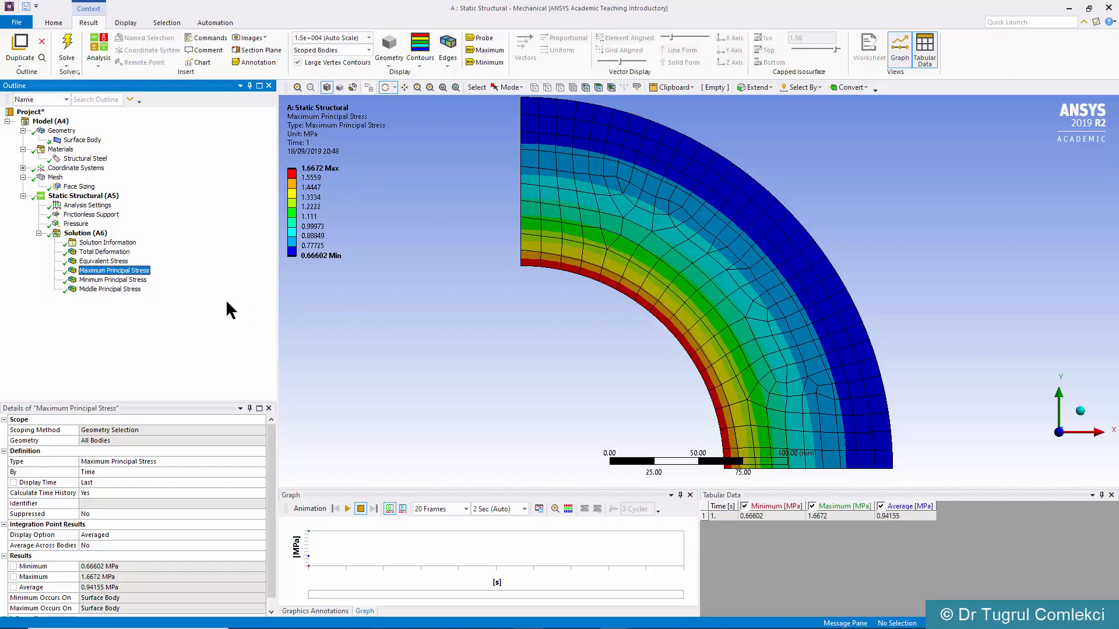
Display the Minimum Principal Stress contour, about -1.0004 MPa to 6.45e-4 MPa
{"action": "left_click", "coordinate": [112, 278]}
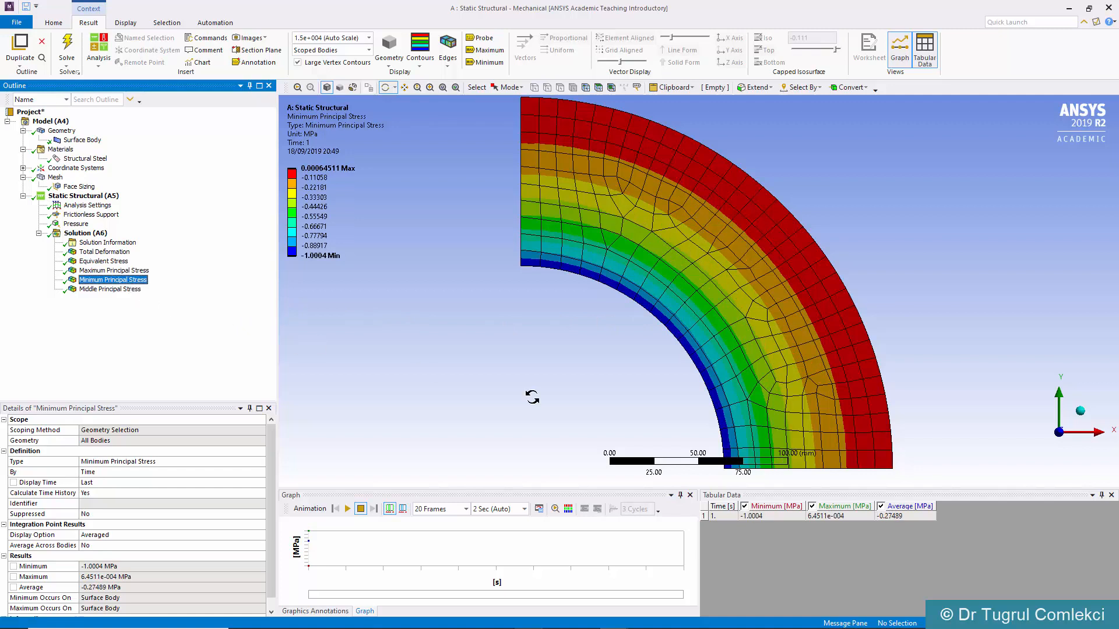
{"action": "mouse_move", "coordinate": [676, 421]}
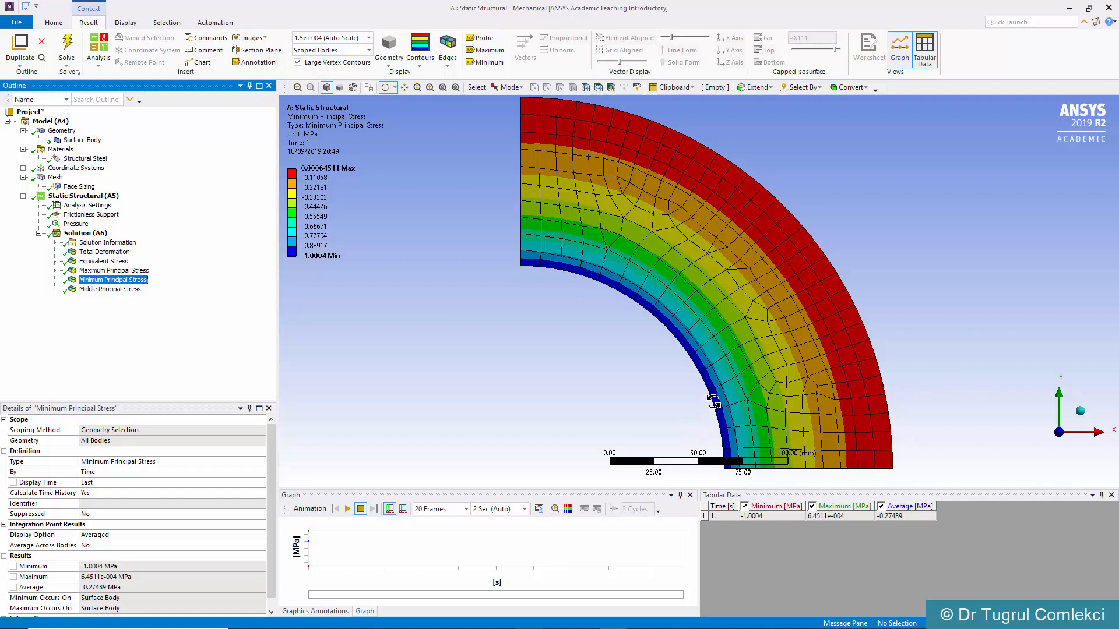
{"action": "mouse_move", "coordinate": [888, 353]}
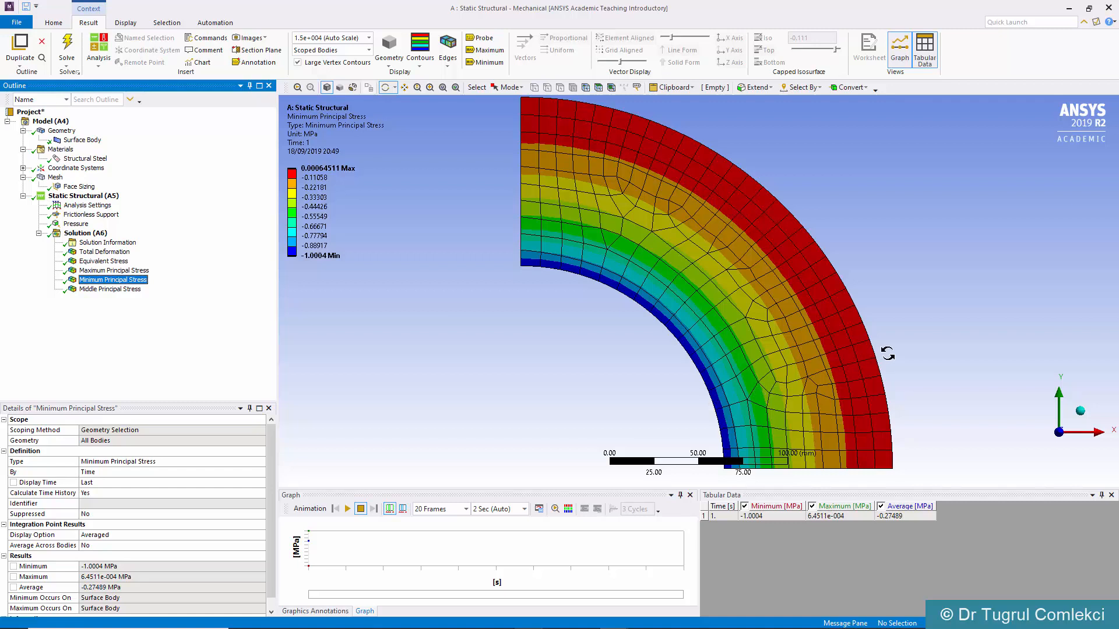
{"action": "mouse_move", "coordinate": [880, 360]}
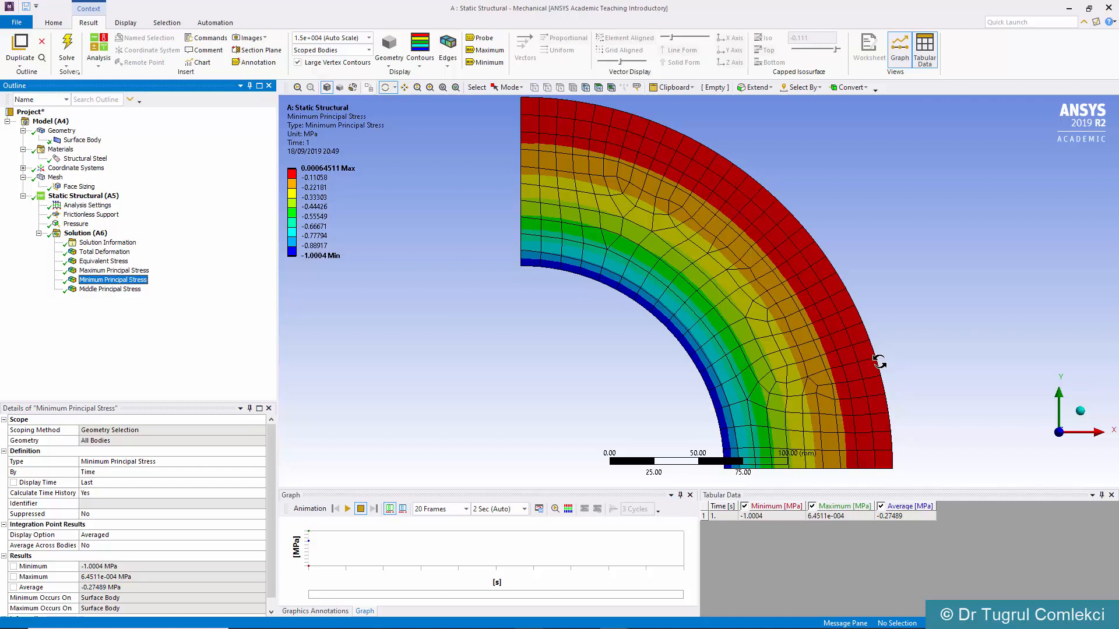
Display the Middle Principal Stress result, uniform at about 0.2 MPa
{"action": "left_click", "coordinate": [110, 289]}
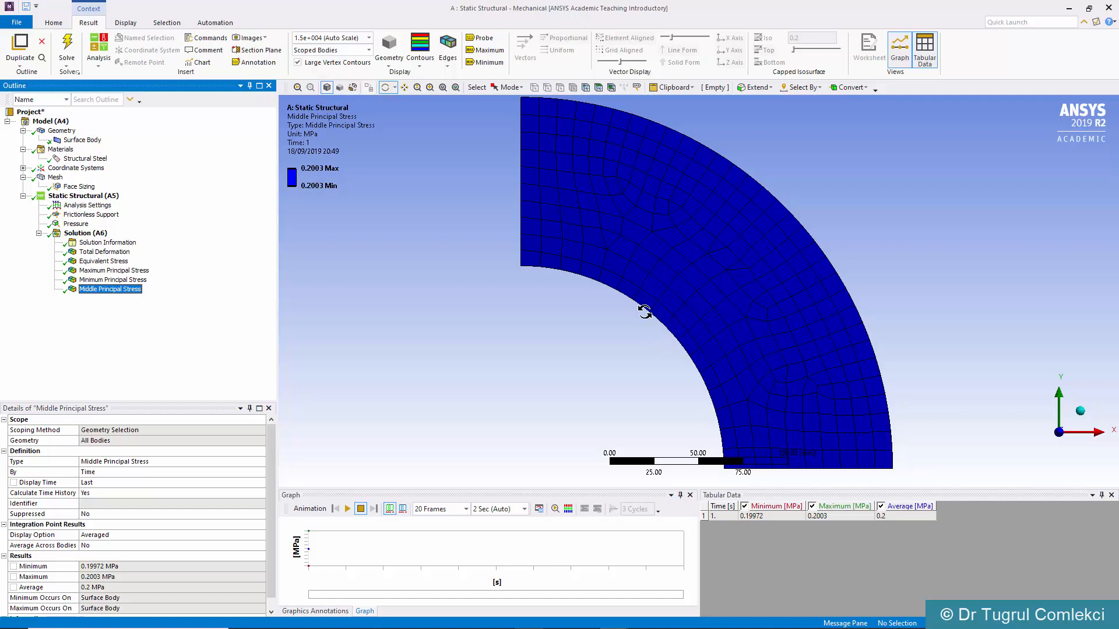
{"action": "mouse_move", "coordinate": [643, 309]}
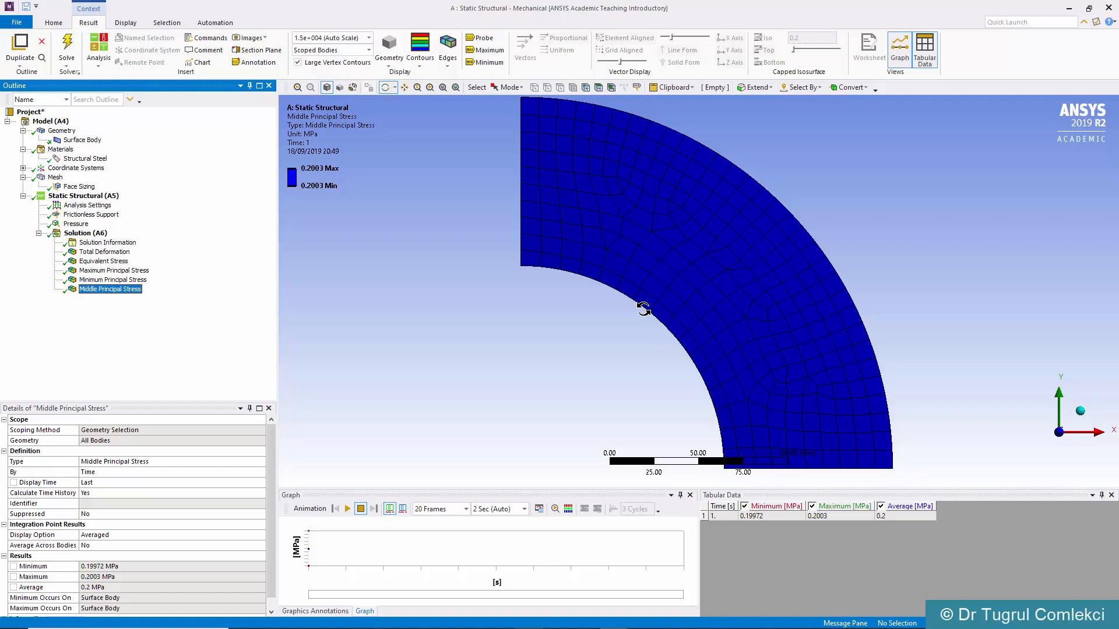
{"action": "mouse_move", "coordinate": [177, 298]}
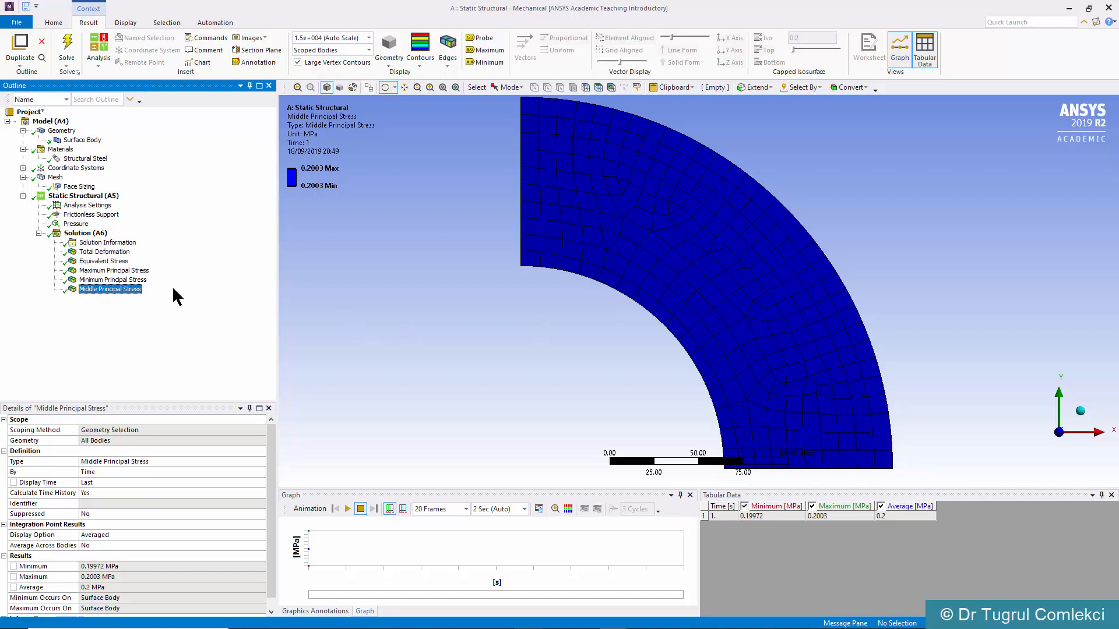
Show Equivalent (von Mises) Stress again and play then stop its result animation
{"action": "left_click", "coordinate": [104, 260]}
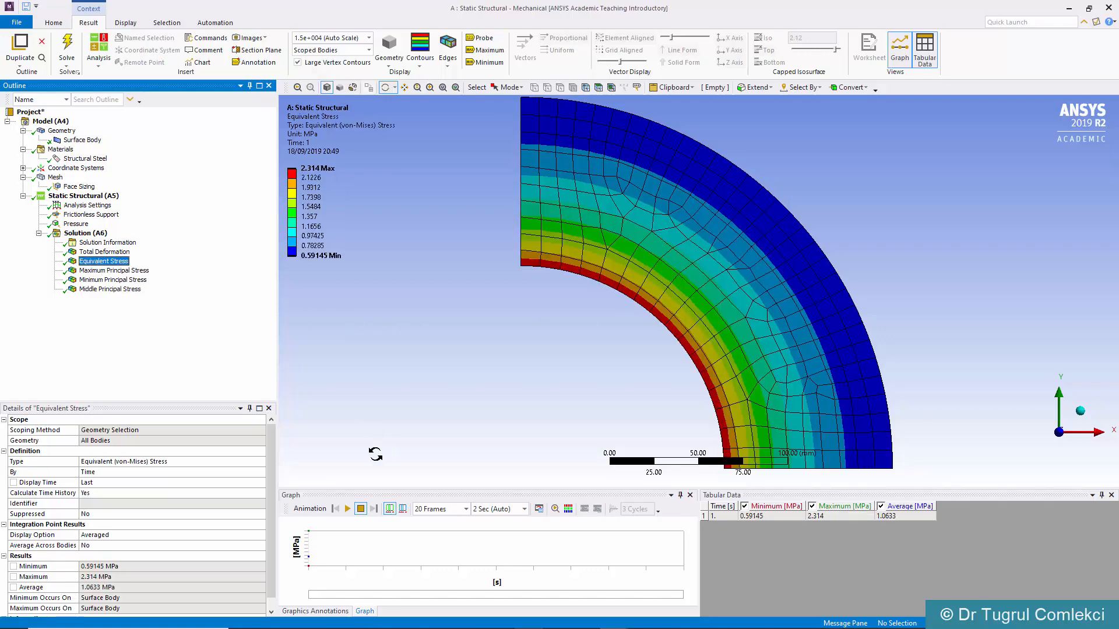
{"action": "left_click", "coordinate": [347, 508]}
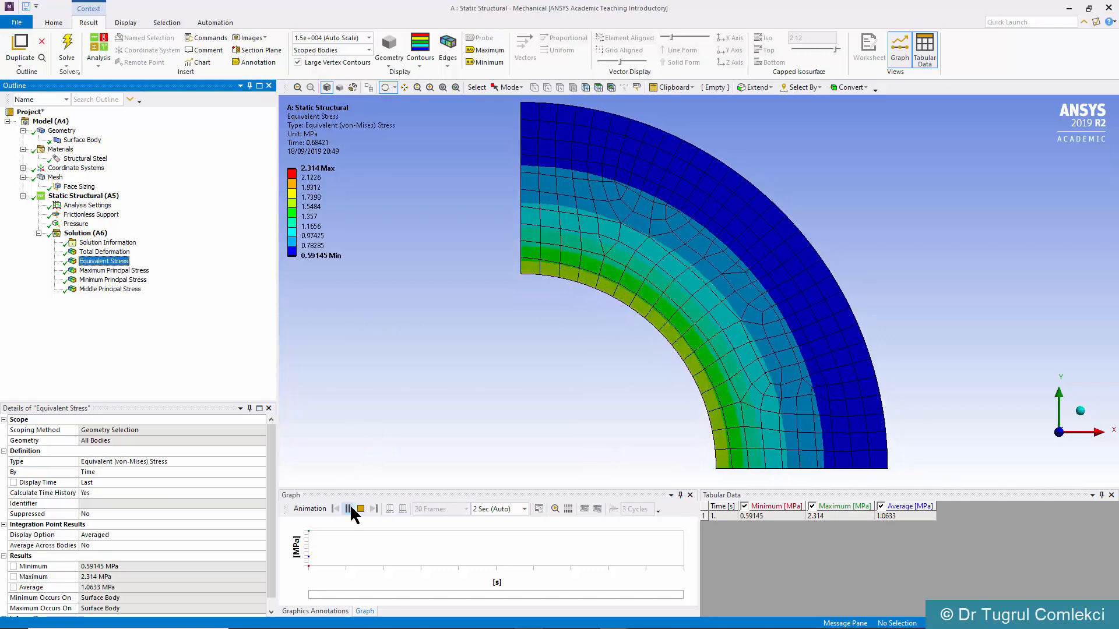
{"action": "left_click", "coordinate": [348, 510]}
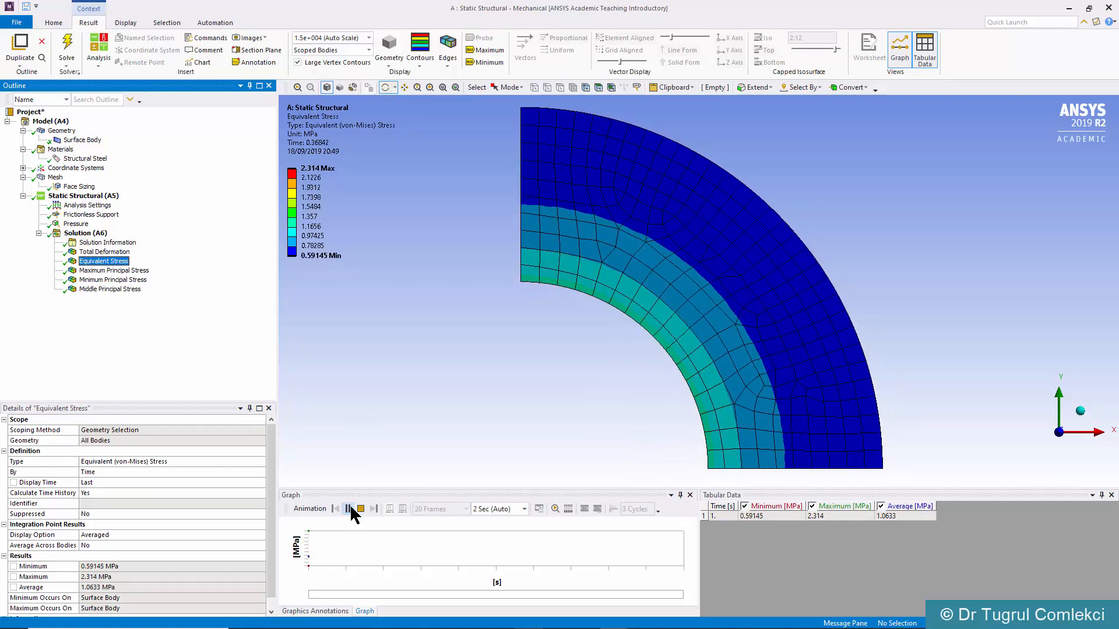
{"action": "left_click", "coordinate": [348, 508]}
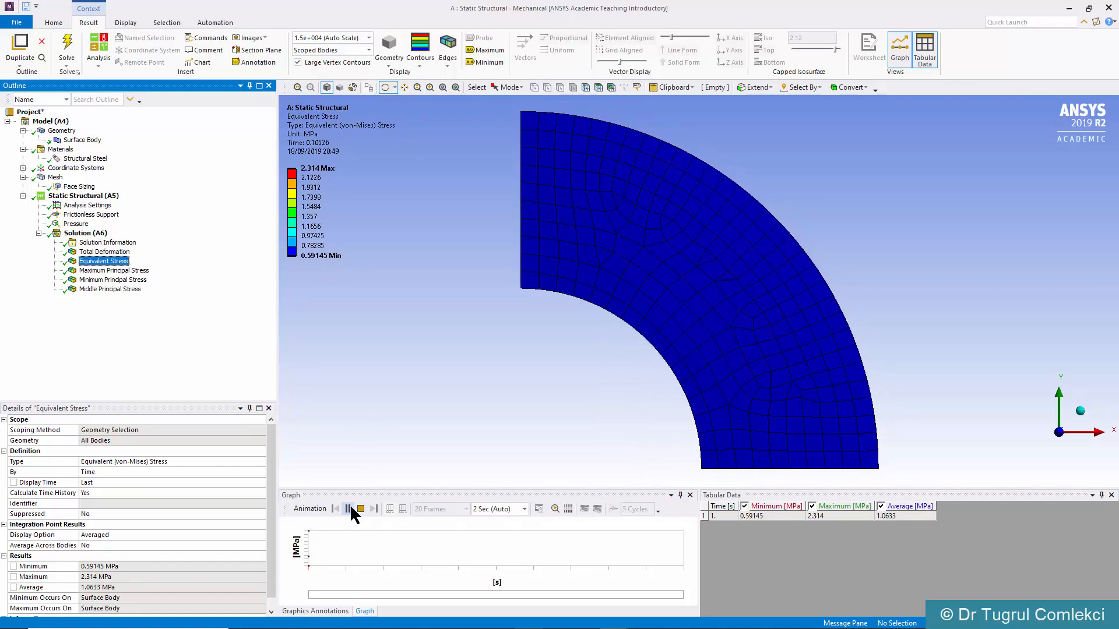
{"action": "left_click", "coordinate": [348, 510]}
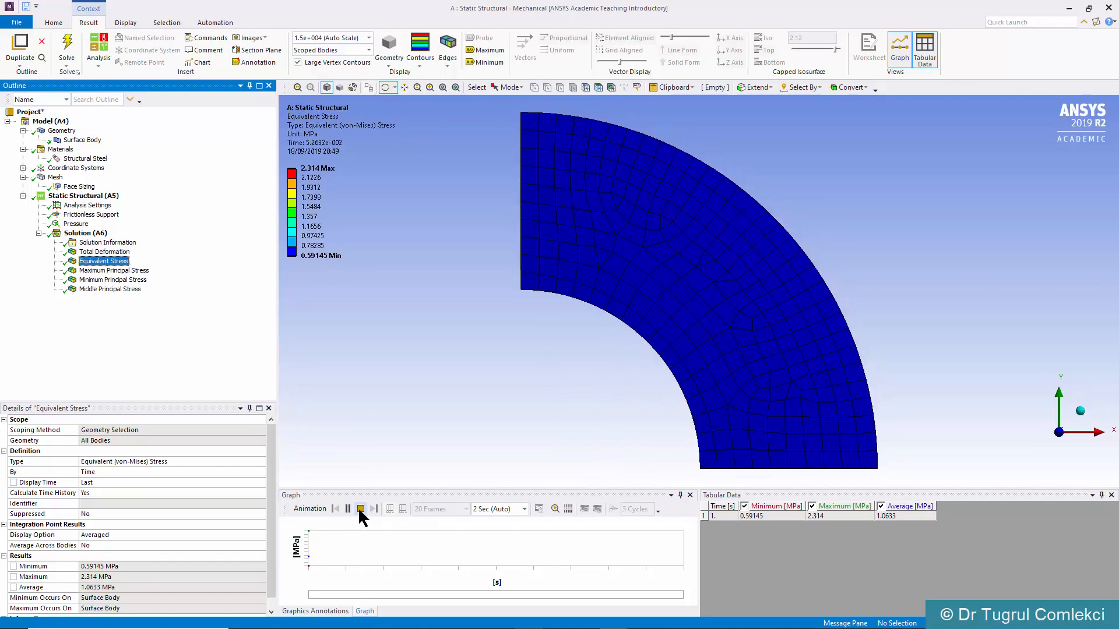
{"action": "mouse_move", "coordinate": [361, 509]}
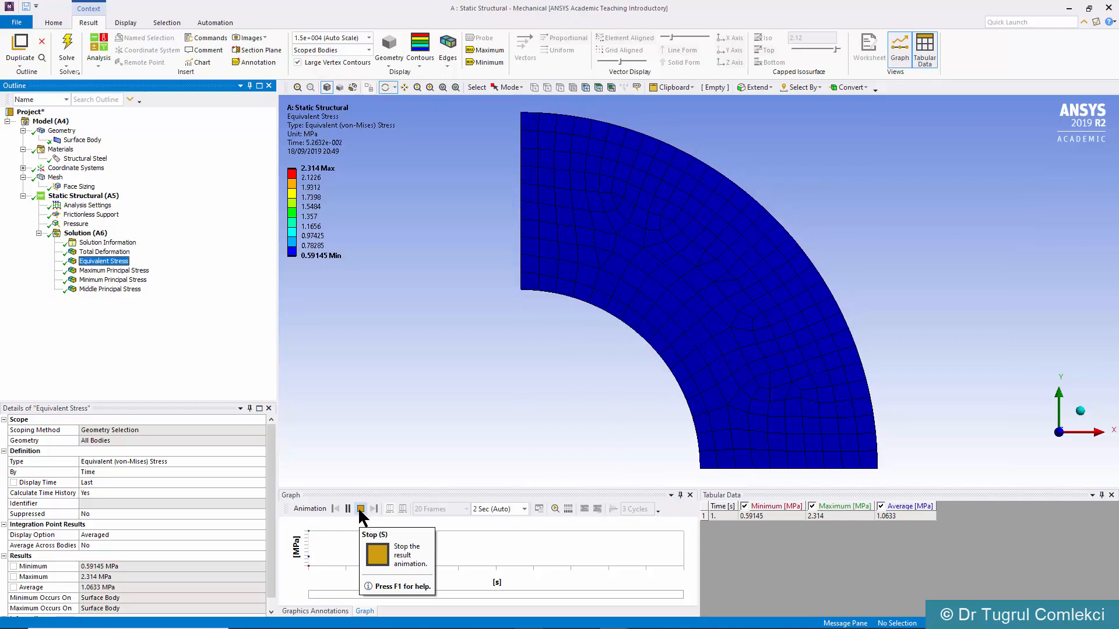
{"action": "left_click", "coordinate": [360, 508]}
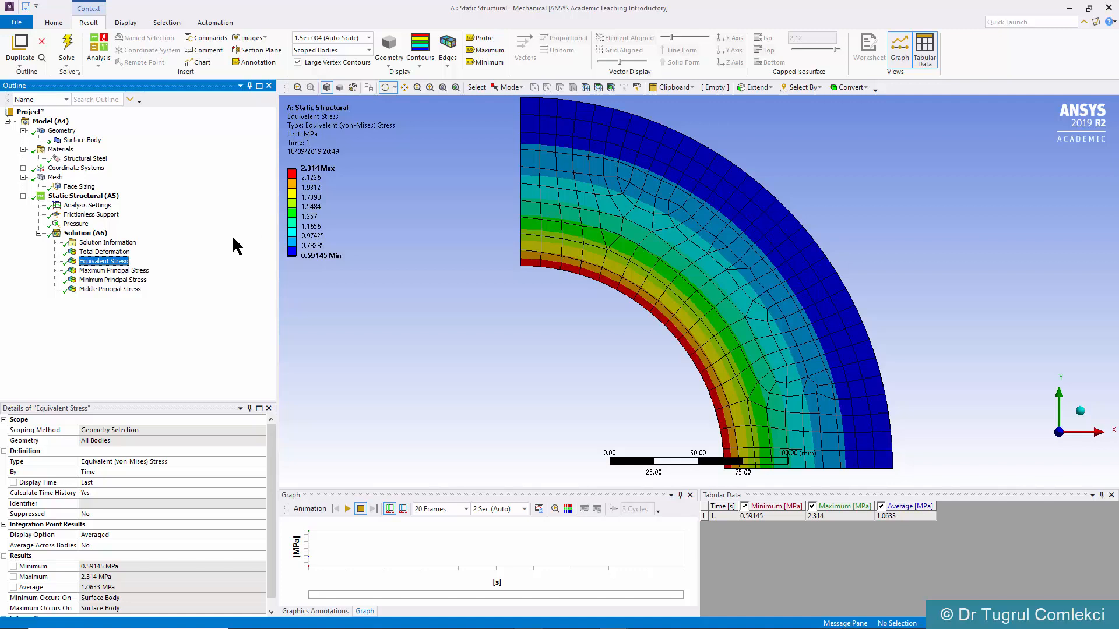
{"action": "mouse_move", "coordinate": [716, 230]}
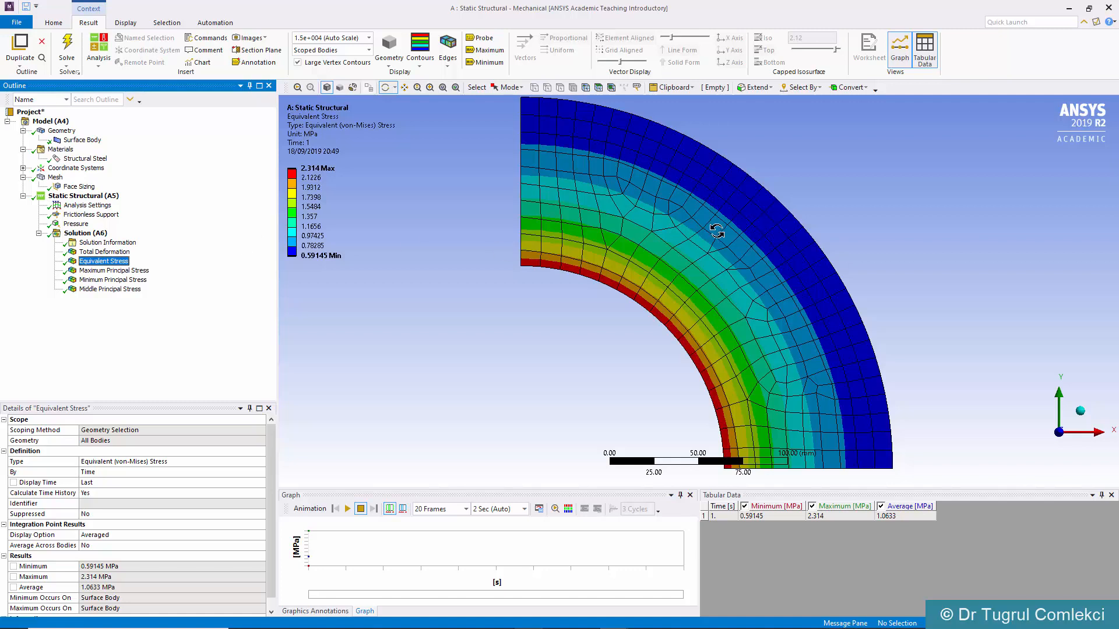